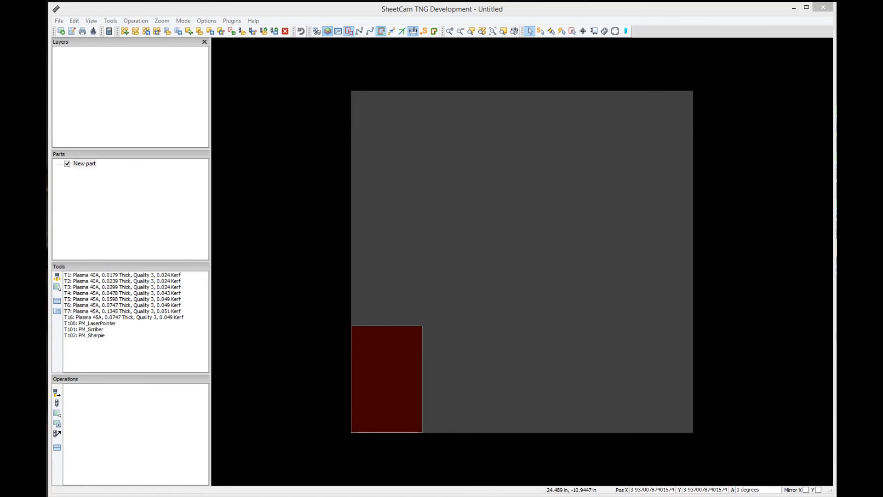
mouse_move(348, 215)
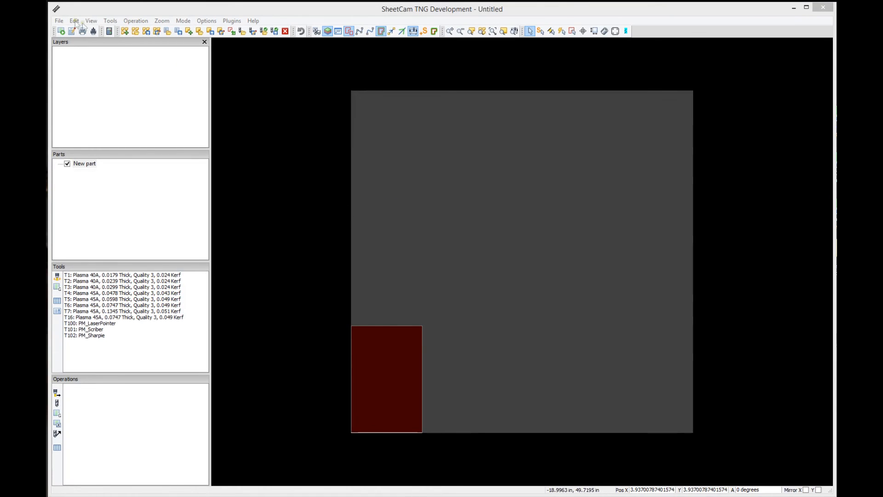
- Bring up the Open a drawing dialog listing the DXF files in Documents\NC
left_click(59, 21)
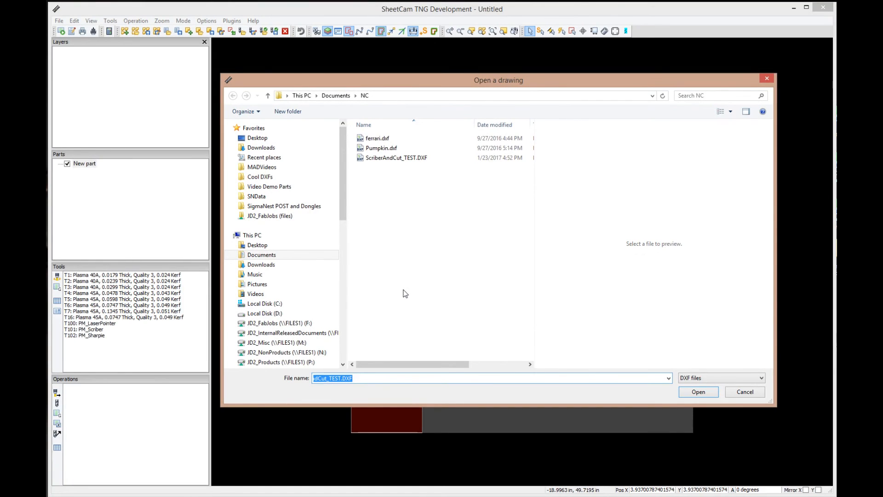
mouse_move(433, 288)
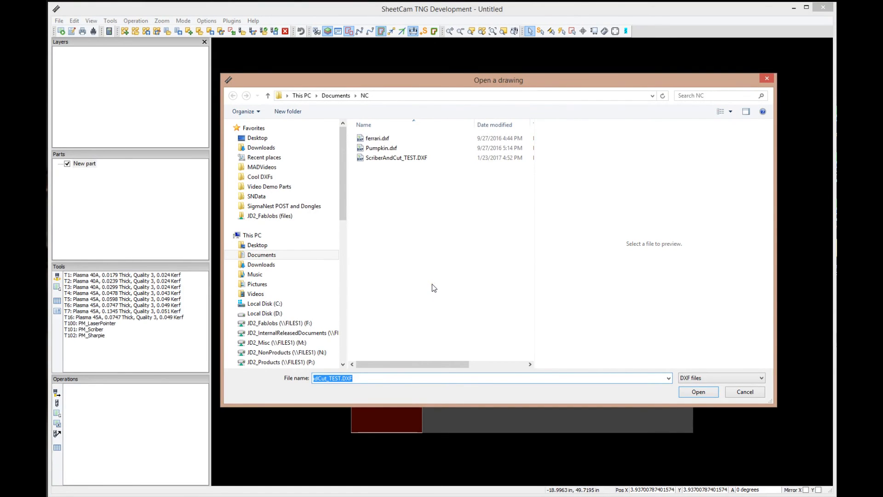
mouse_move(431, 220)
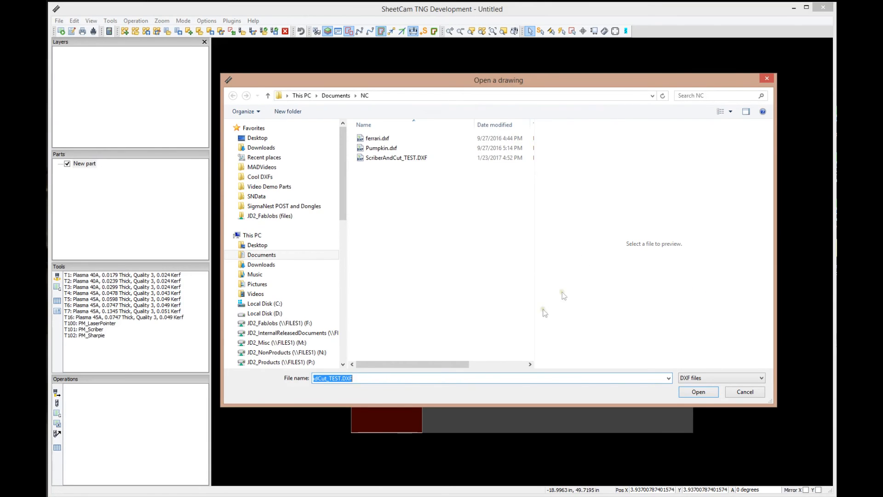
mouse_move(394, 157)
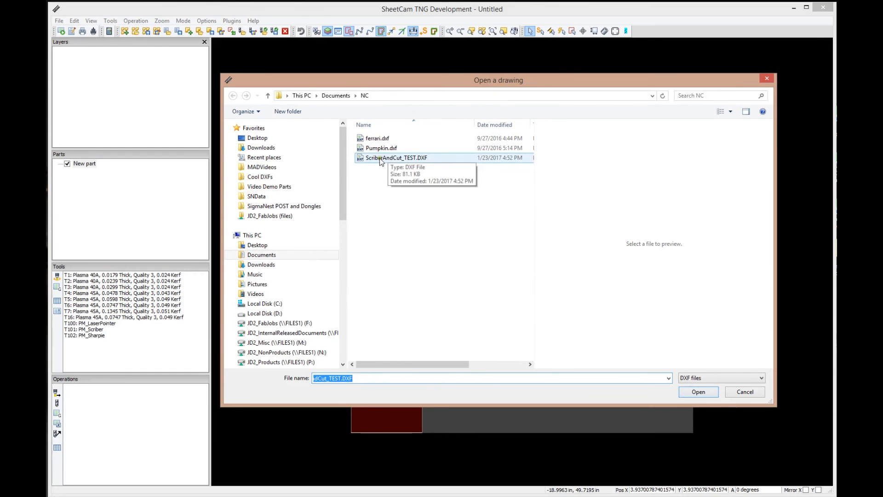
- Import ScriberAndCut_TEST.DXF with inch scaling positioned from the bottom-left corner
left_click(698, 392)
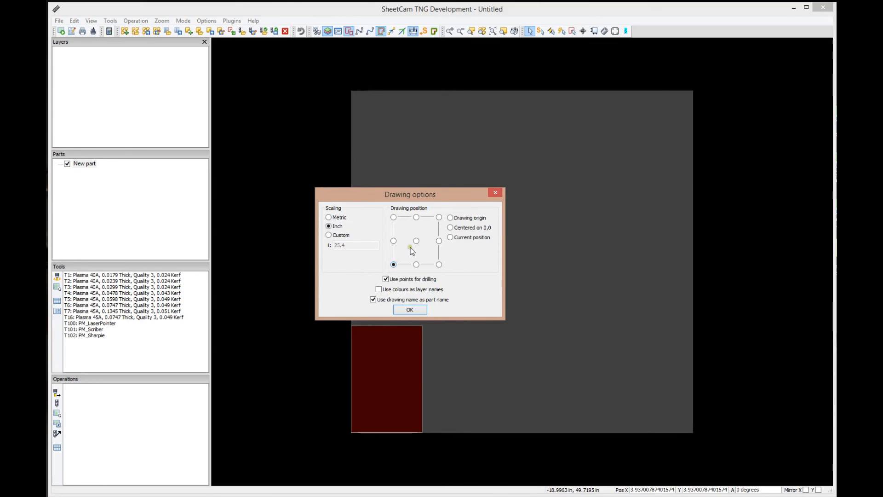
left_click(416, 240)
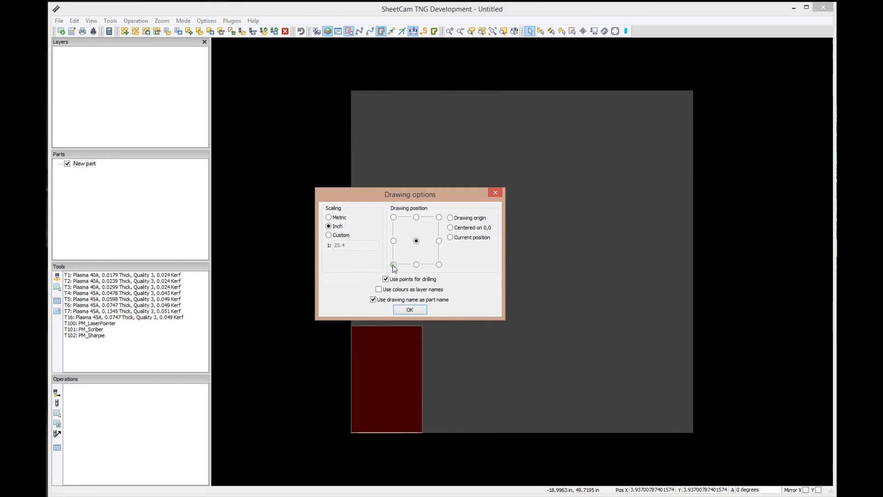
left_click(393, 265)
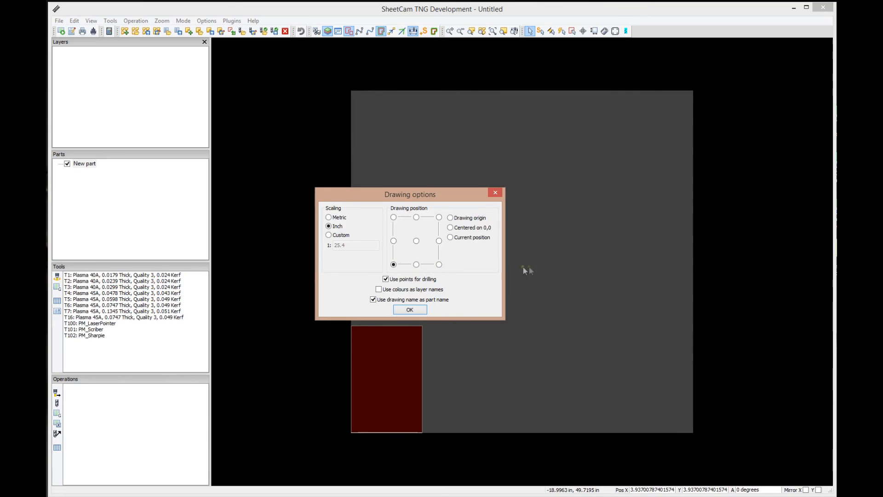
mouse_move(392, 165)
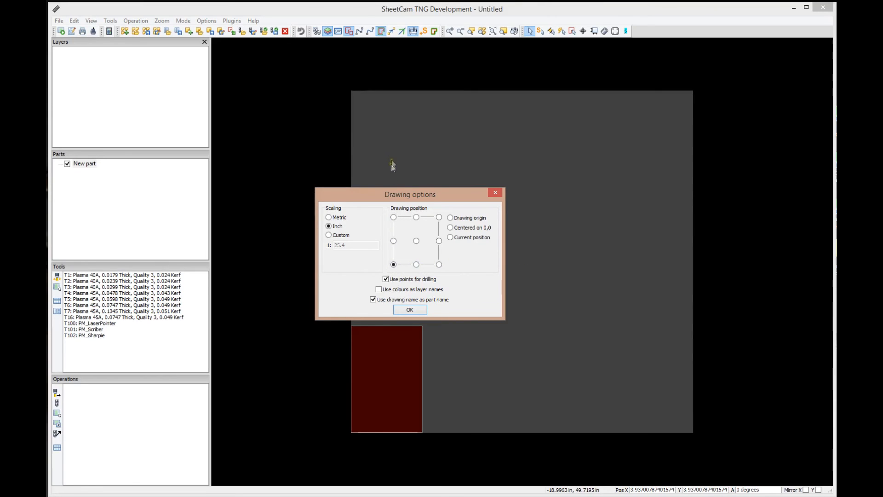
mouse_move(408, 260)
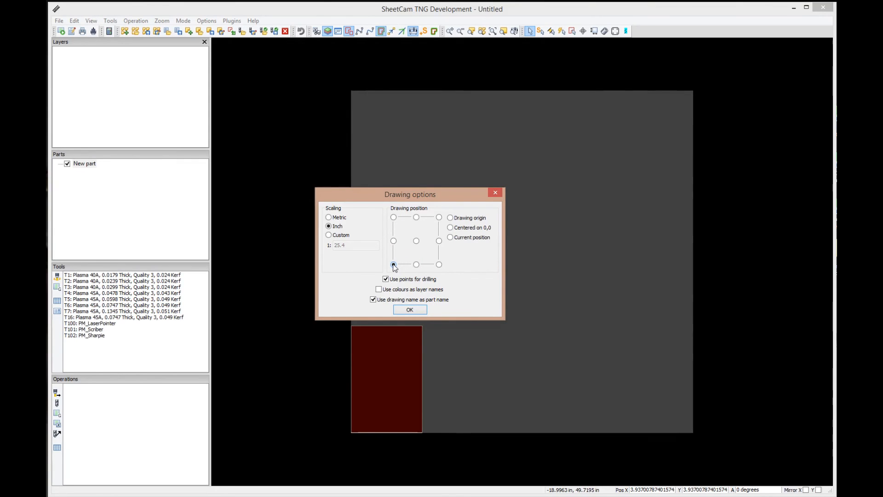
left_click(393, 264)
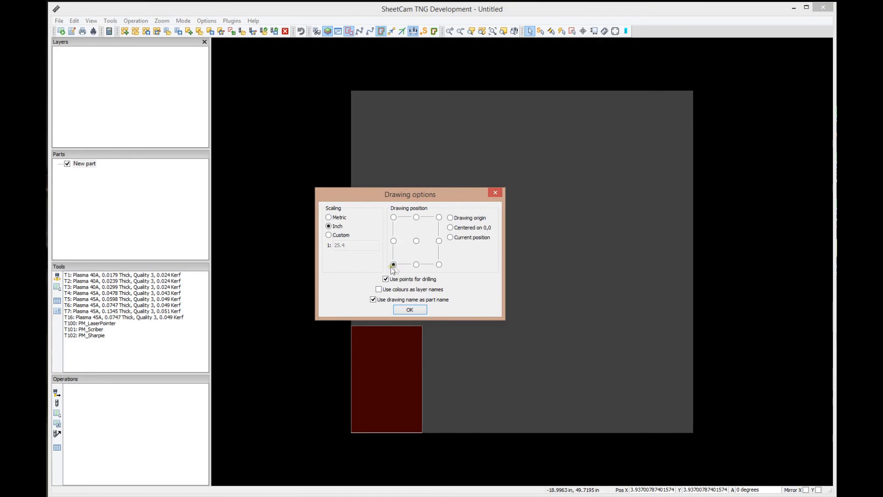
mouse_move(404, 297)
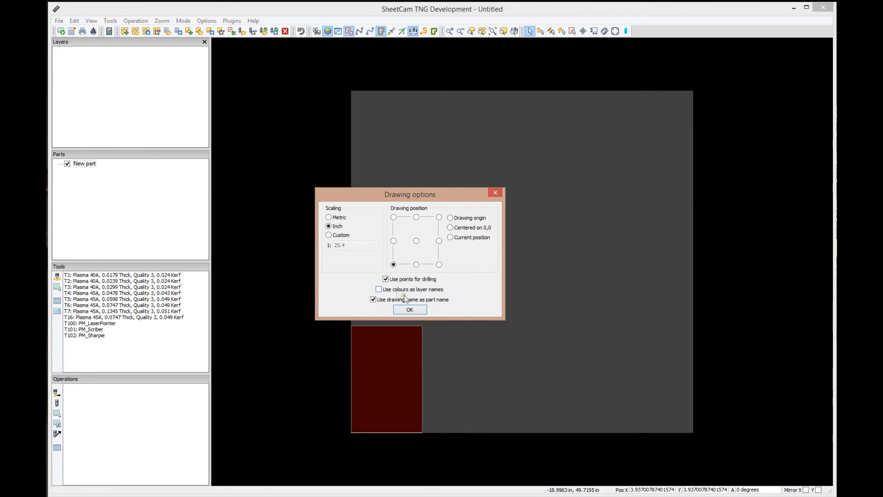
mouse_move(409, 299)
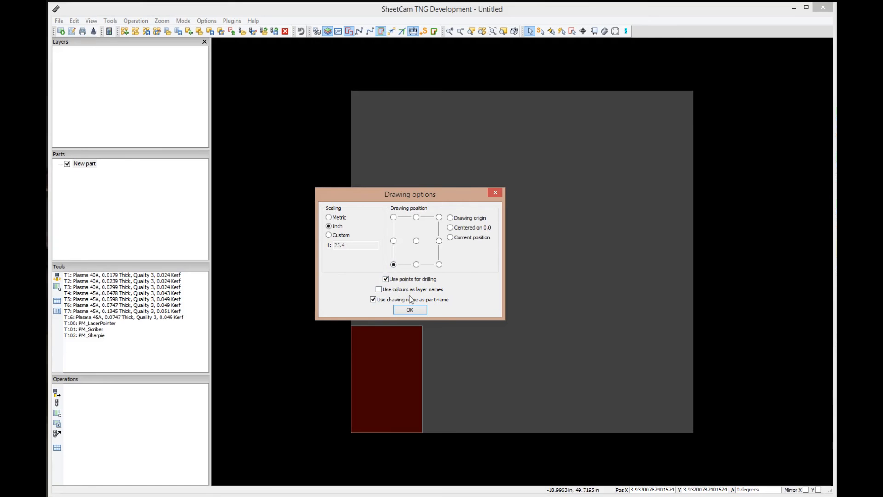
left_click(410, 310)
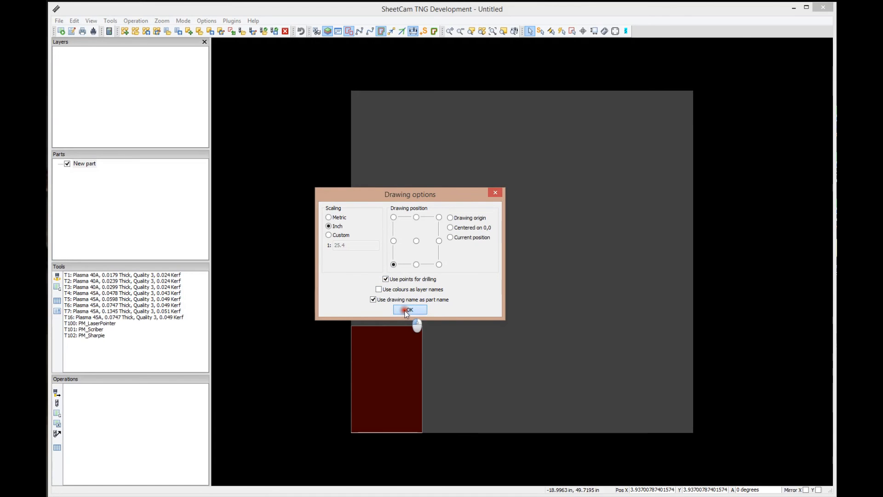
left_click(408, 310)
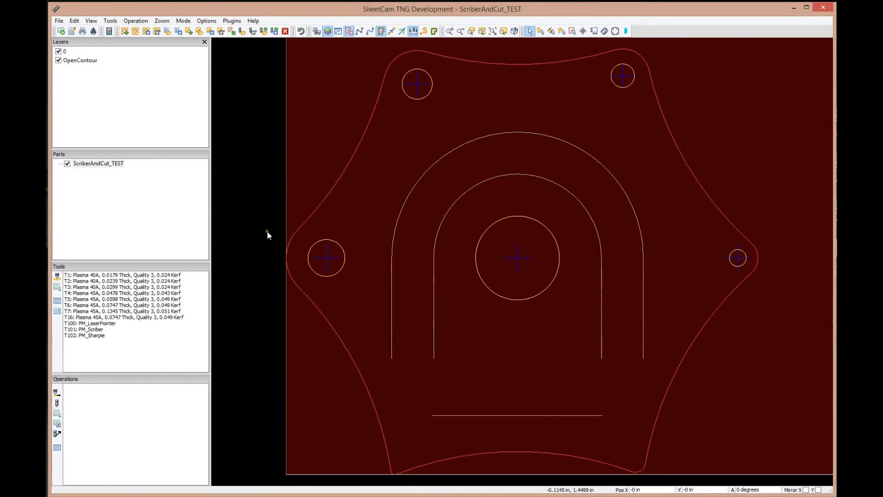
mouse_move(242, 247)
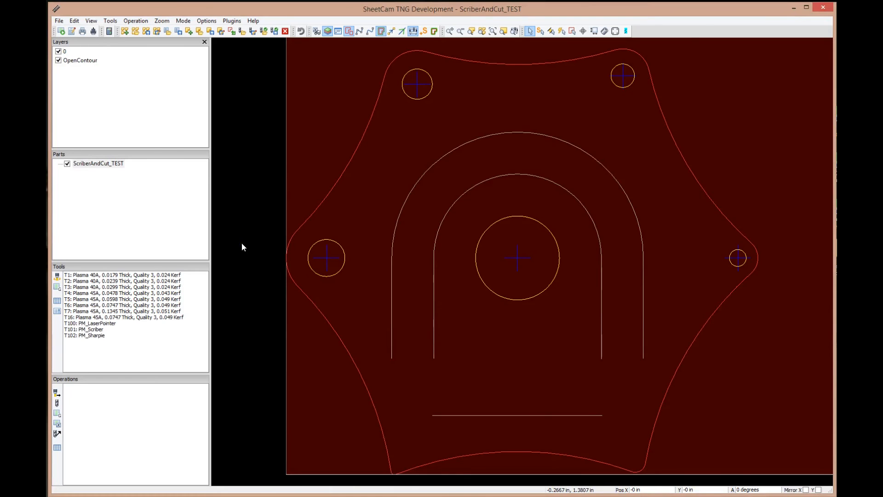
mouse_move(255, 292)
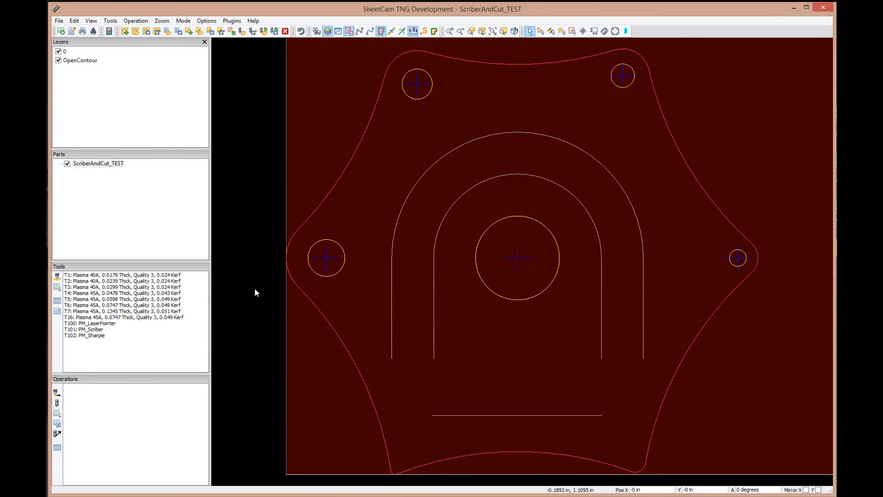
mouse_move(325, 203)
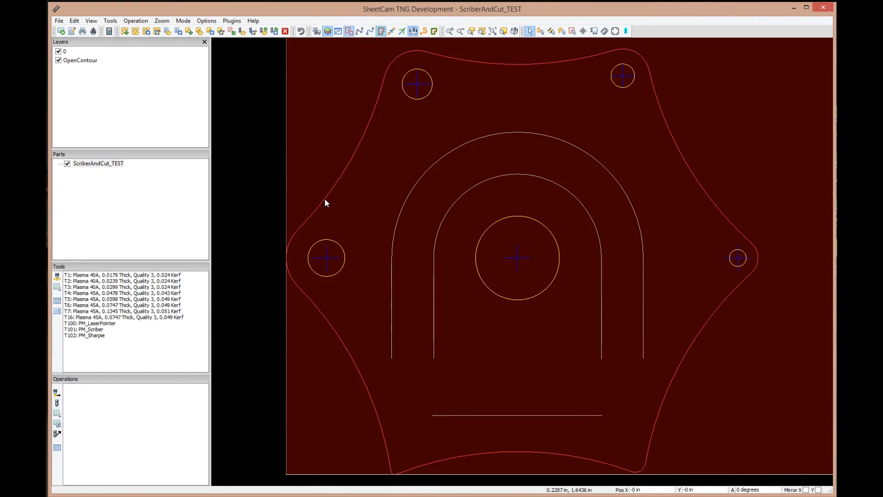
mouse_move(328, 155)
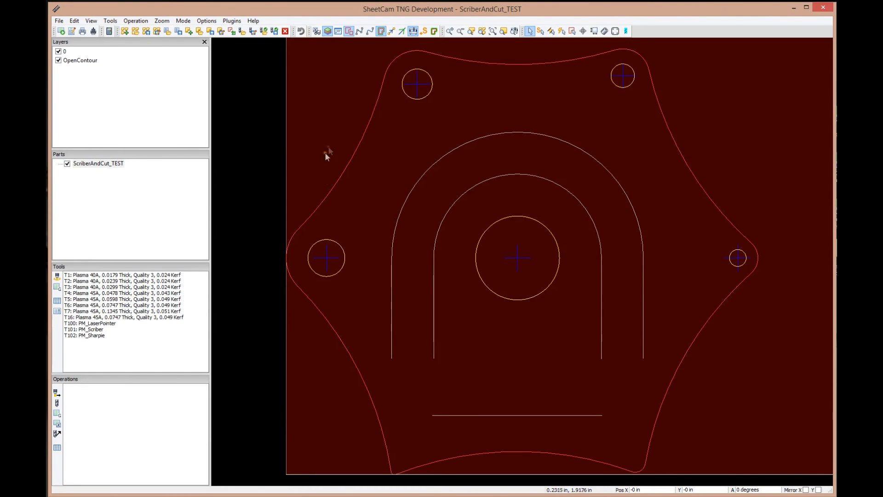
mouse_move(349, 412)
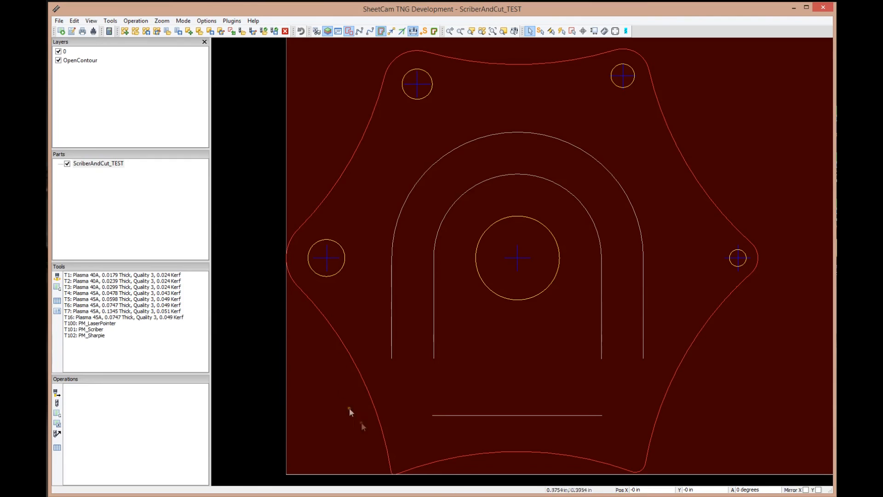
mouse_move(347, 256)
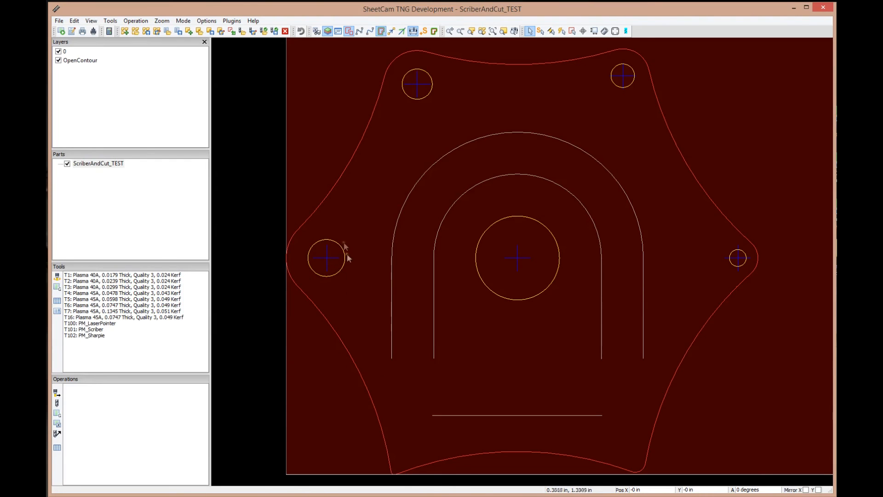
mouse_move(335, 267)
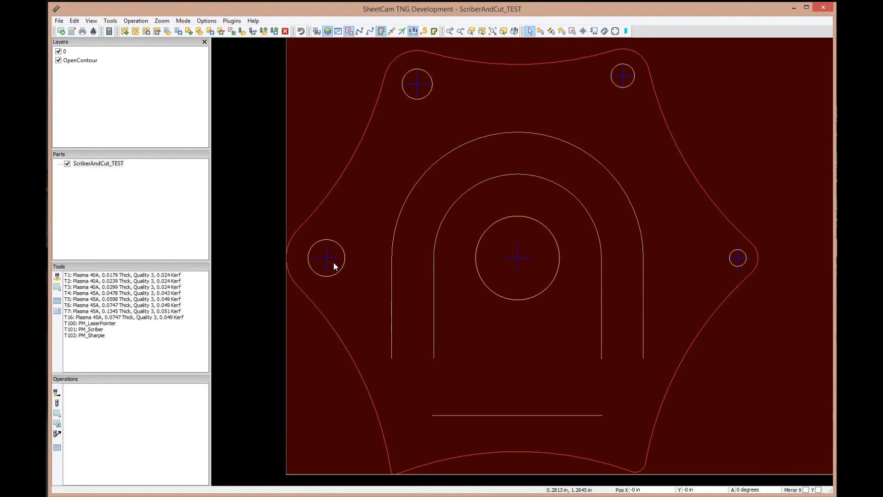
mouse_move(337, 272)
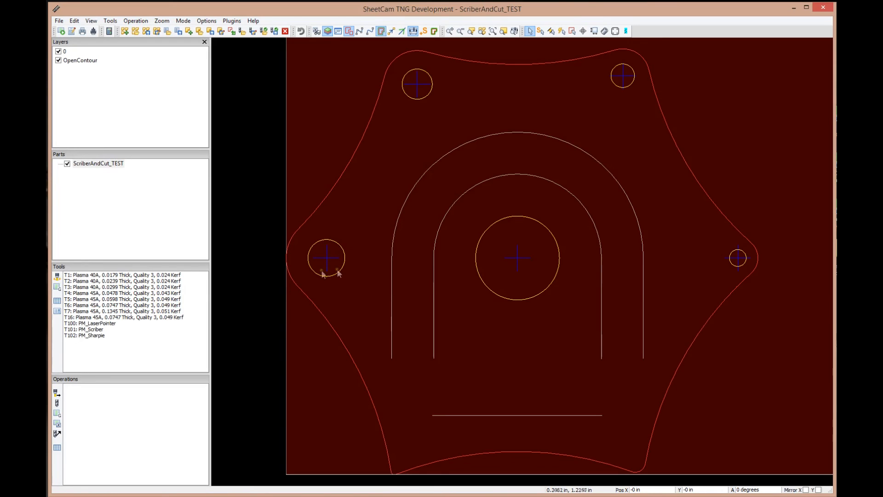
mouse_move(327, 243)
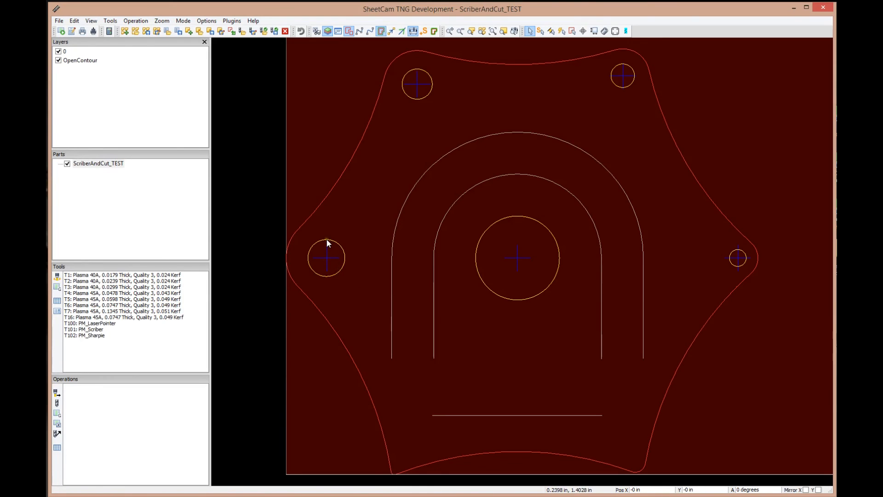
mouse_move(631, 206)
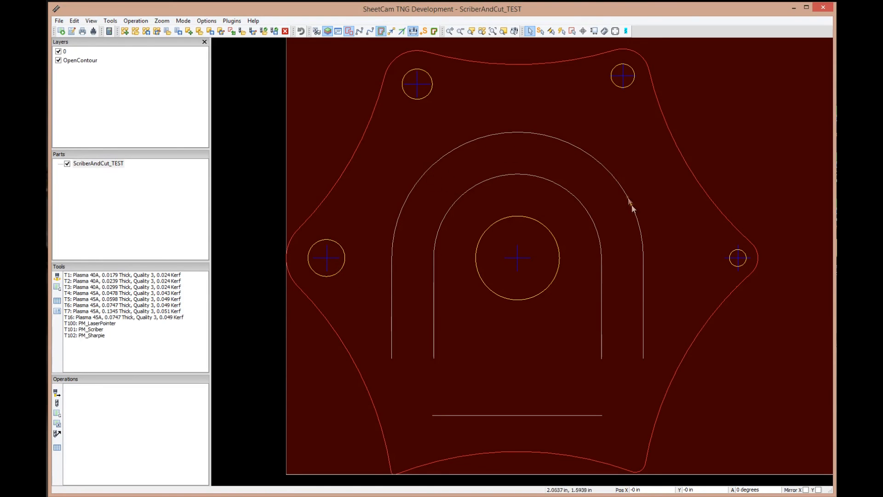
mouse_move(634, 355)
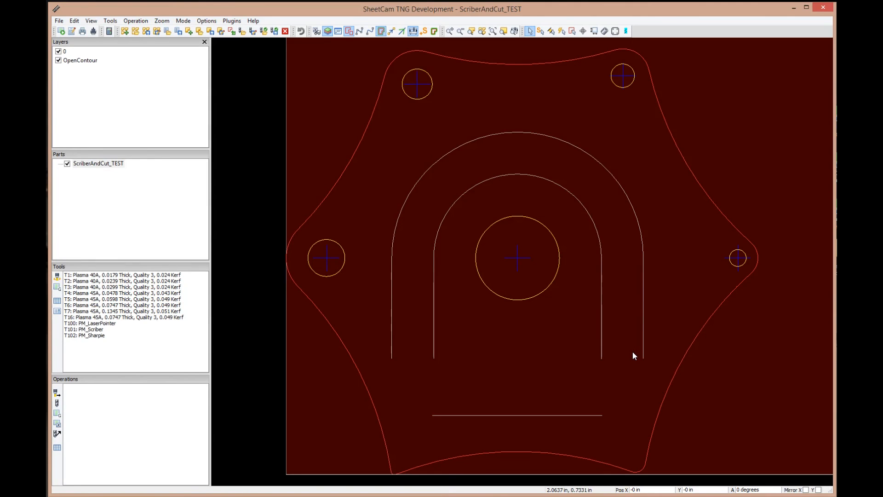
mouse_move(644, 365)
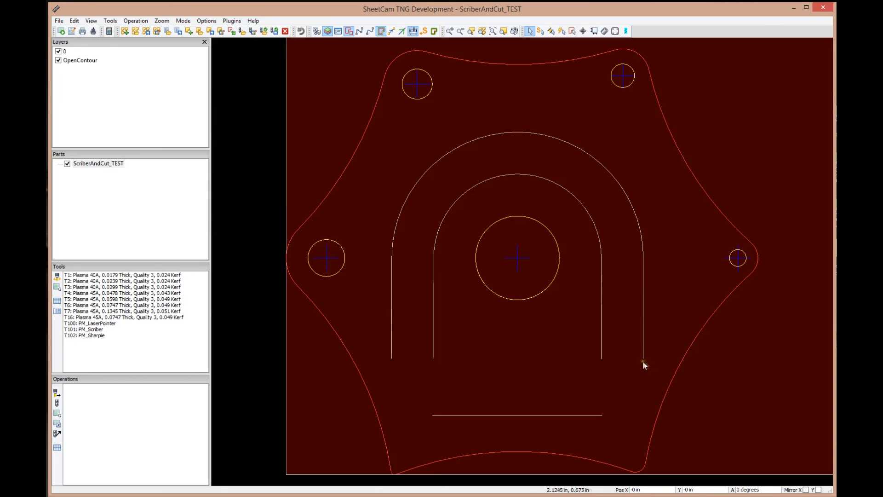
mouse_move(397, 290)
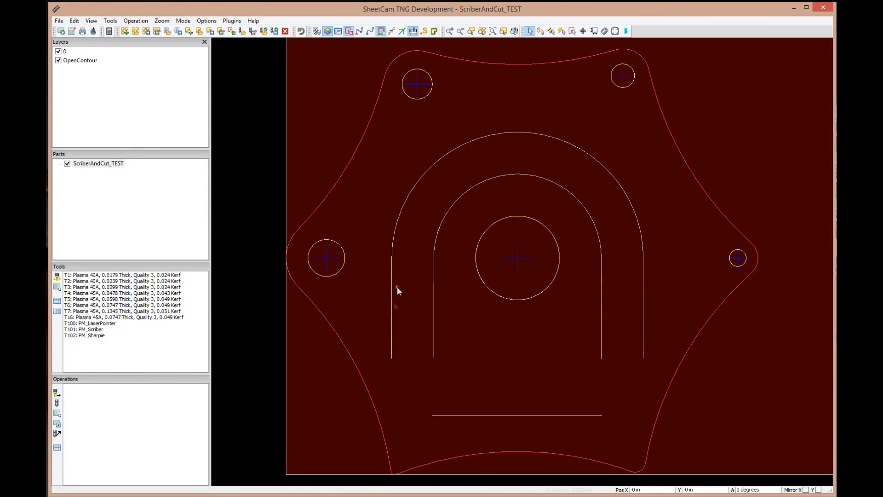
mouse_move(634, 360)
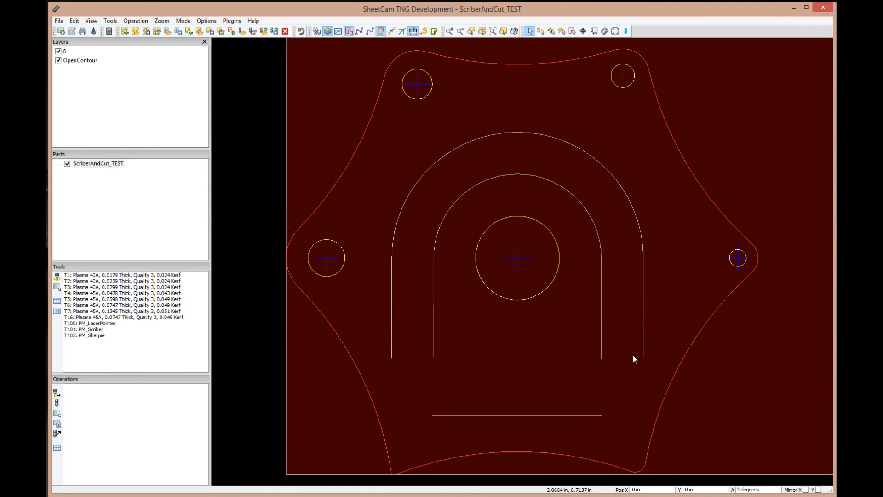
mouse_move(616, 365)
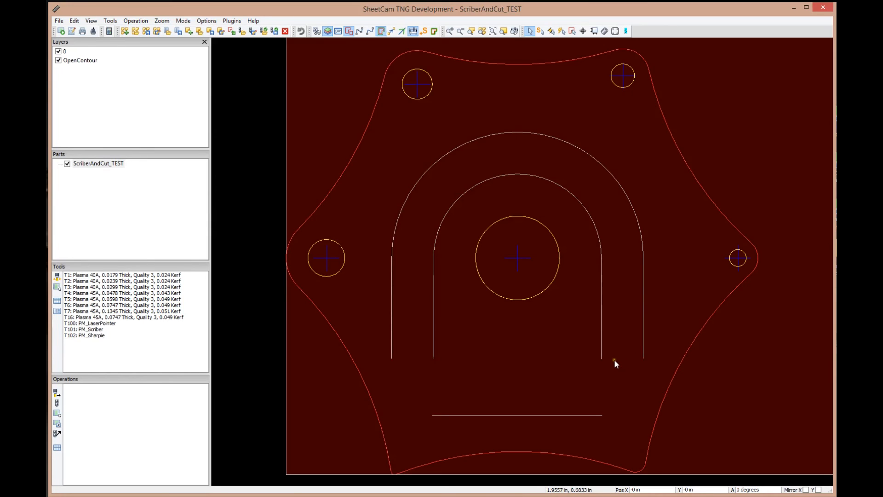
mouse_move(605, 361)
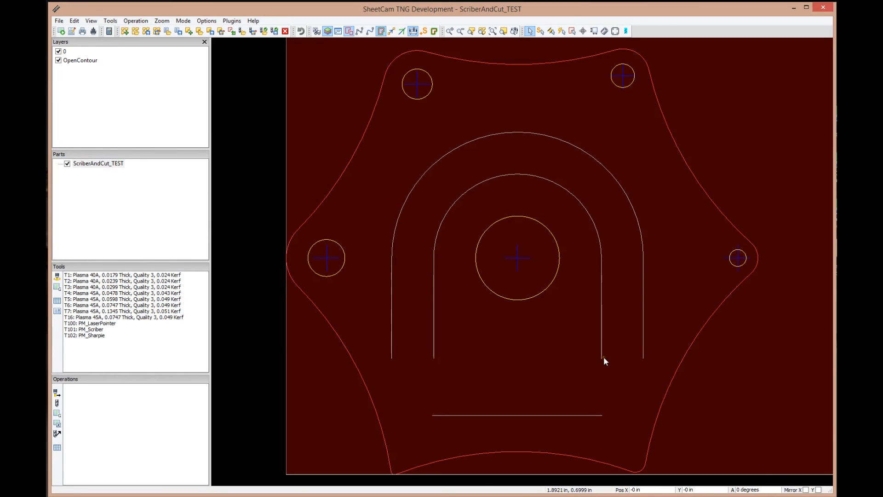
mouse_move(347, 167)
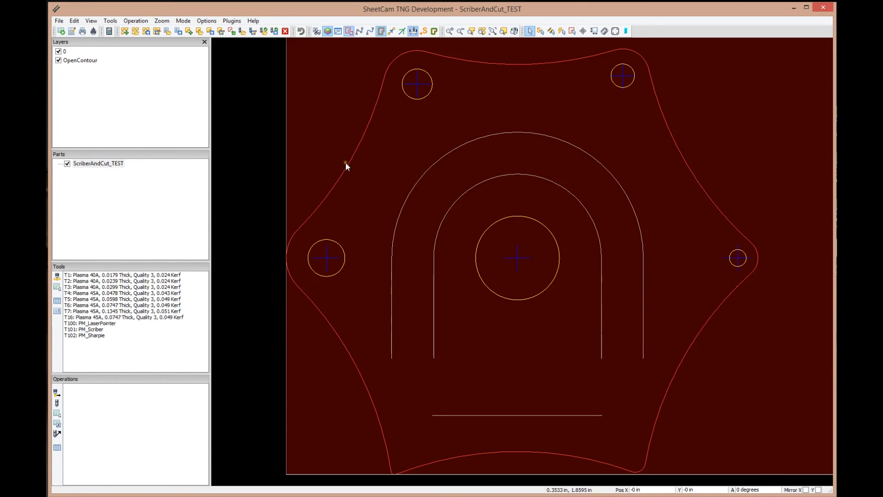
mouse_move(337, 163)
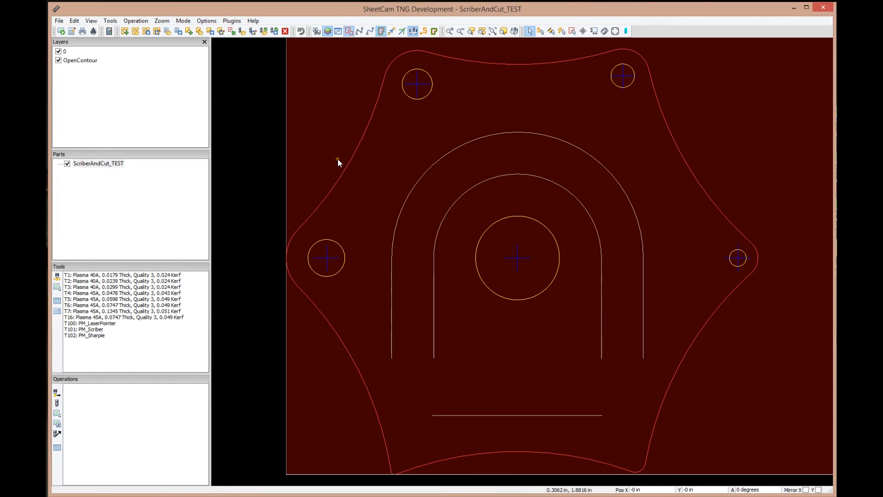
mouse_move(326, 145)
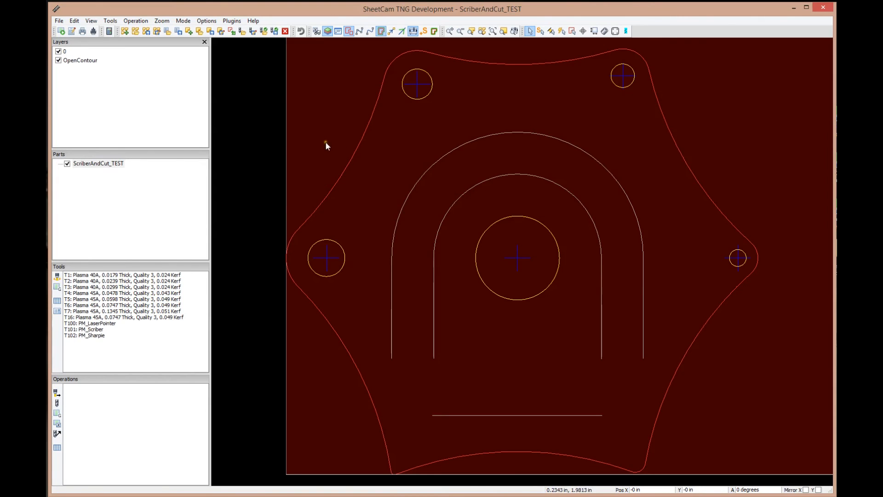
mouse_move(488, 224)
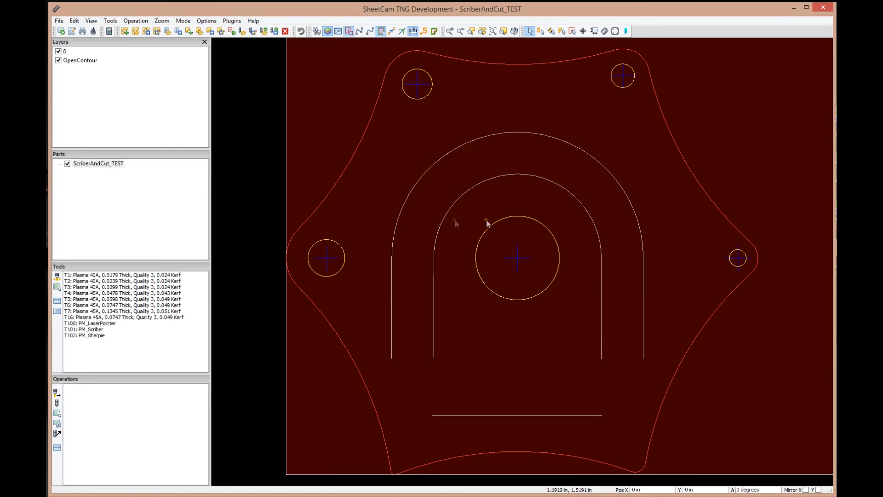
scroll("down", 3)
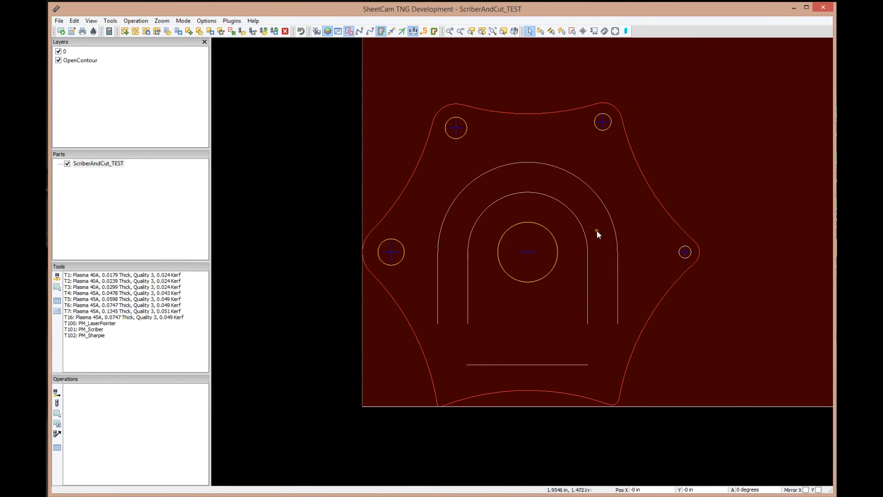
mouse_move(465, 121)
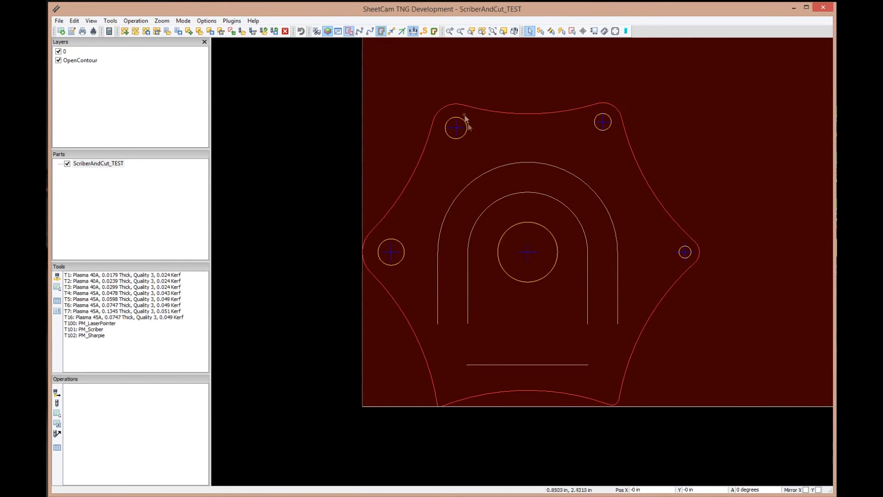
mouse_move(488, 93)
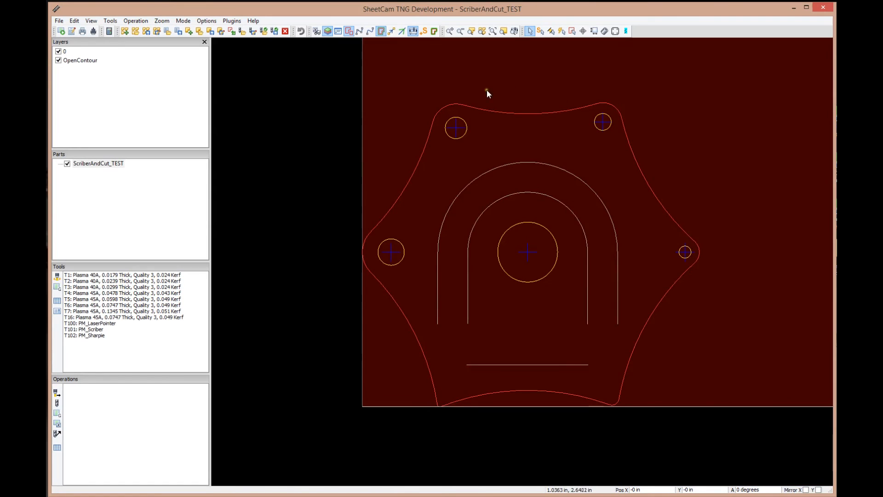
mouse_move(498, 117)
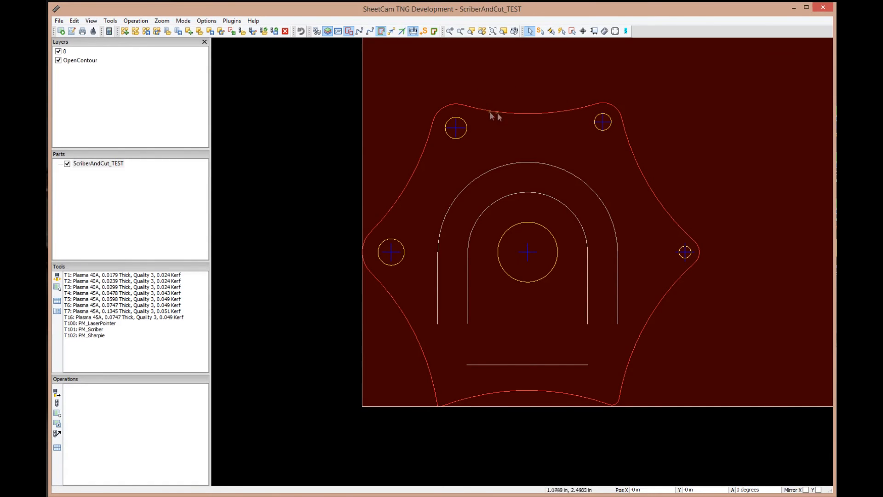
mouse_move(660, 345)
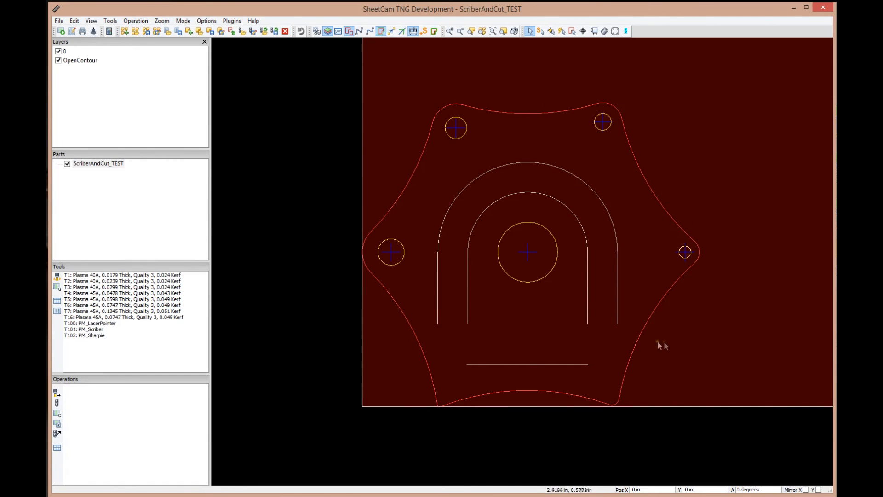
mouse_move(555, 206)
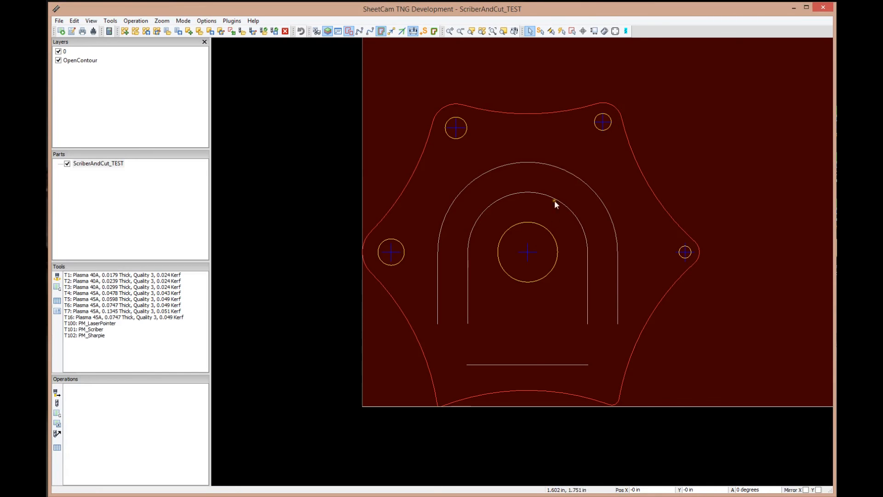
mouse_move(535, 194)
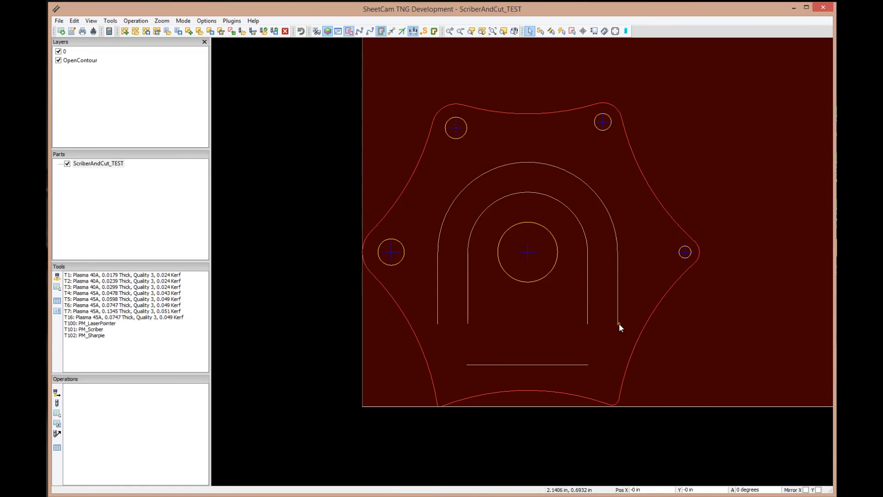
mouse_move(613, 251)
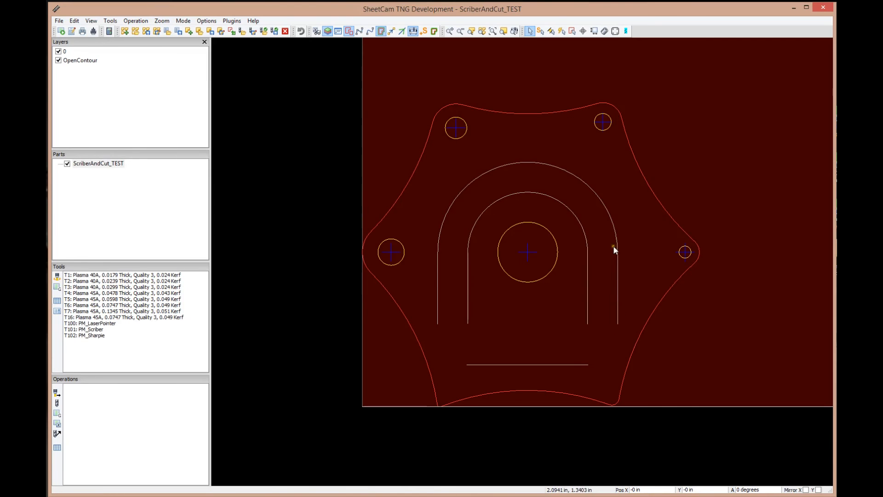
mouse_move(318, 267)
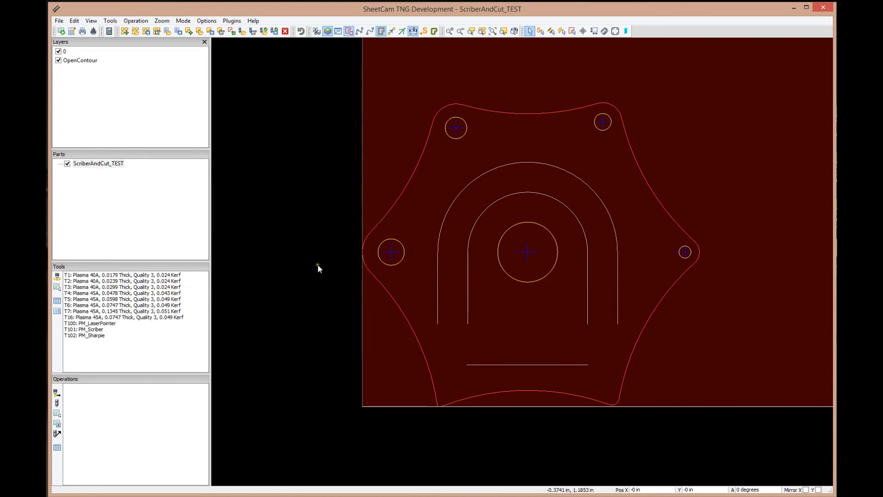
mouse_move(316, 265)
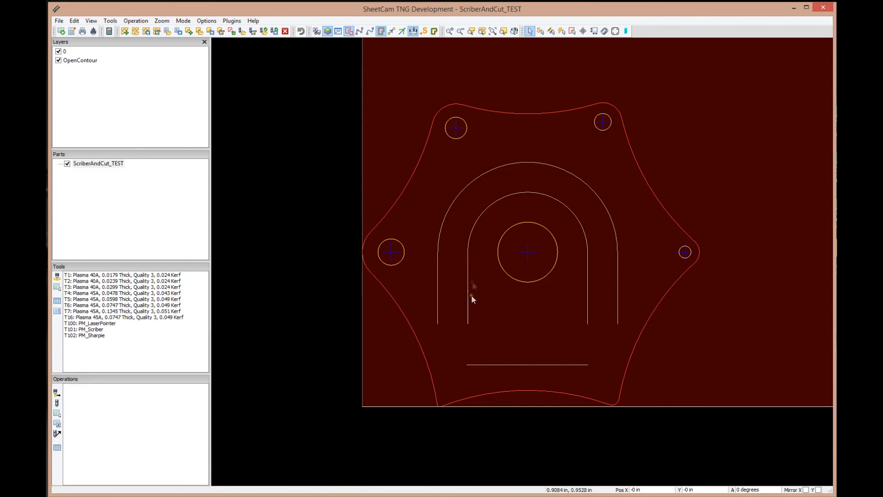
mouse_move(140, 74)
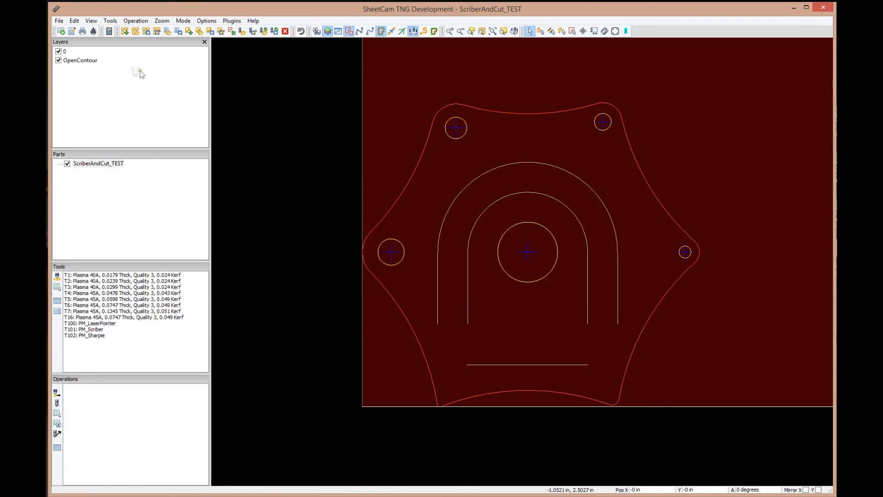
mouse_move(466, 323)
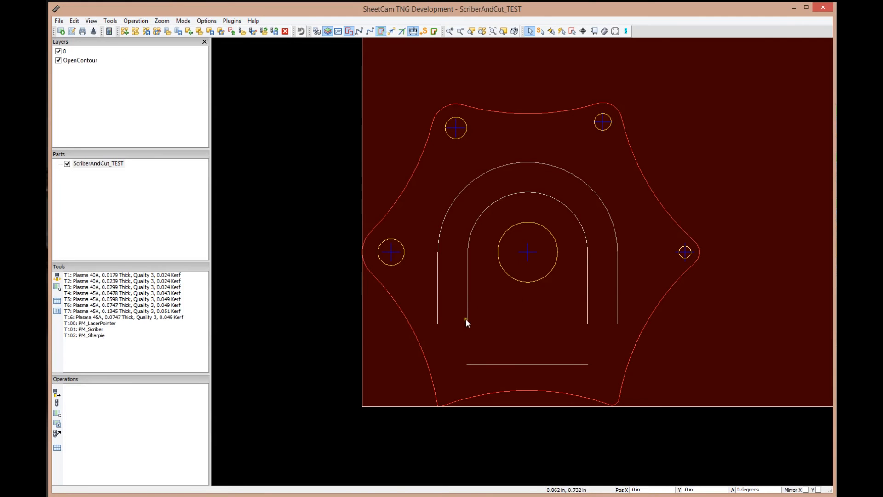
mouse_move(588, 329)
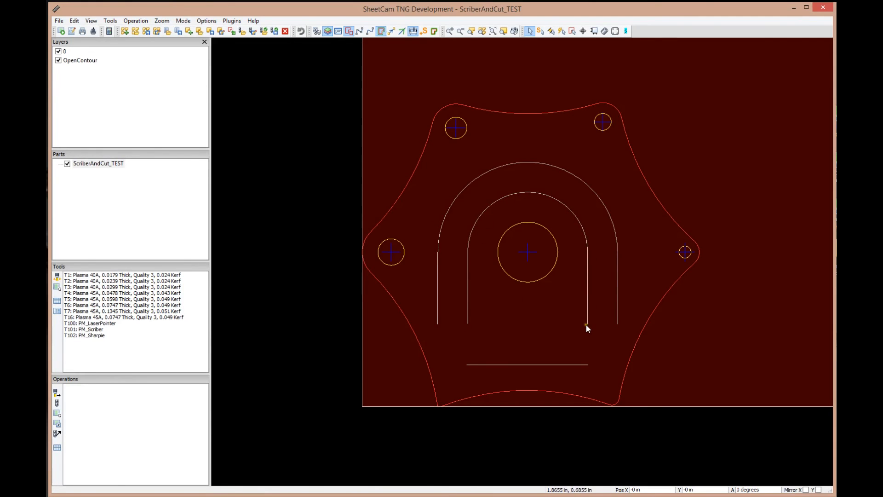
mouse_move(561, 233)
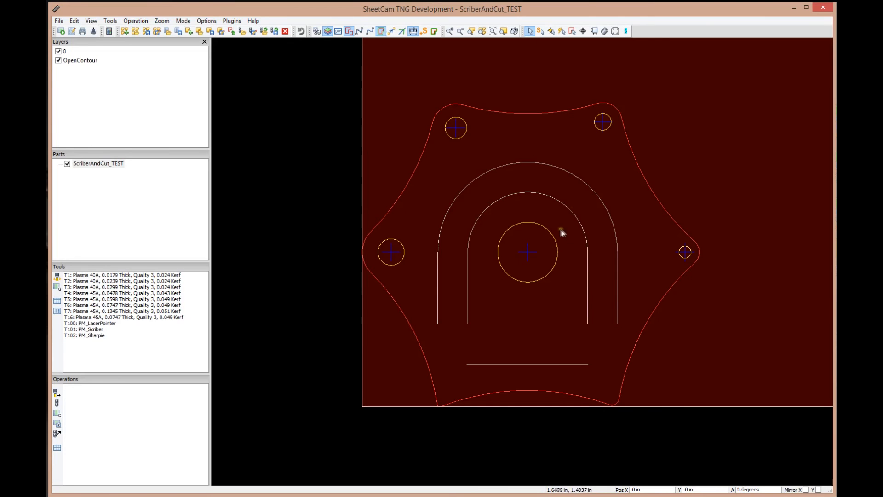
mouse_move(372, 277)
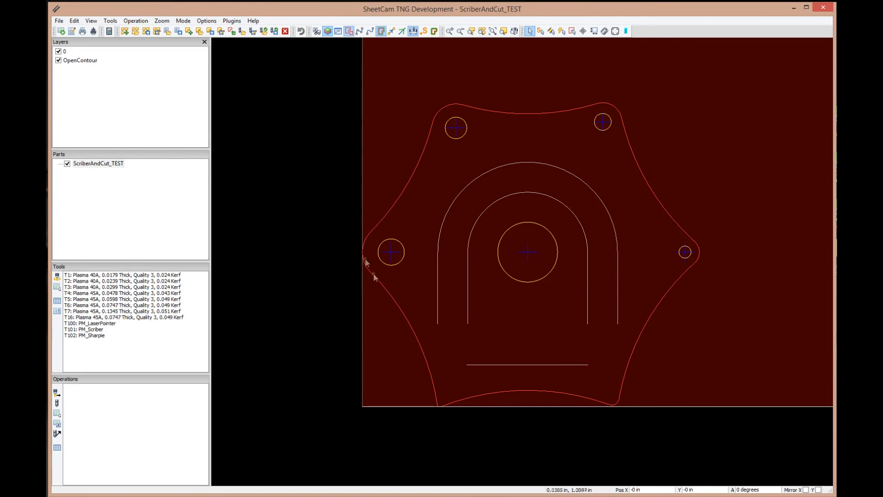
mouse_move(557, 207)
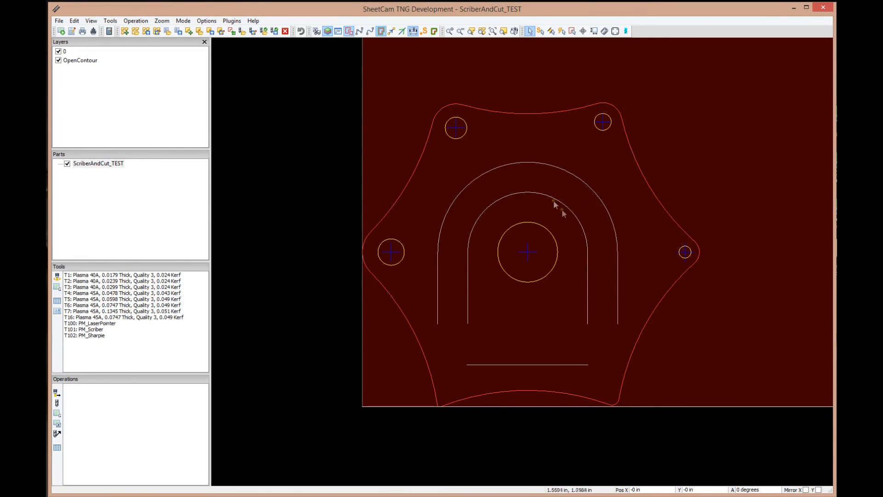
mouse_move(602, 316)
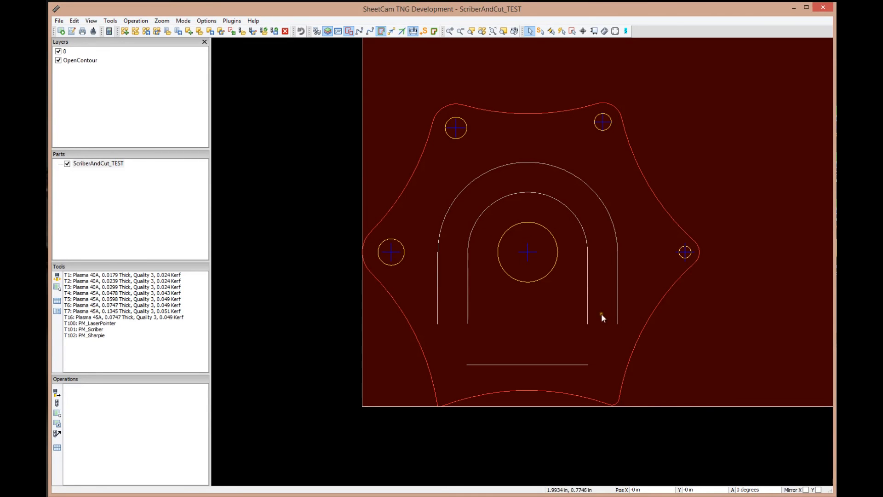
mouse_move(323, 210)
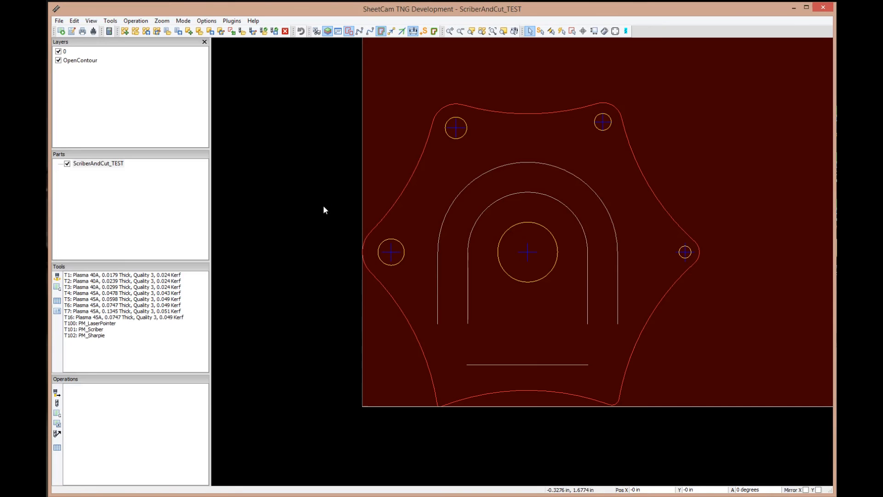
mouse_move(597, 333)
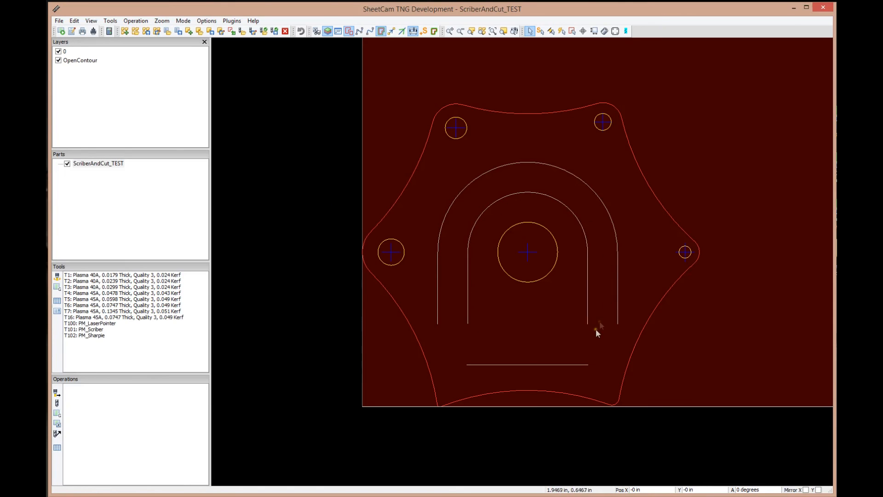
mouse_move(569, 374)
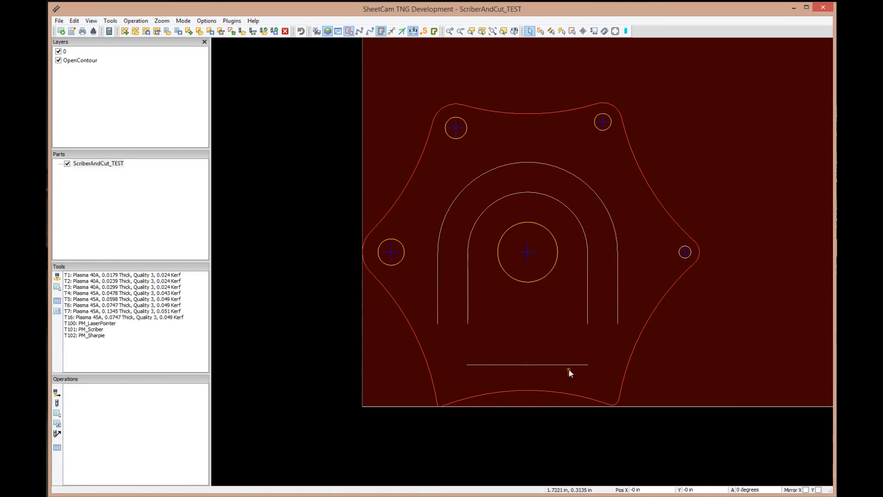
mouse_move(430, 298)
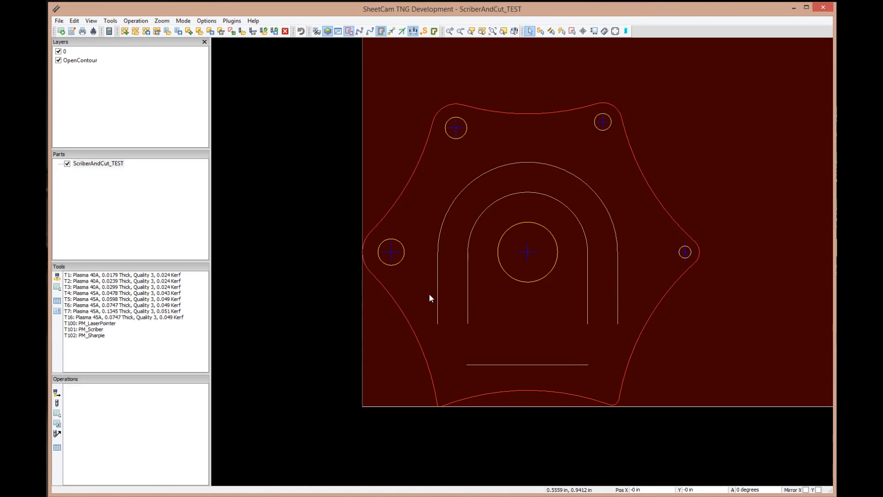
mouse_move(450, 163)
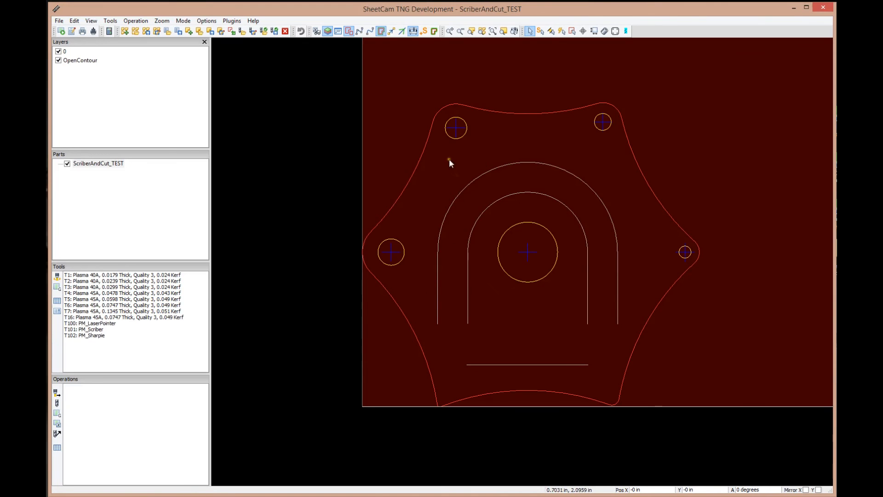
mouse_move(649, 342)
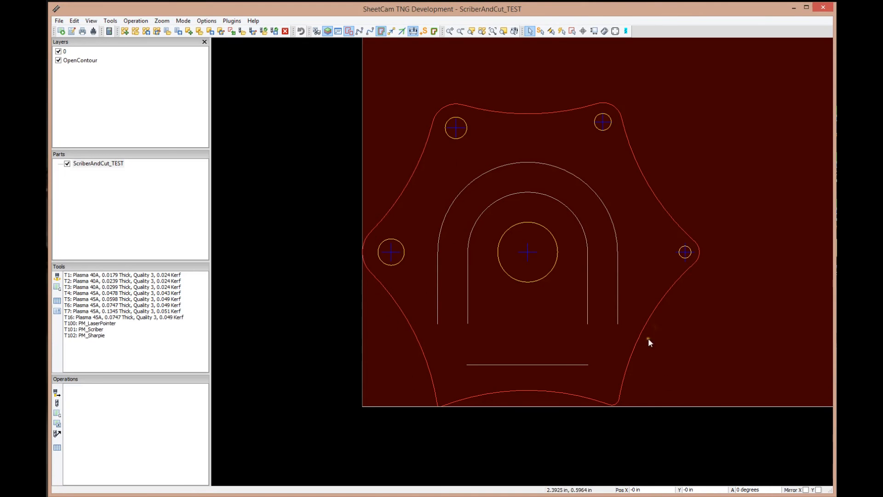
mouse_move(314, 237)
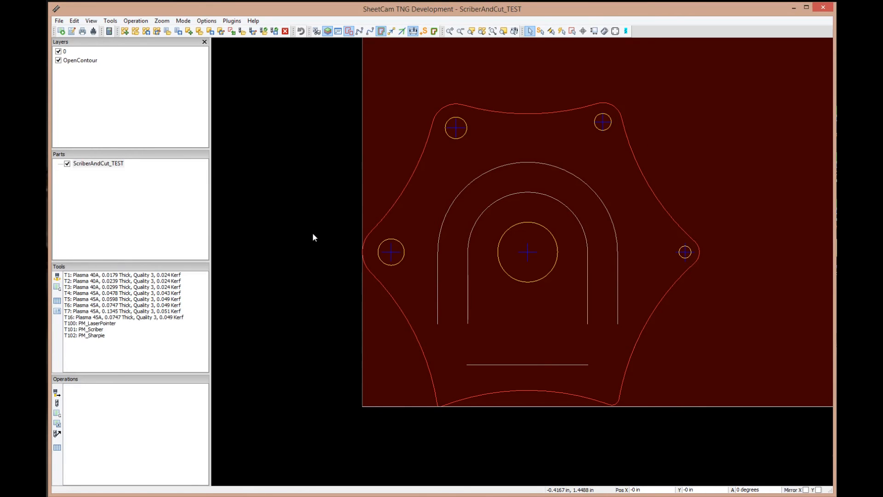
mouse_move(382, 233)
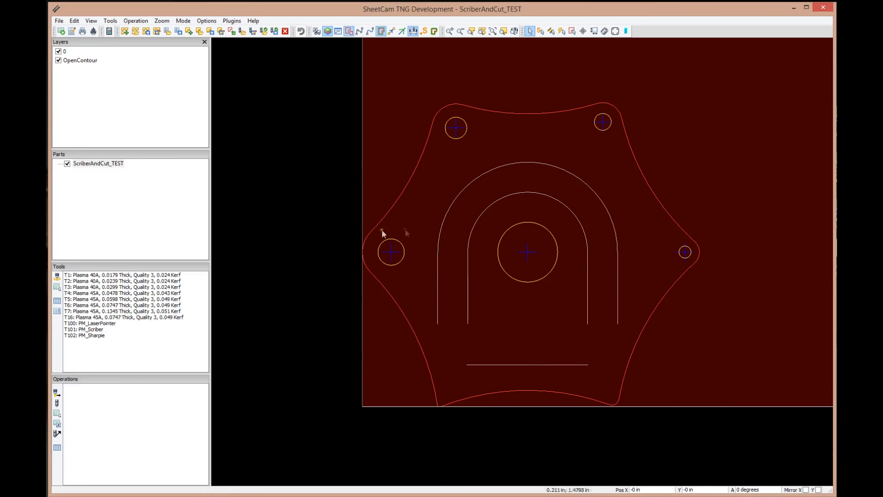
mouse_move(144, 347)
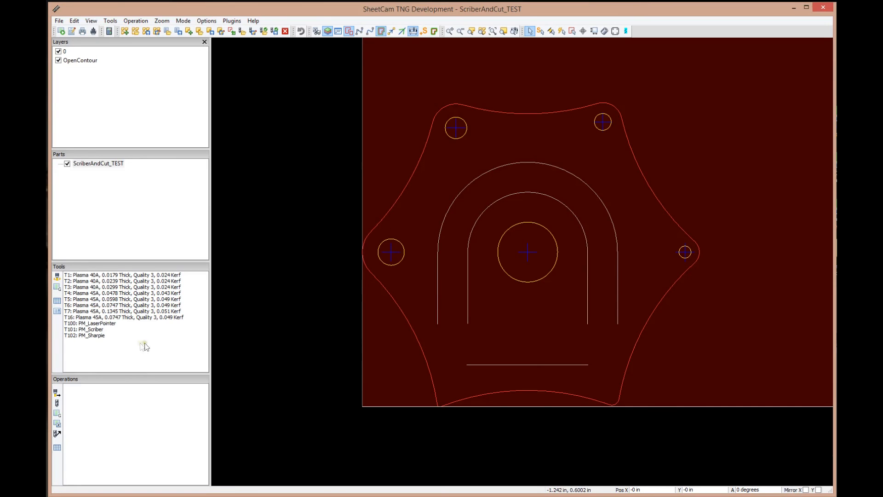
mouse_move(134, 331)
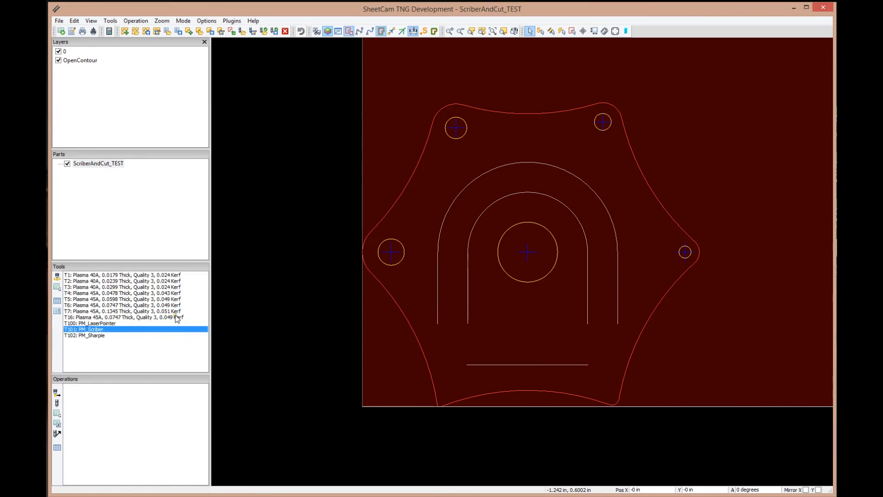
mouse_move(215, 130)
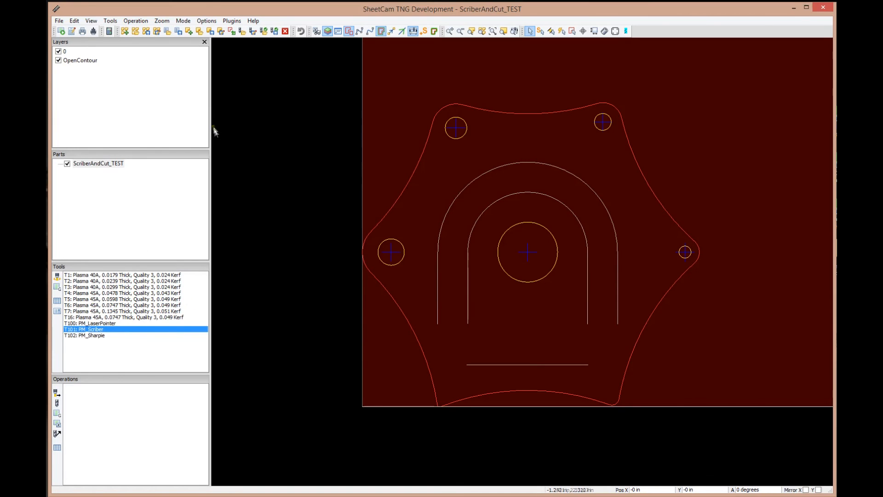
- Load the Powermax85 65A mild steel tool set from mad_tools and update operations
left_click(58, 21)
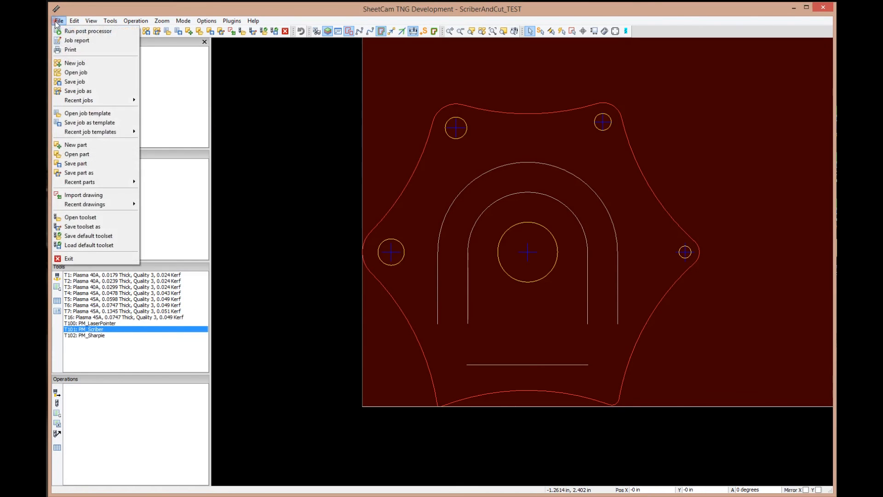
left_click(80, 217)
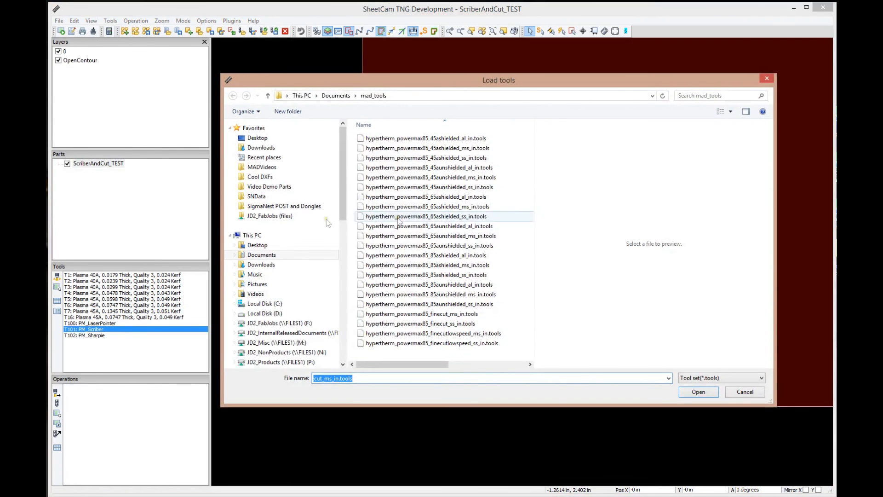
left_click(697, 392)
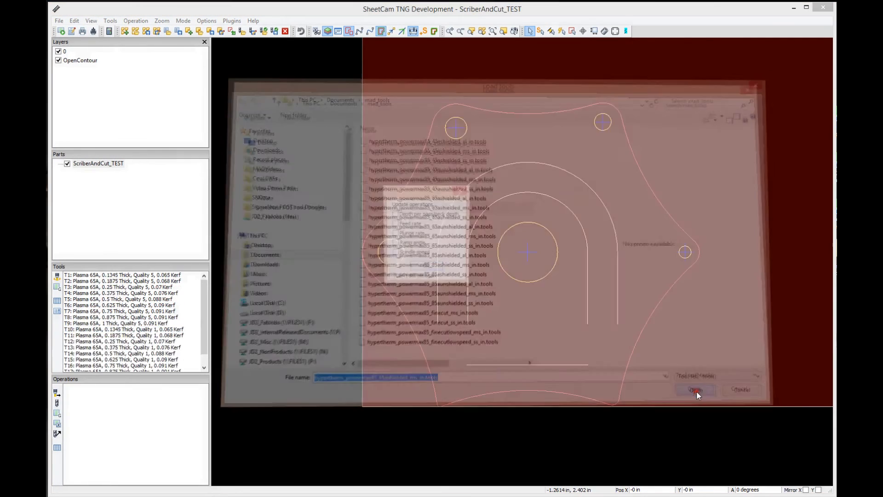
left_click(695, 390)
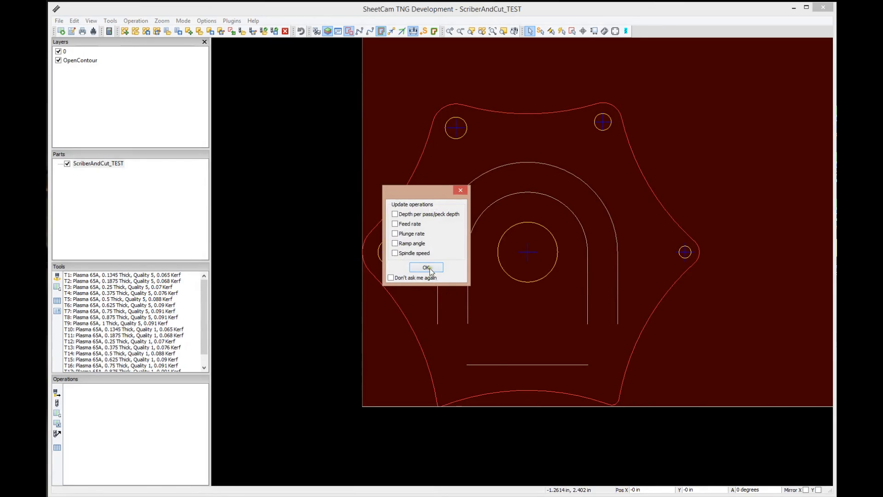
left_click(426, 266)
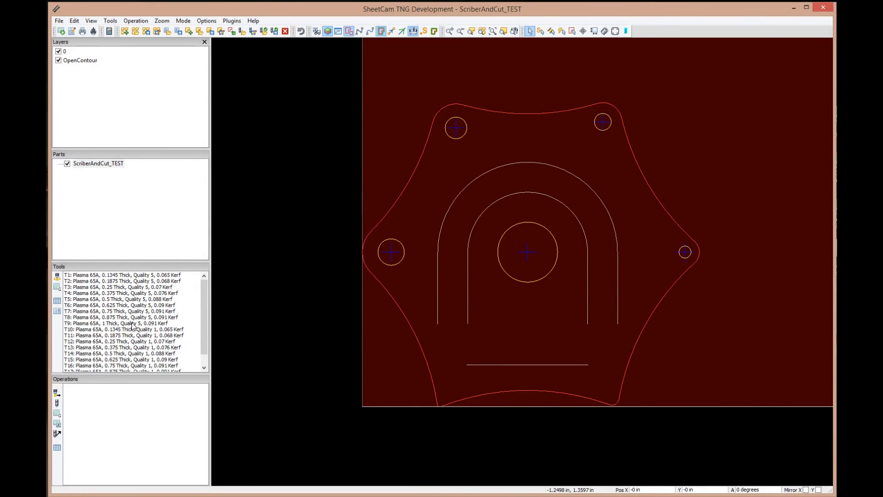
mouse_move(190, 300)
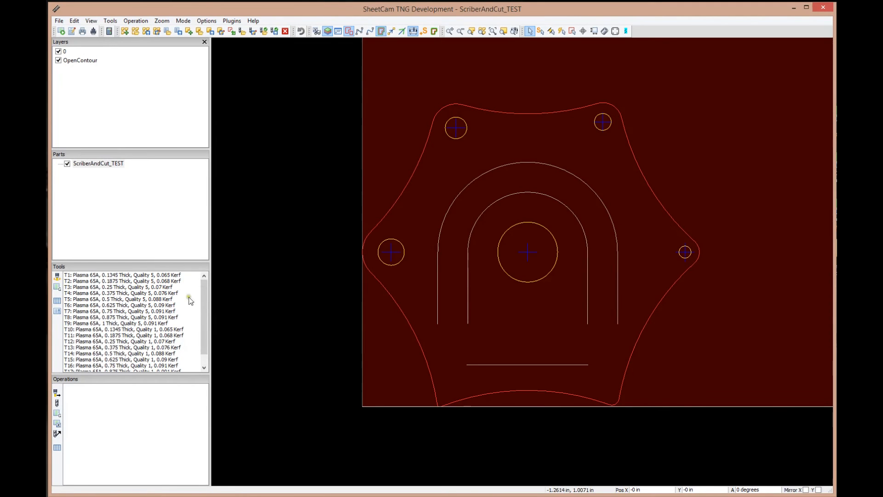
mouse_move(417, 294)
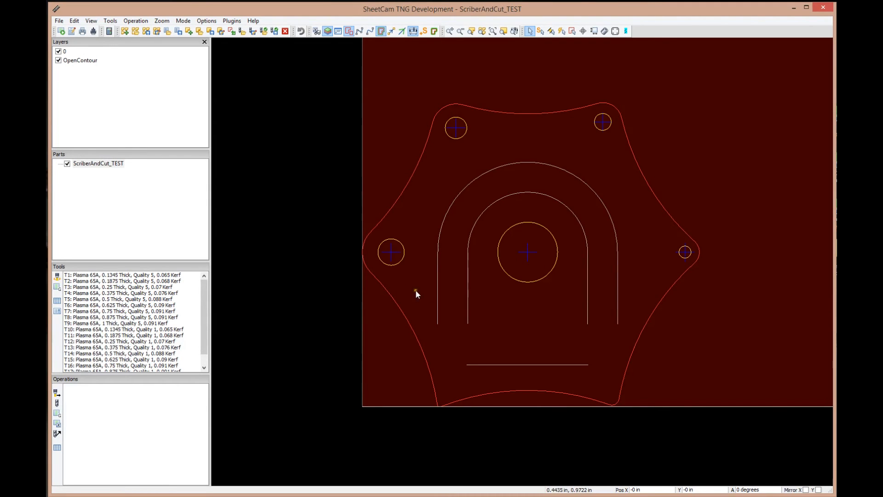
mouse_move(396, 290)
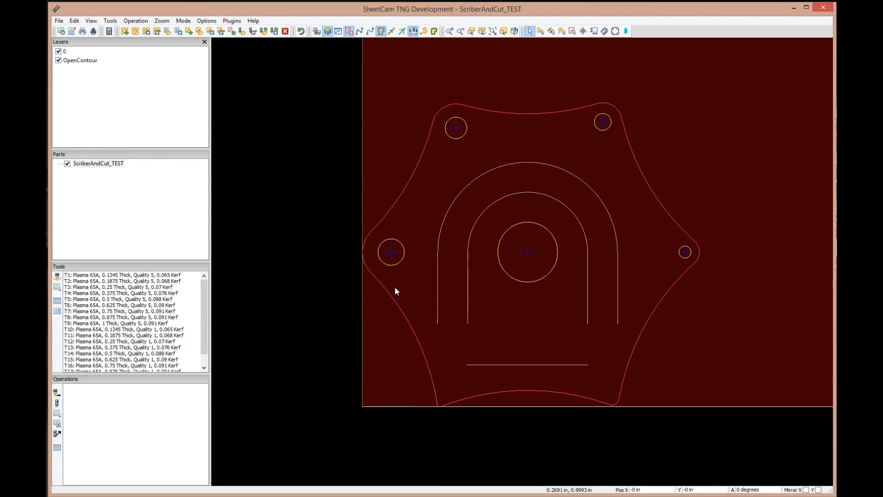
mouse_move(202, 237)
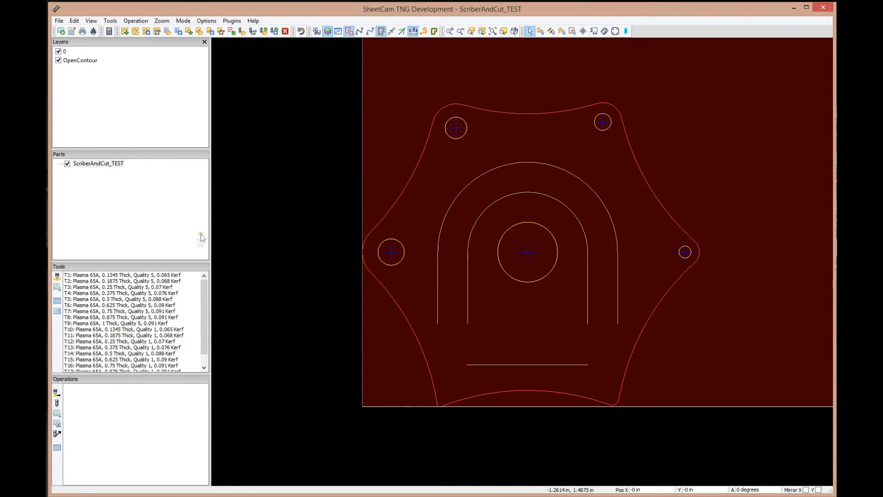
mouse_move(204, 213)
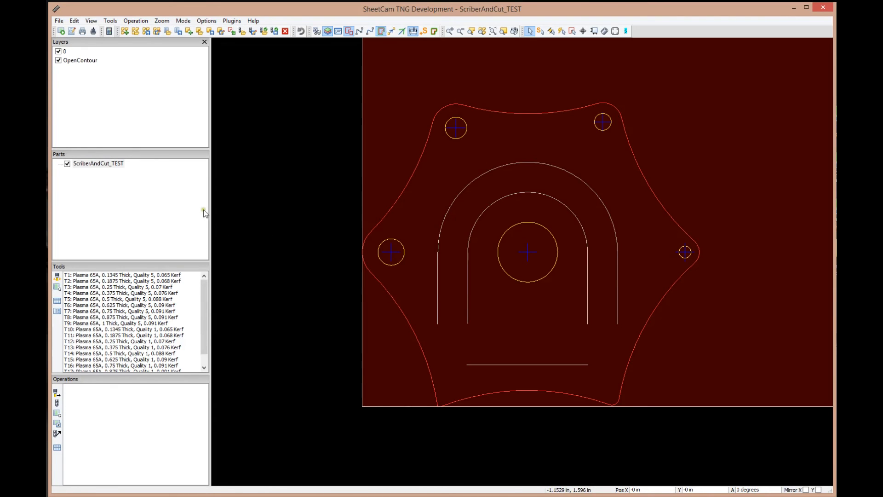
- Load hypertherm_powermax85_finecut_ms_in.tools, giving Plasma 40A/45A, Scriber, Sharpie and Pointer tools
left_click(59, 21)
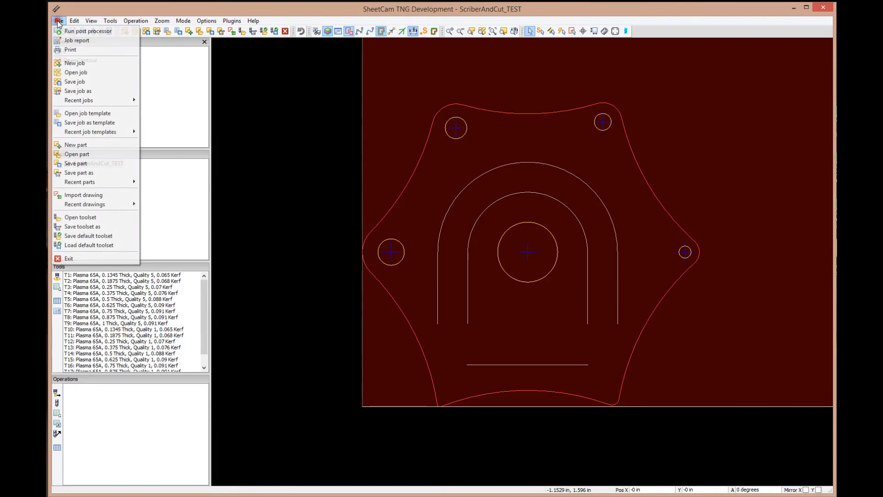
left_click(81, 217)
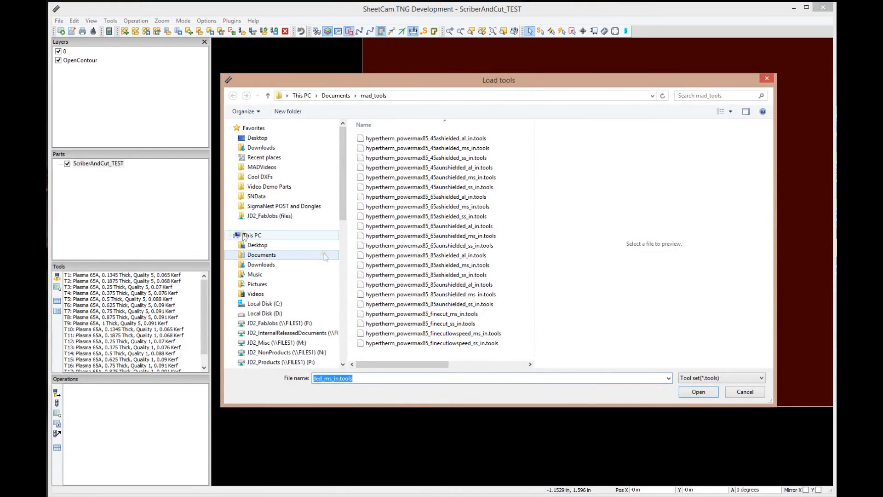
left_click(420, 313)
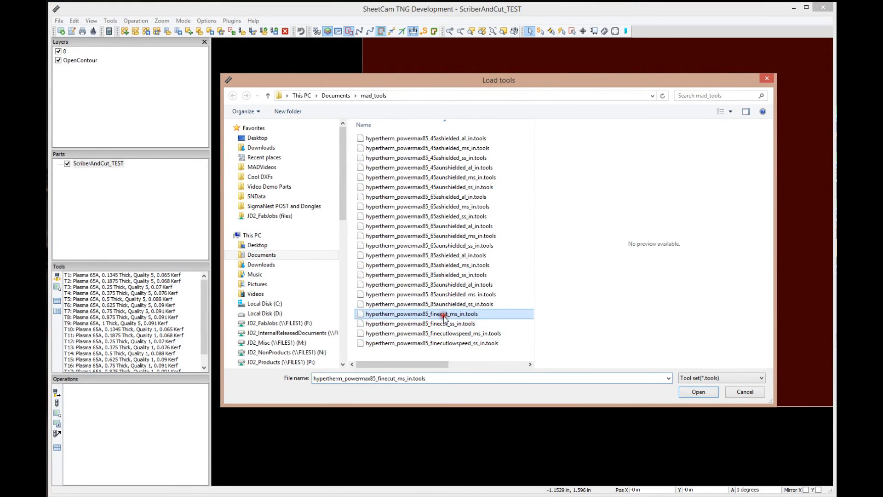
mouse_move(450, 316)
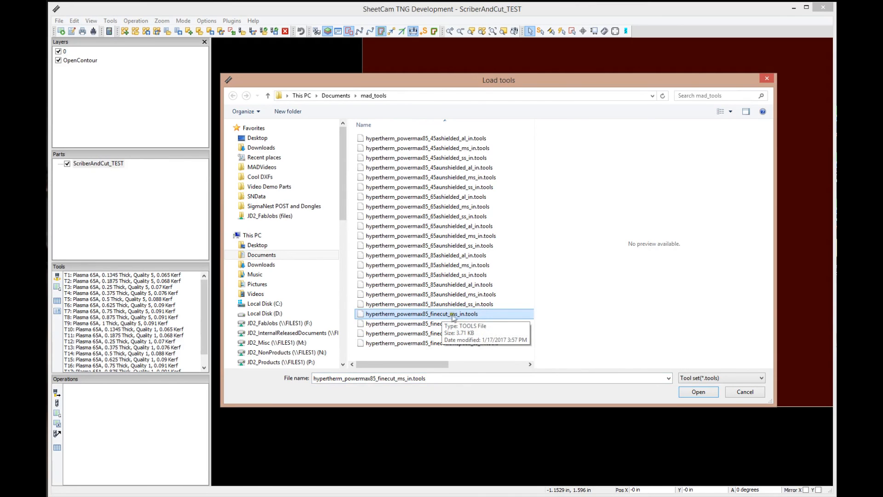
left_click(698, 391)
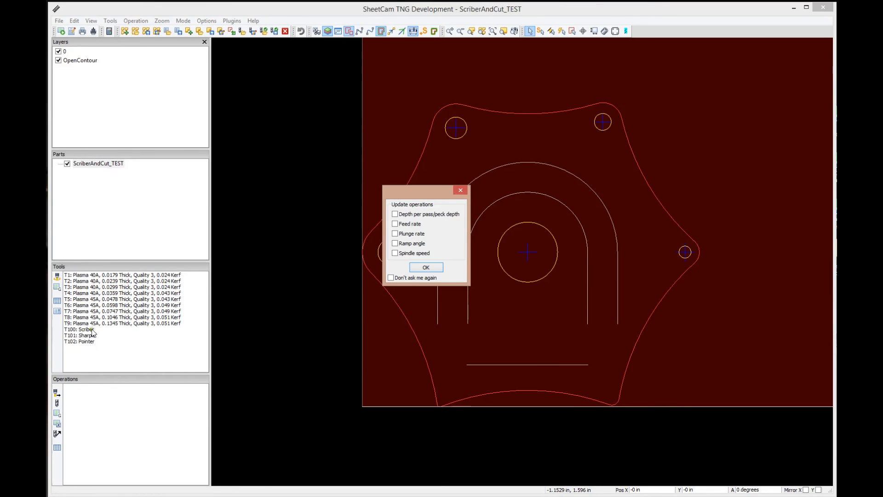
mouse_move(92, 347)
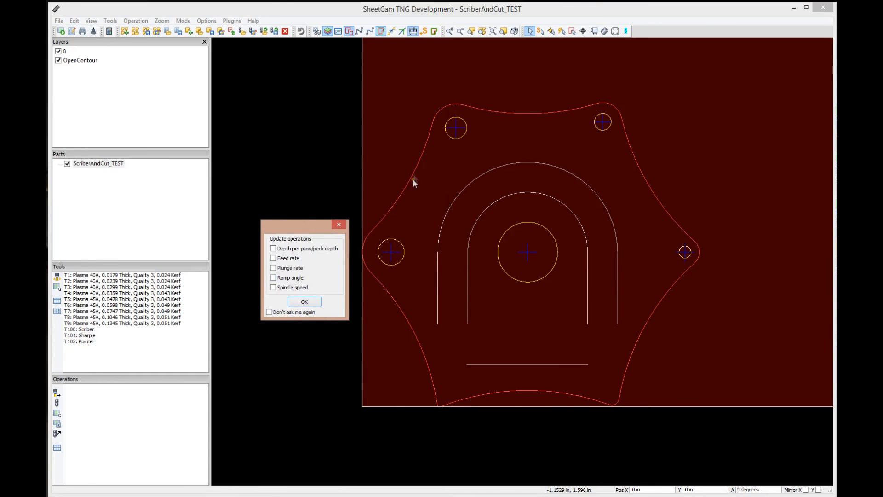
mouse_move(425, 427)
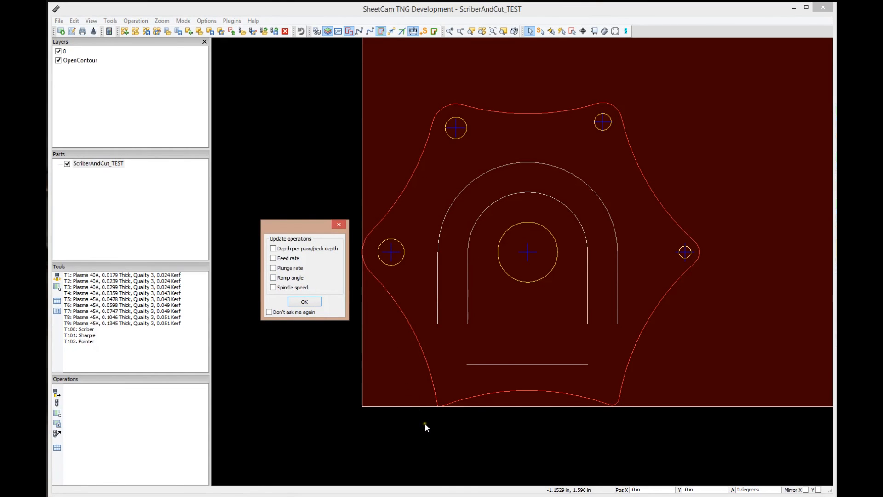
mouse_move(462, 273)
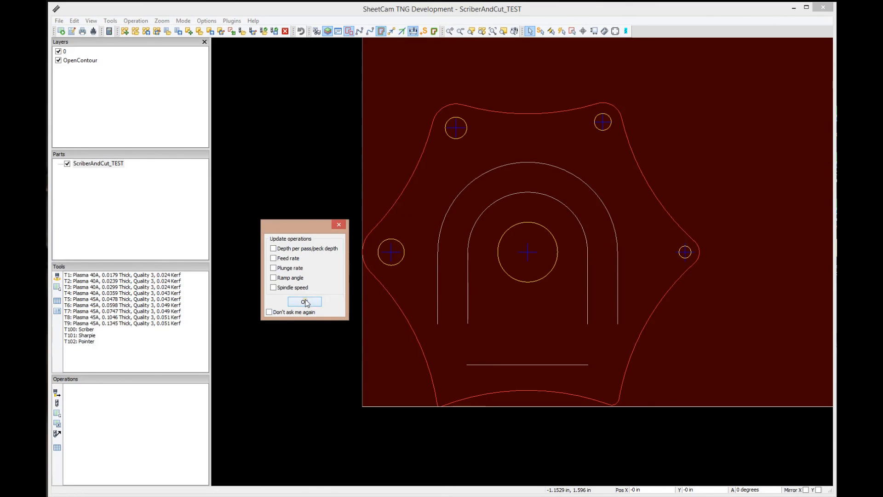
left_click(304, 302)
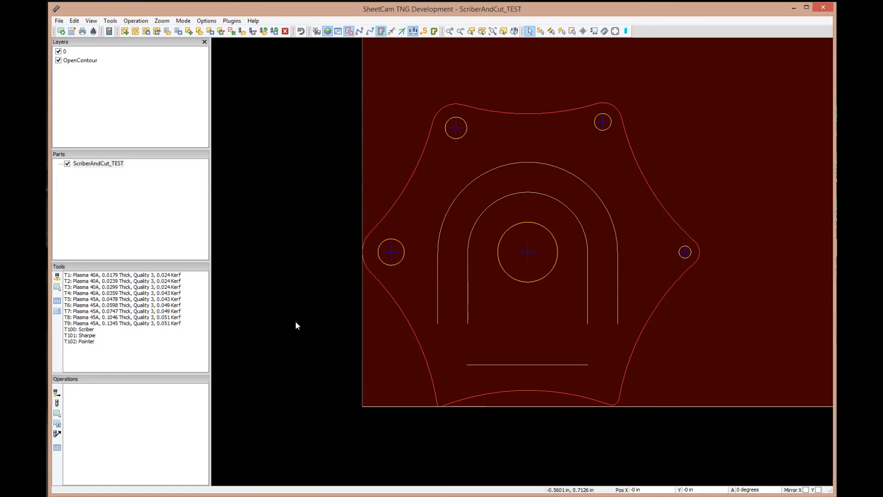
mouse_move(143, 330)
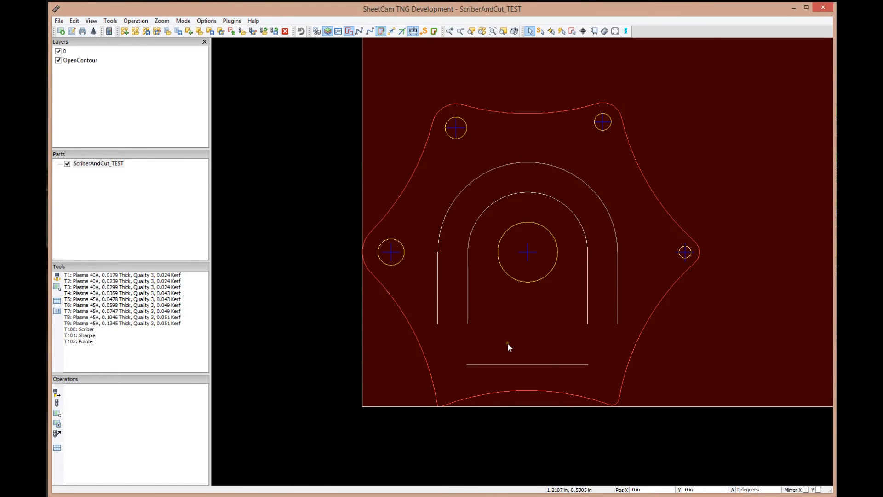
mouse_move(77, 332)
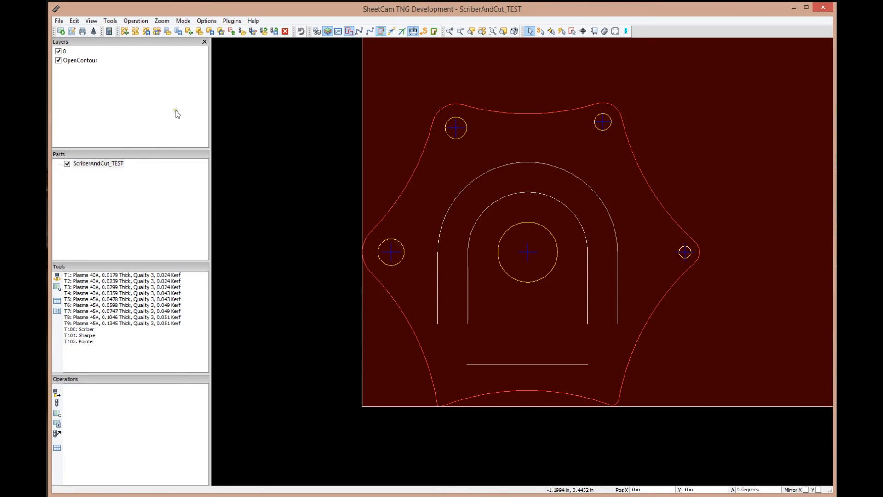
mouse_move(79, 46)
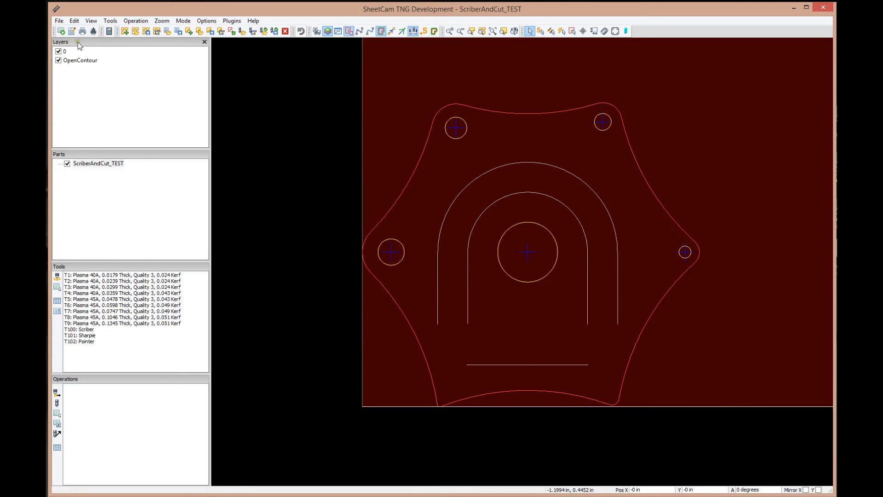
mouse_move(134, 84)
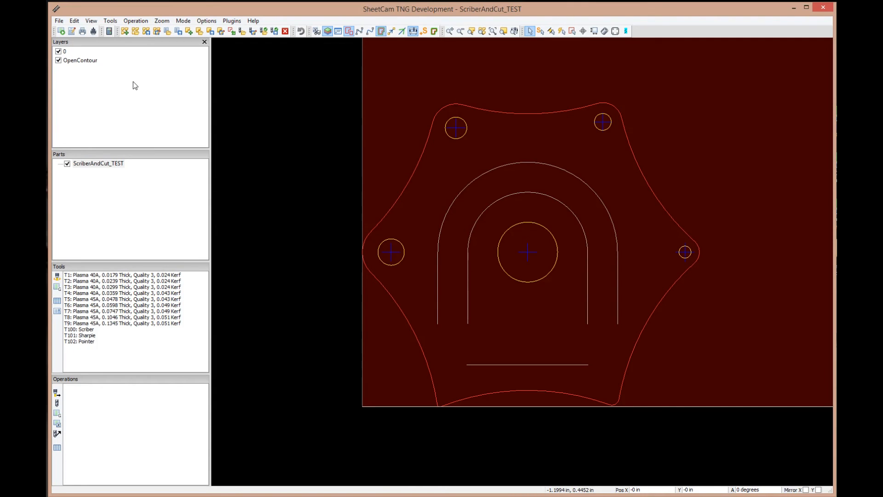
mouse_move(85, 66)
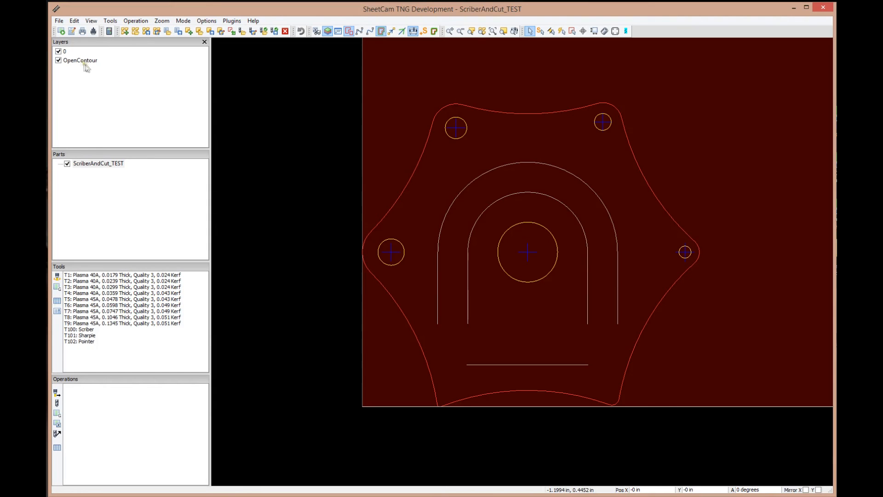
mouse_move(82, 61)
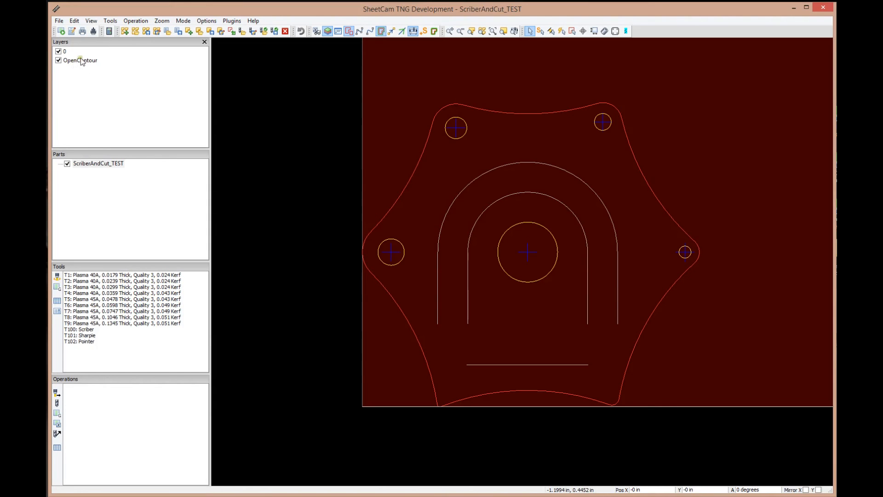
- Compare the contours on layer 0 and OpenContour, then settle back on layer 0
left_click(80, 61)
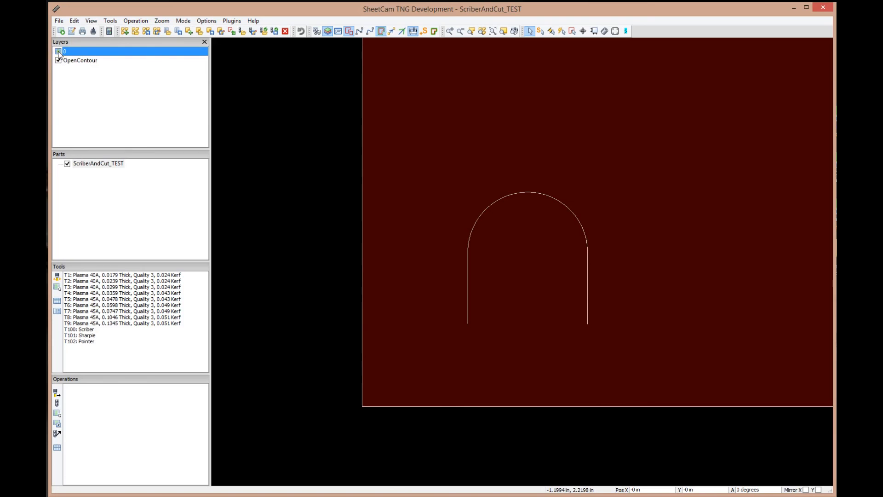
left_click(59, 52)
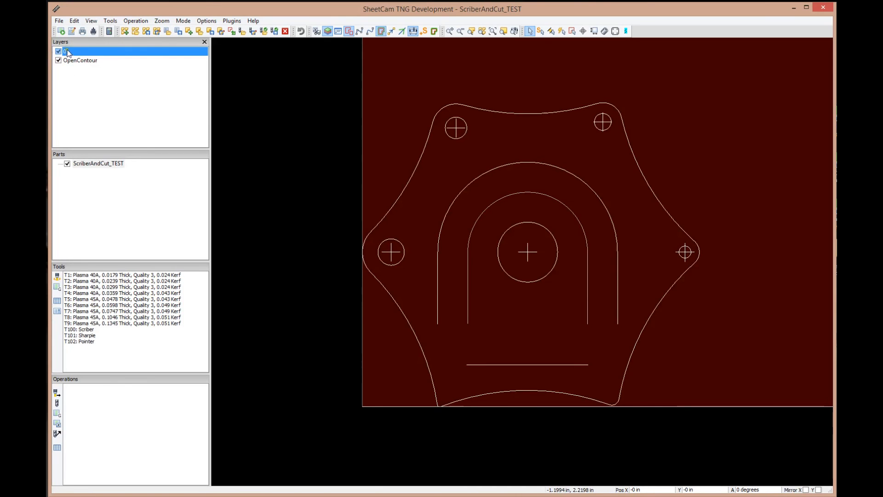
mouse_move(86, 66)
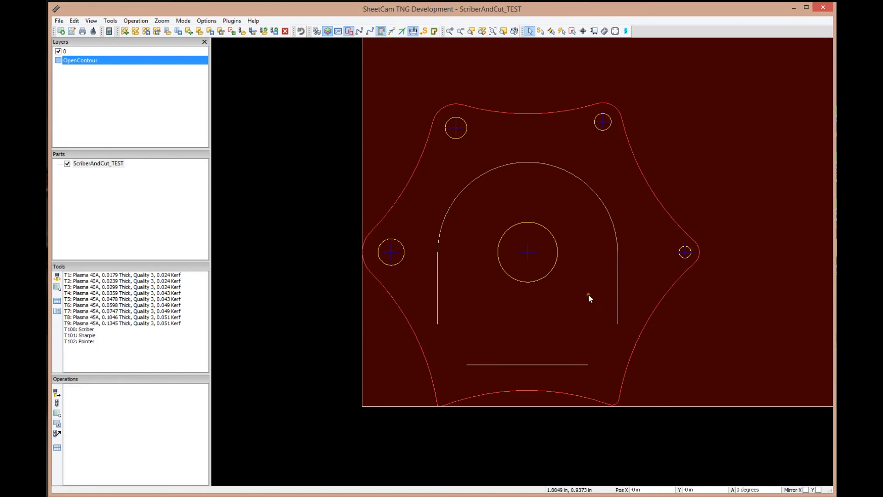
mouse_move(361, 135)
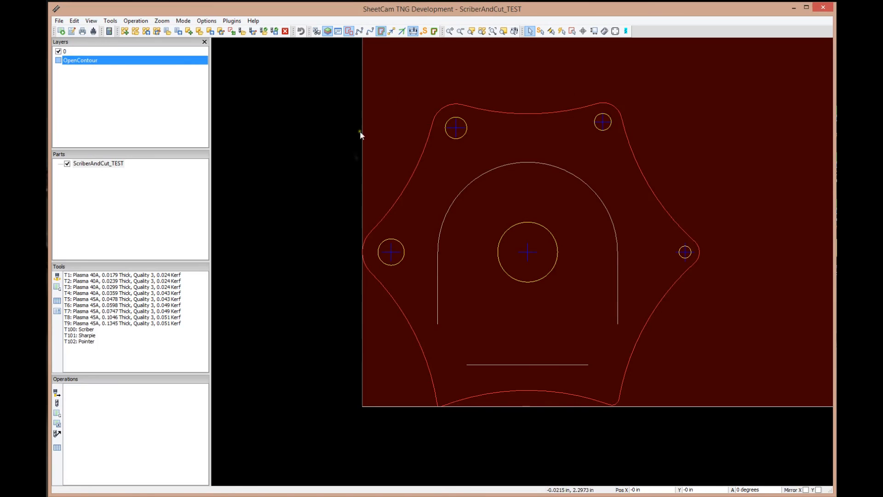
mouse_move(276, 192)
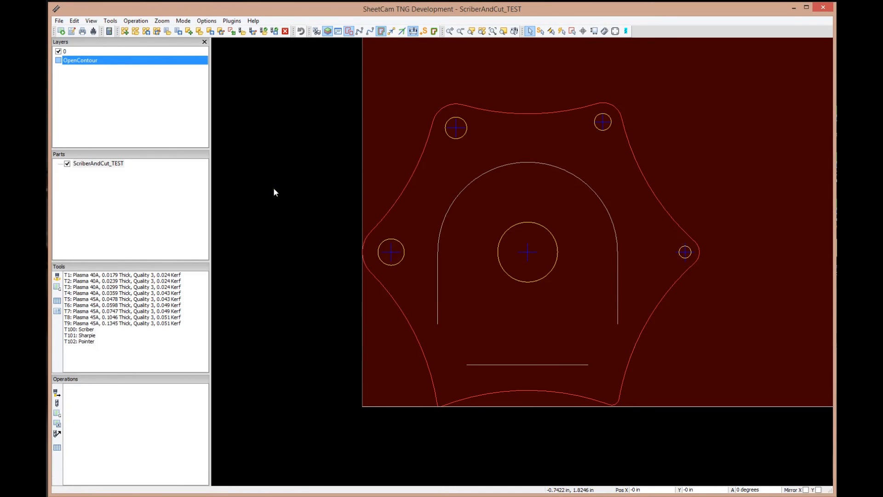
left_click(59, 52)
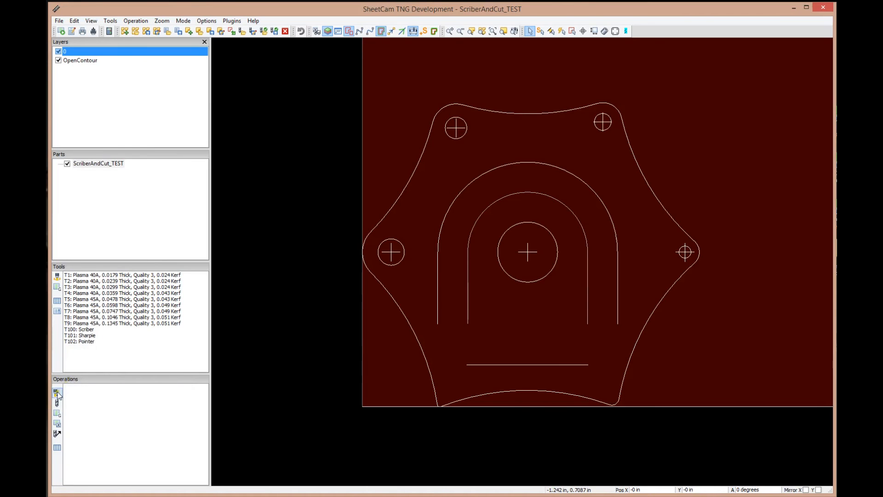
mouse_move(56, 393)
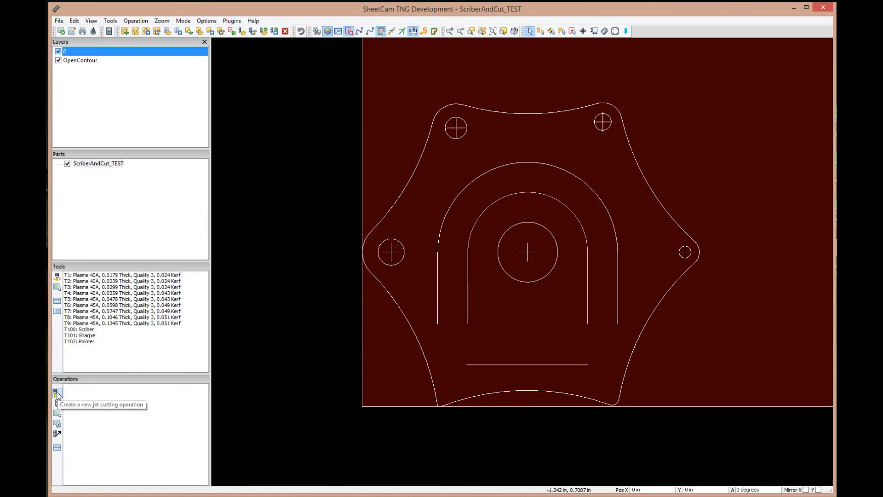
- Start a jet cutting operation with No Offset on the OpenContour layer using T100: Scriber
left_click(57, 393)
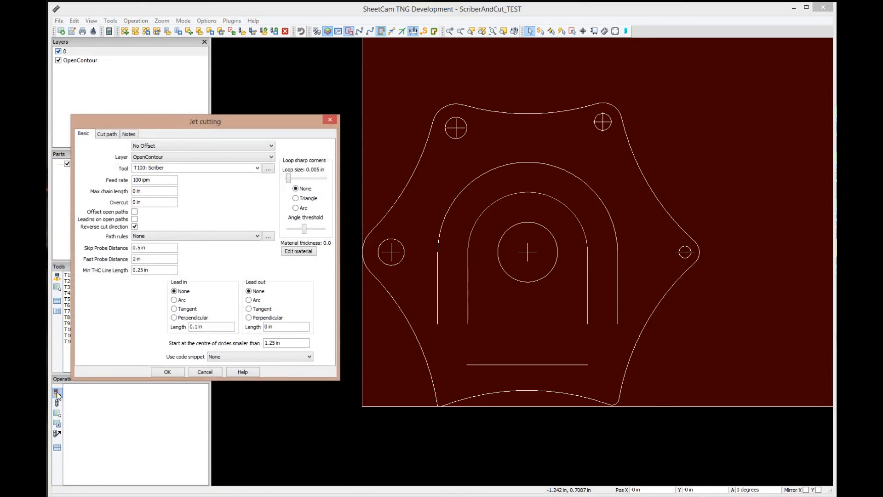
left_click_drag(204, 121, 339, 120)
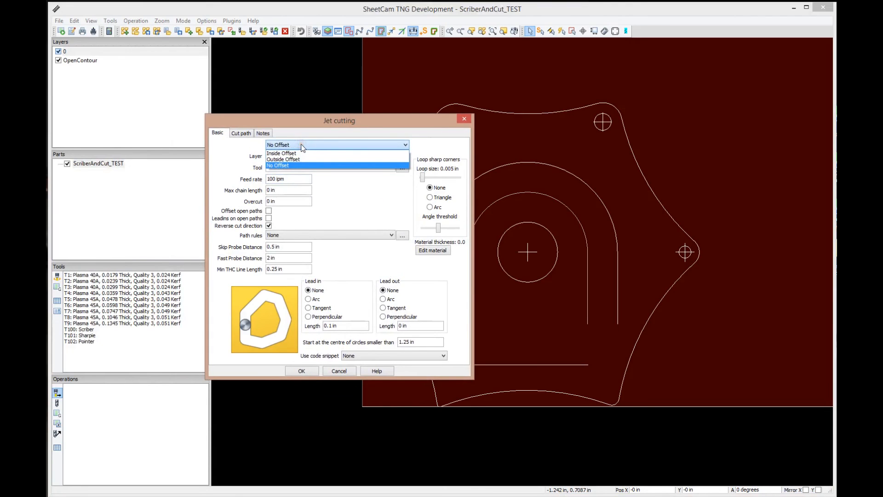
mouse_move(282, 162)
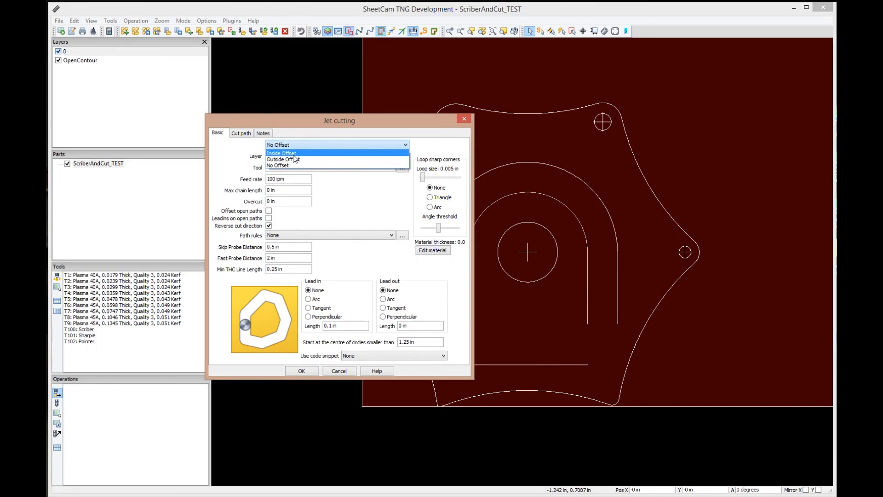
mouse_move(294, 166)
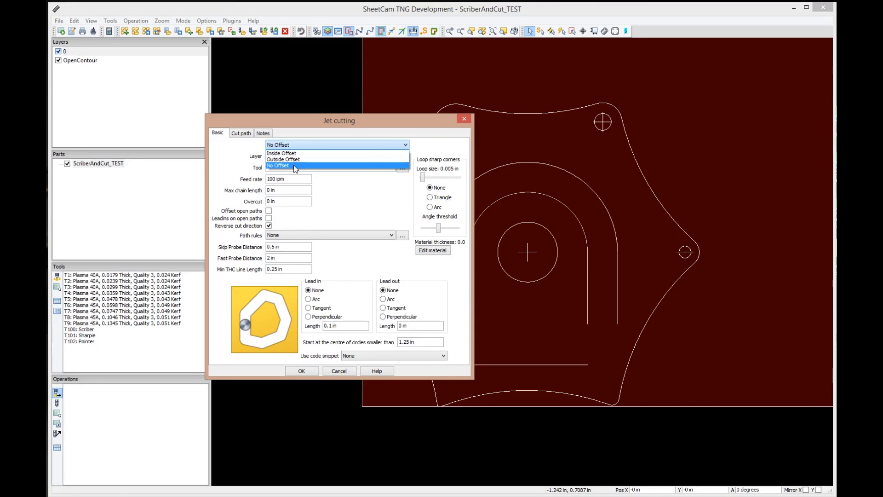
left_click(278, 166)
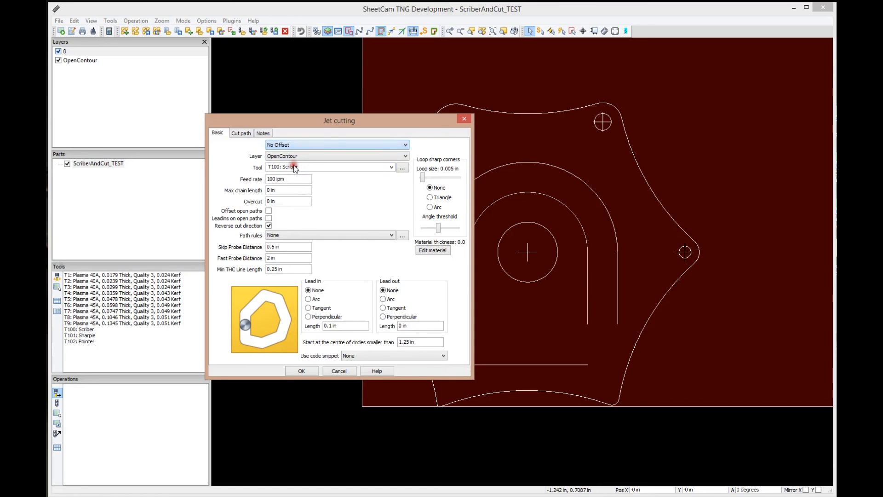
mouse_move(621, 328)
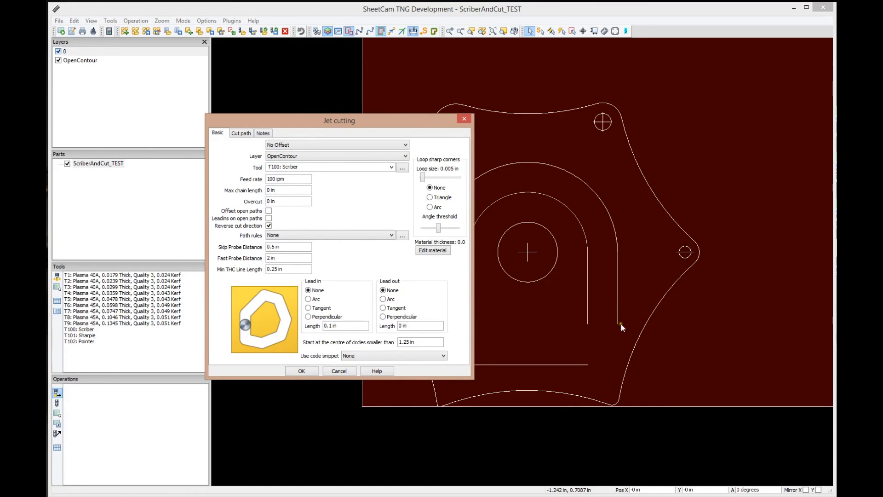
mouse_move(557, 181)
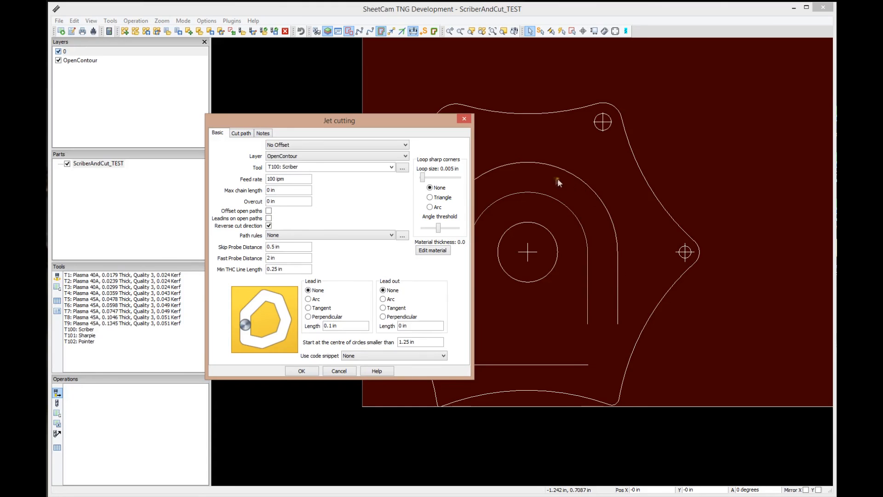
mouse_move(547, 203)
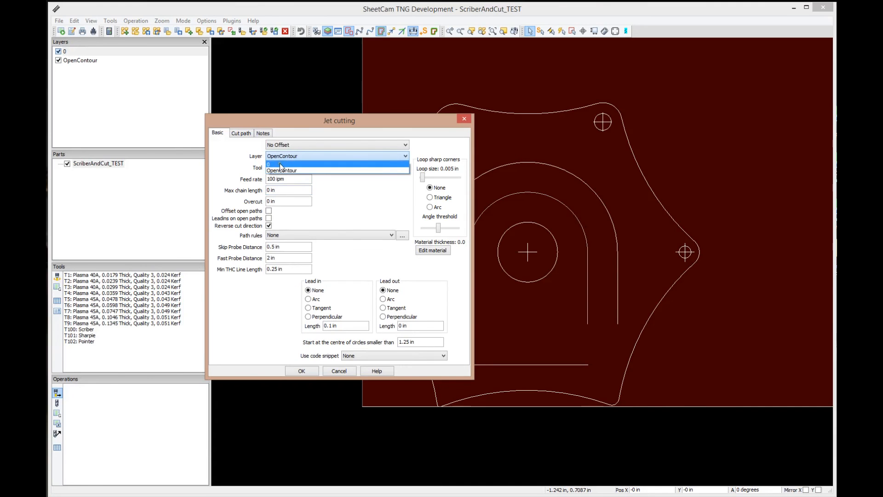
left_click(305, 170)
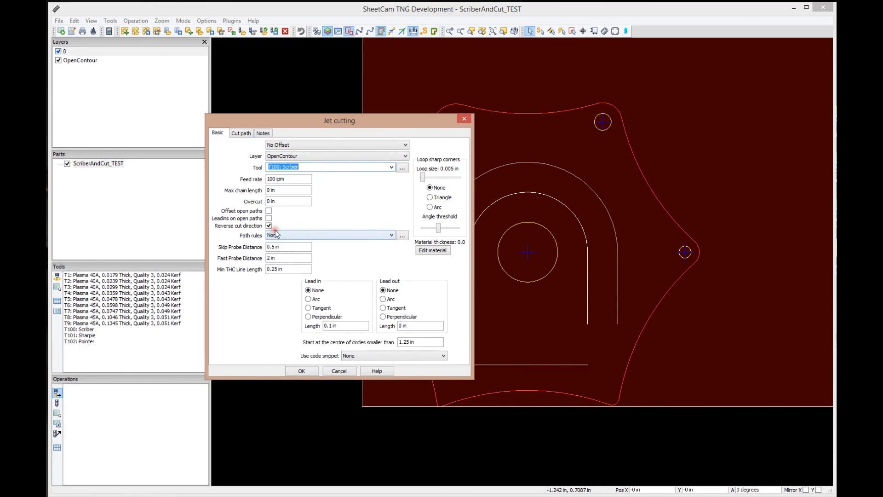
triple_click(288, 179)
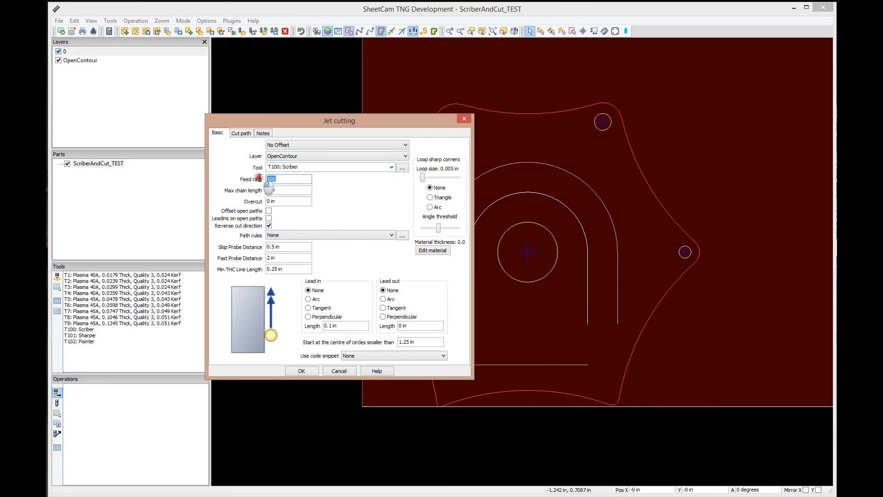
mouse_move(380, 205)
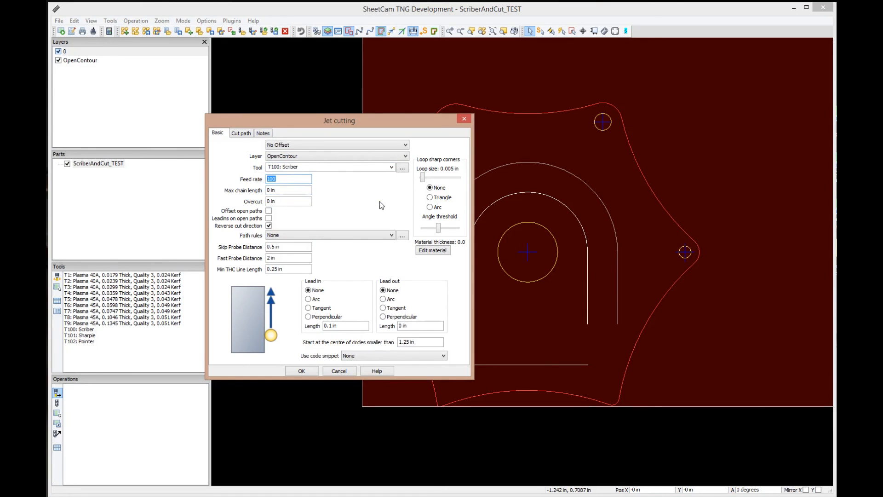
left_click(288, 201)
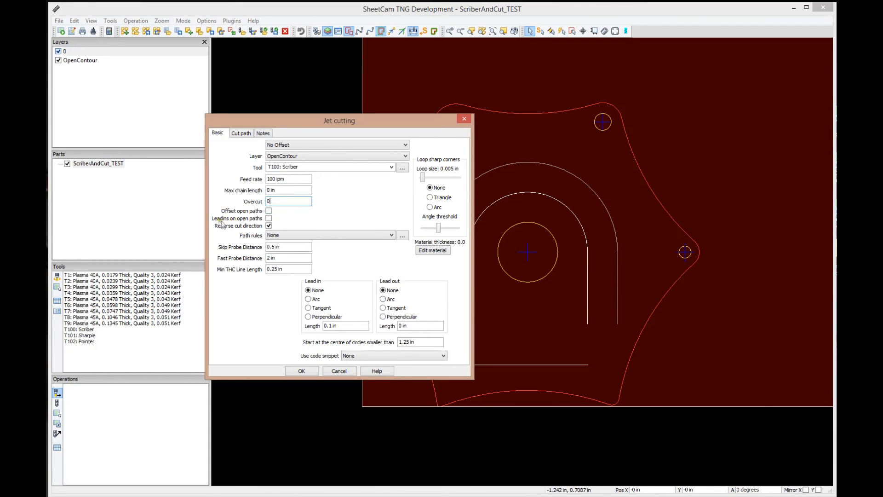
left_click(269, 227)
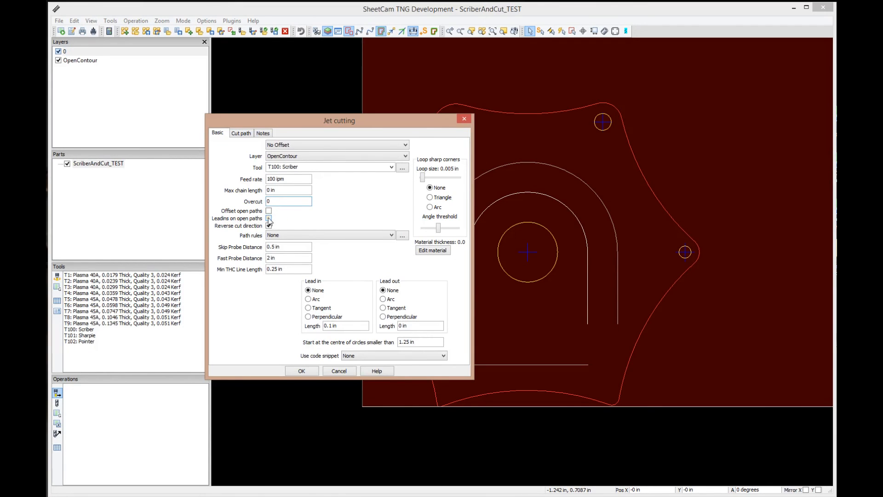
left_click(268, 226)
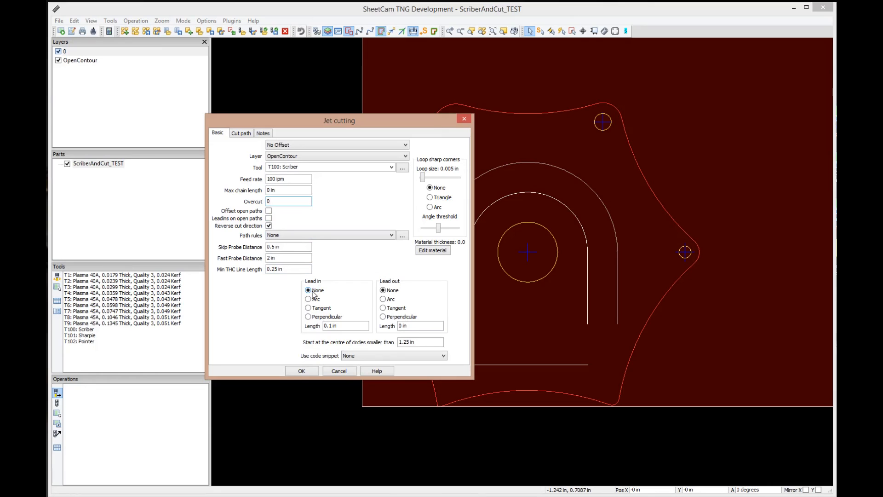
left_click(288, 202)
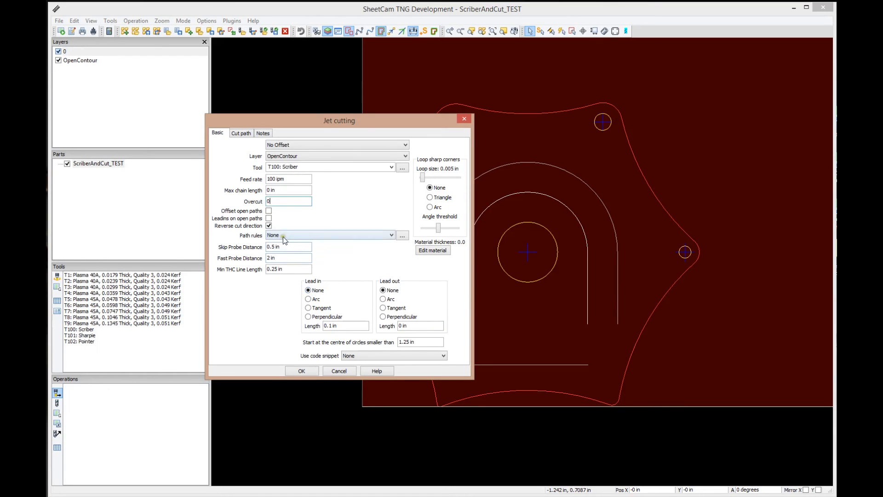
left_click(392, 235)
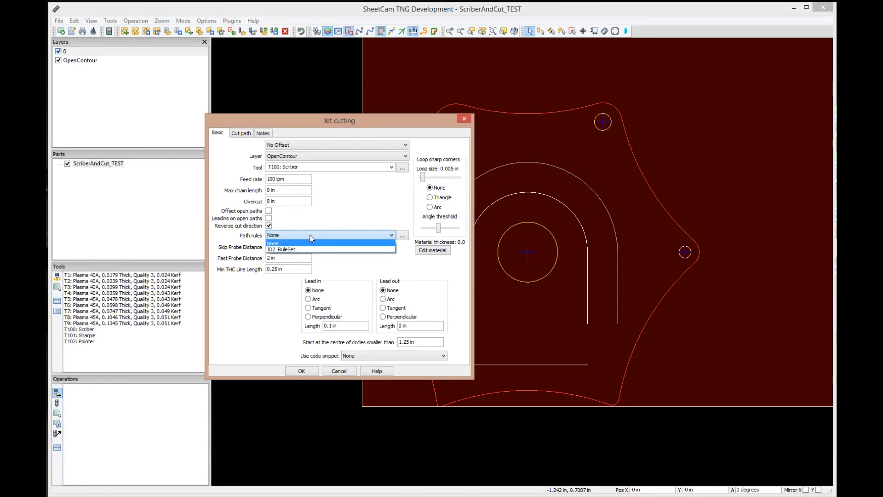
left_click(272, 243)
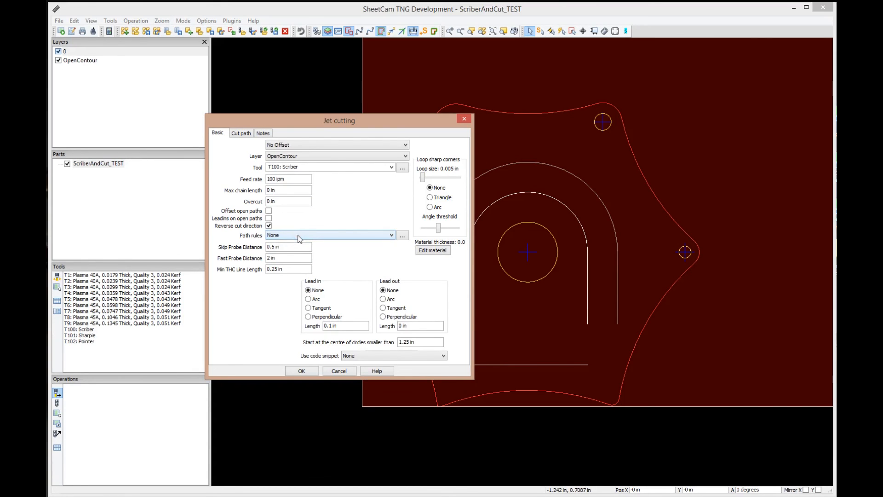
mouse_move(302, 371)
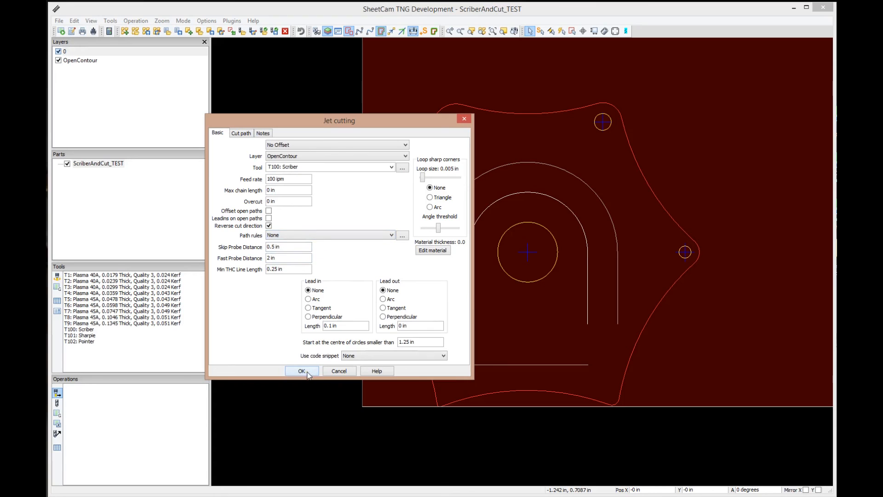
- Review the Cut path settings and create the No Offset, OpenContour, T100 Scriber operation
left_click(240, 132)
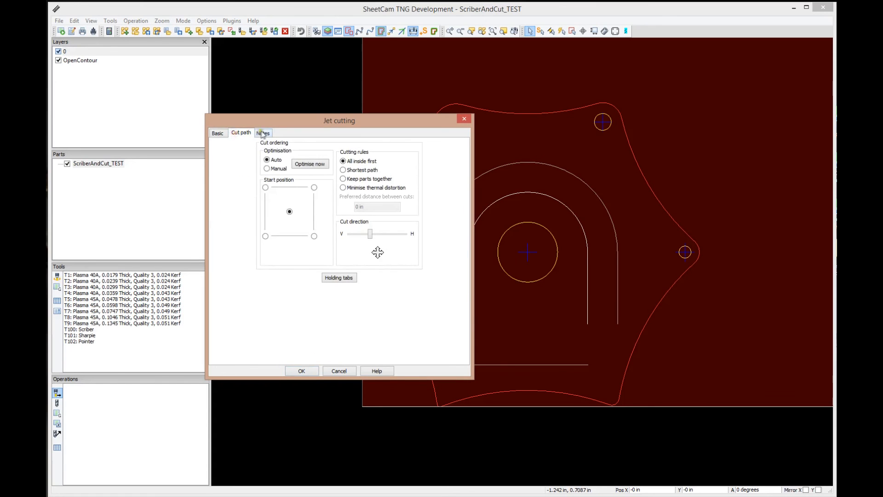
left_click(217, 133)
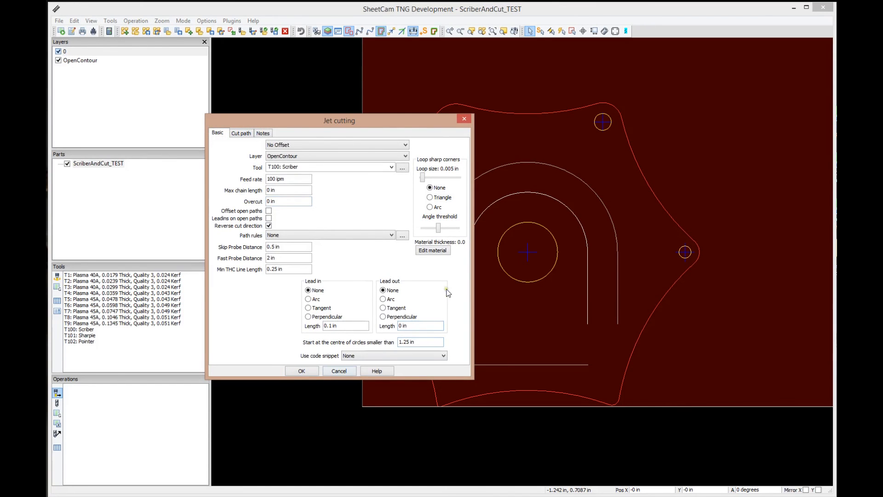
left_click(302, 371)
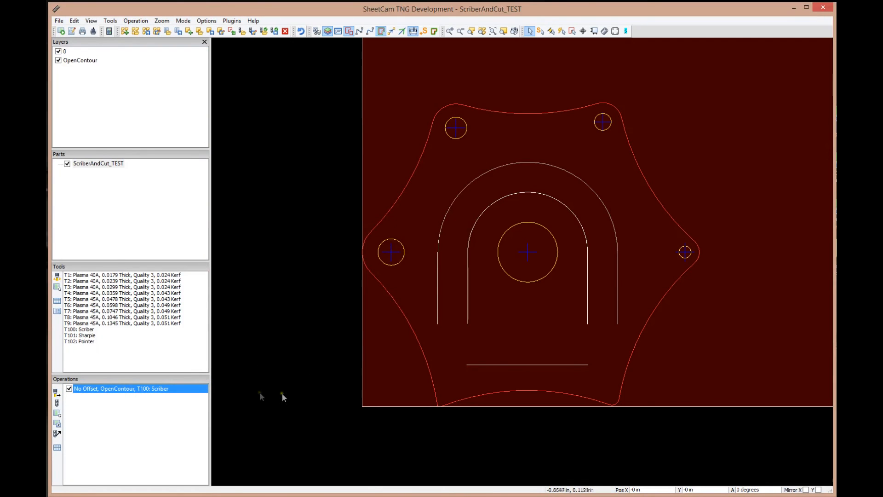
mouse_move(136, 391)
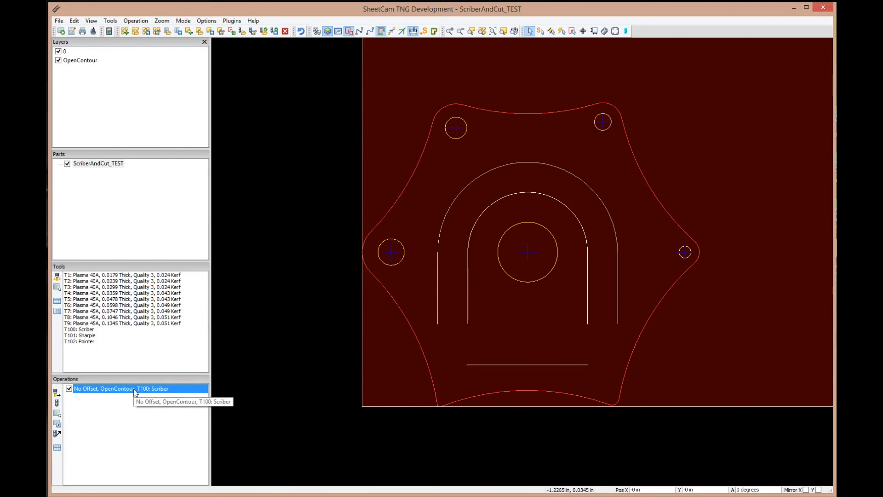
mouse_move(131, 391)
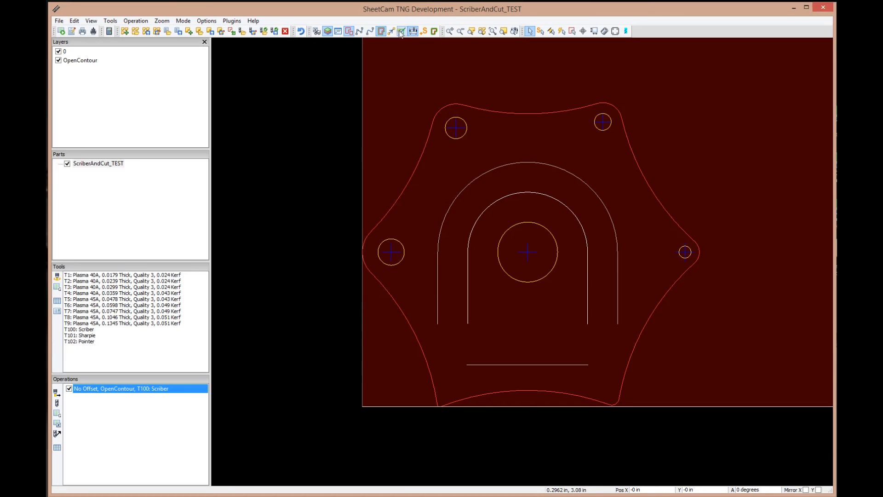
left_click(400, 31)
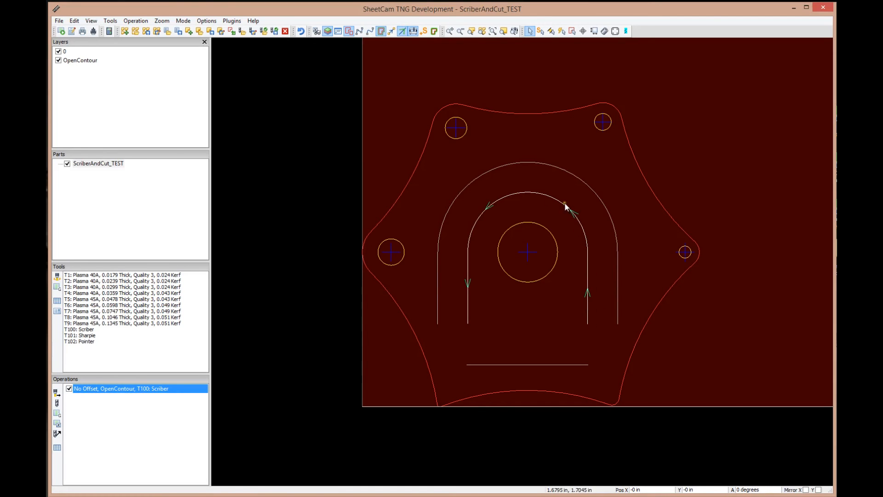
mouse_move(575, 225)
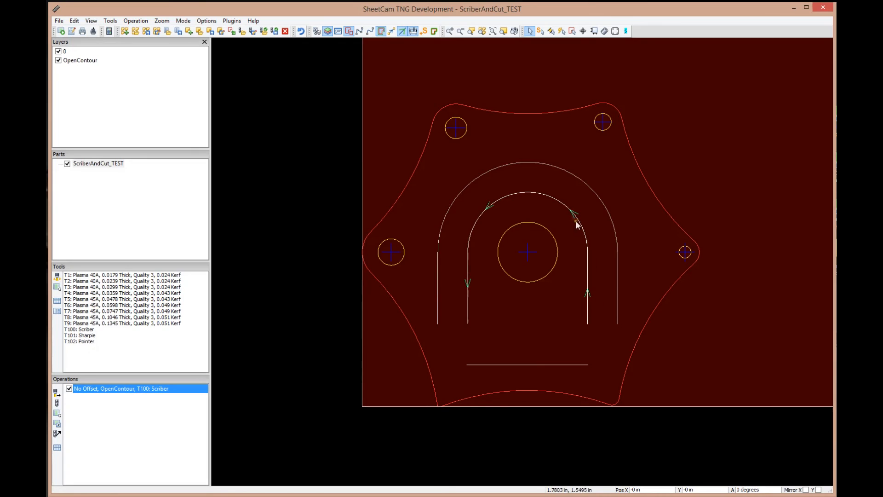
mouse_move(586, 289)
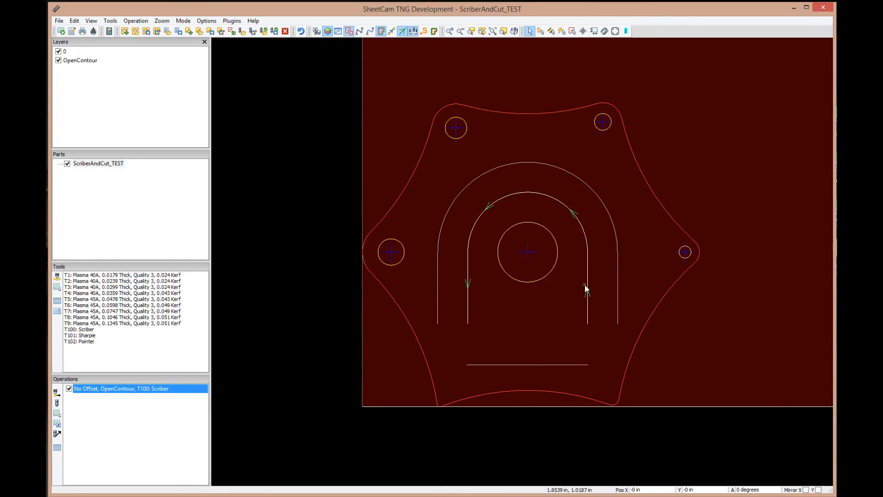
mouse_move(416, 45)
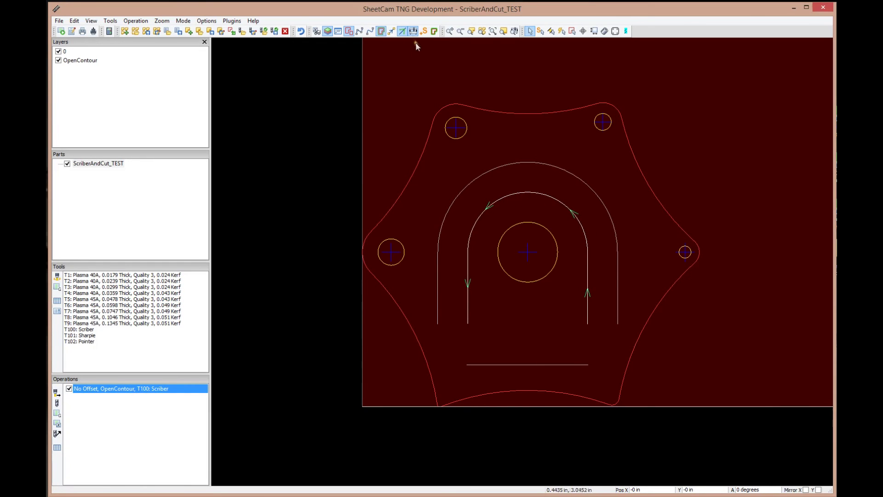
mouse_move(402, 31)
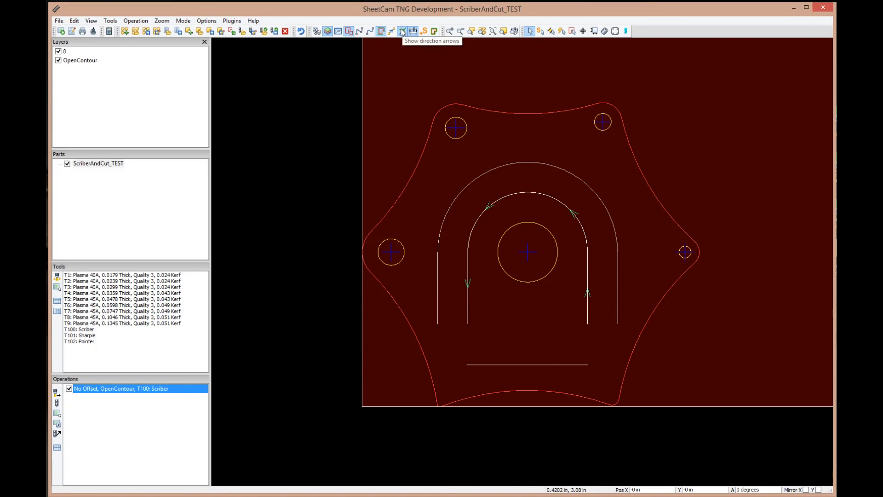
left_click(401, 32)
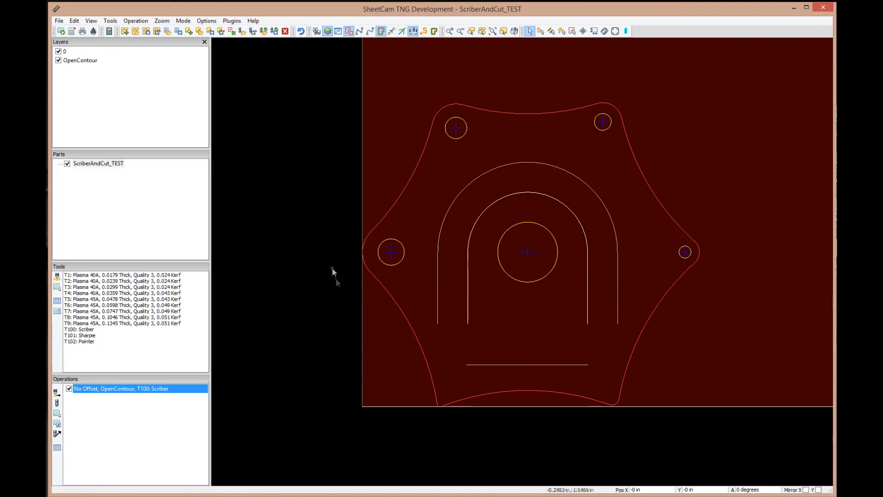
mouse_move(580, 227)
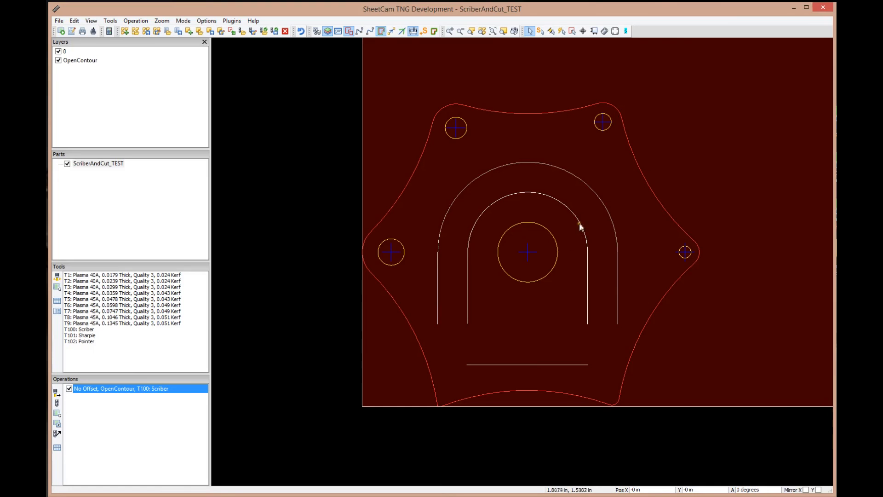
mouse_move(299, 288)
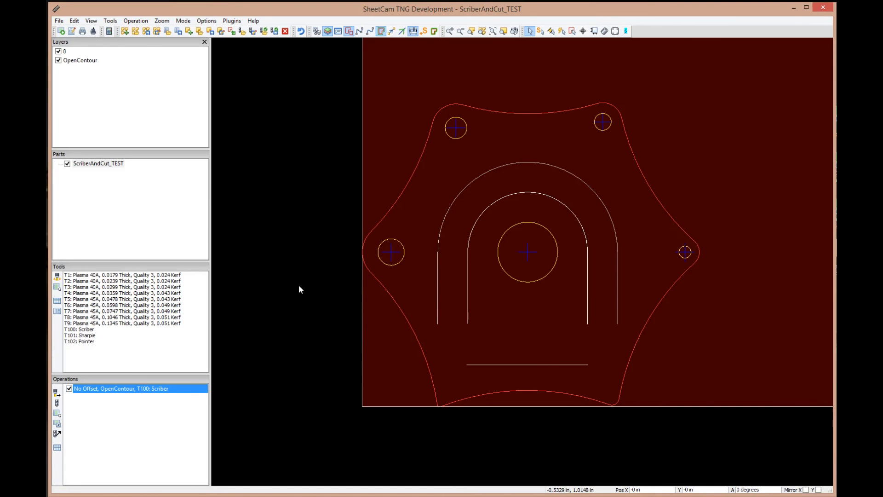
mouse_move(57, 393)
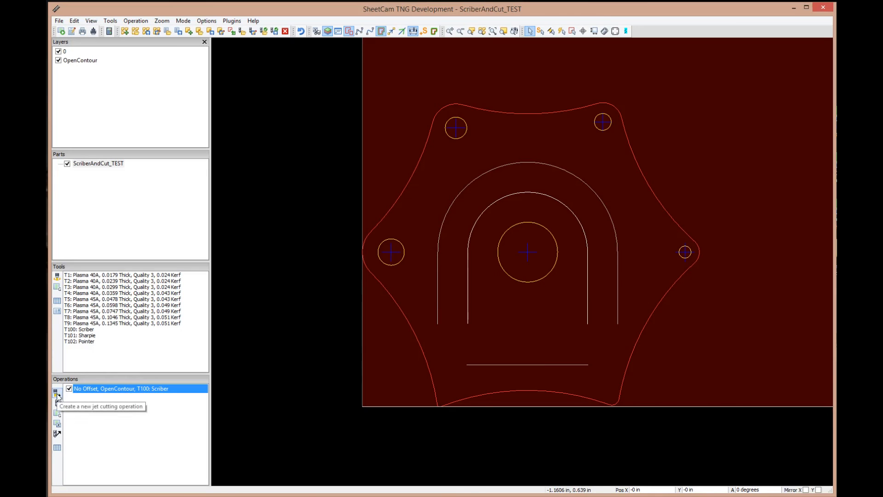
- Start a second jet cutting operation with Outside Offset on layer 0
double_click(120, 388)
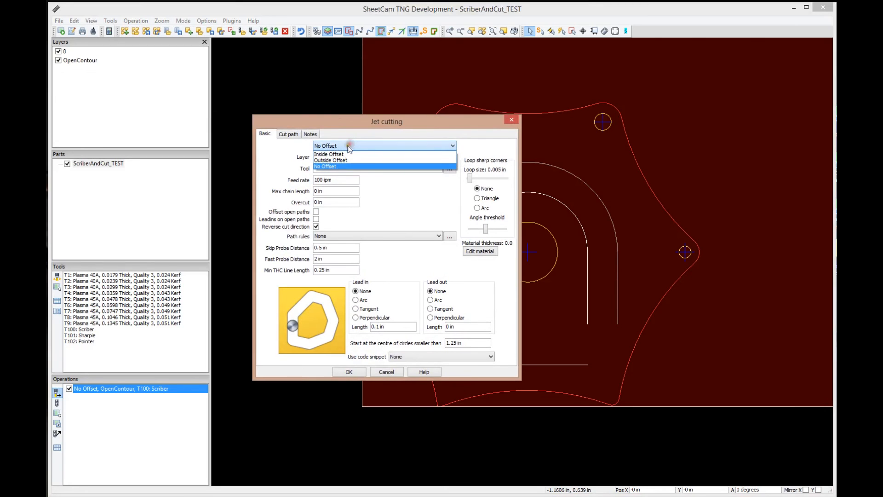
mouse_move(331, 167)
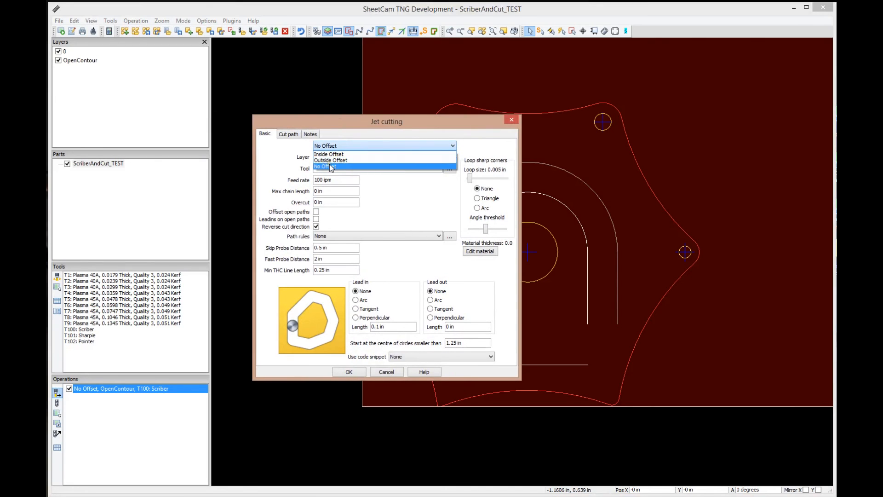
left_click(331, 160)
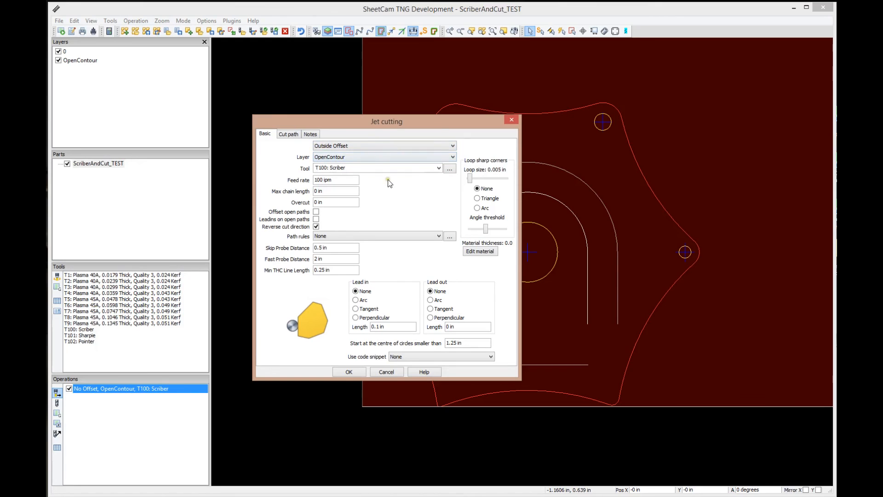
left_click(452, 157)
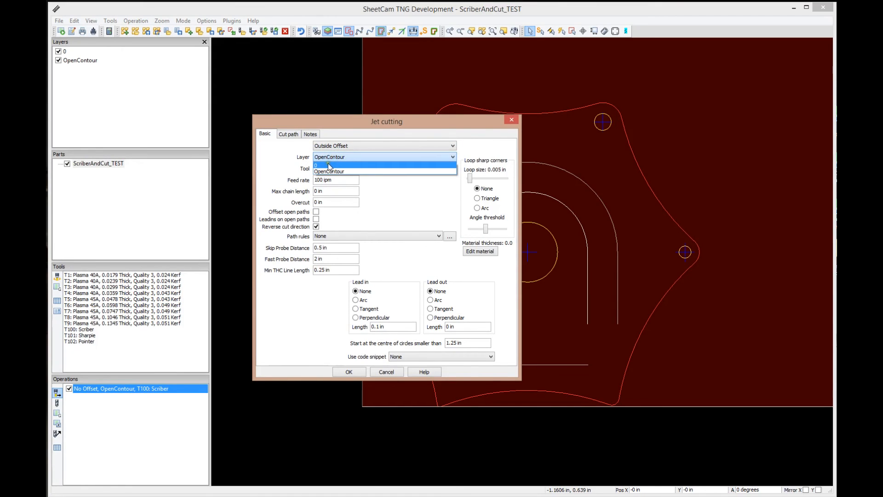
left_click(326, 164)
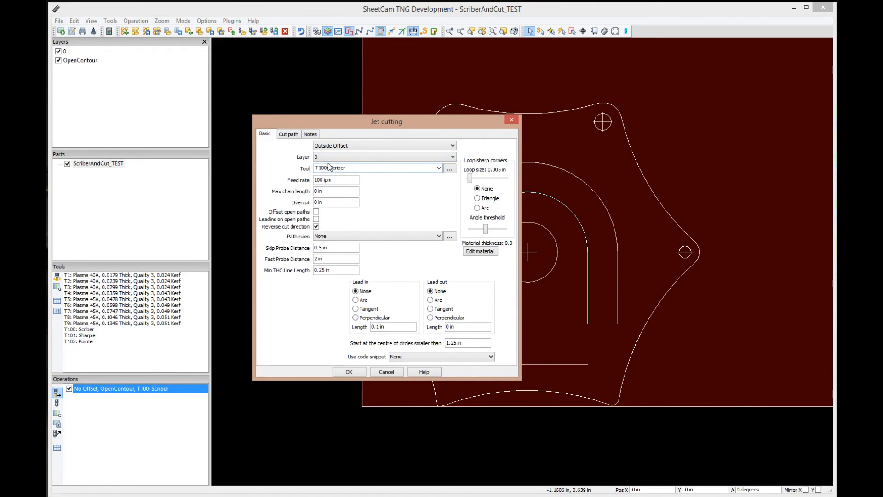
mouse_move(707, 228)
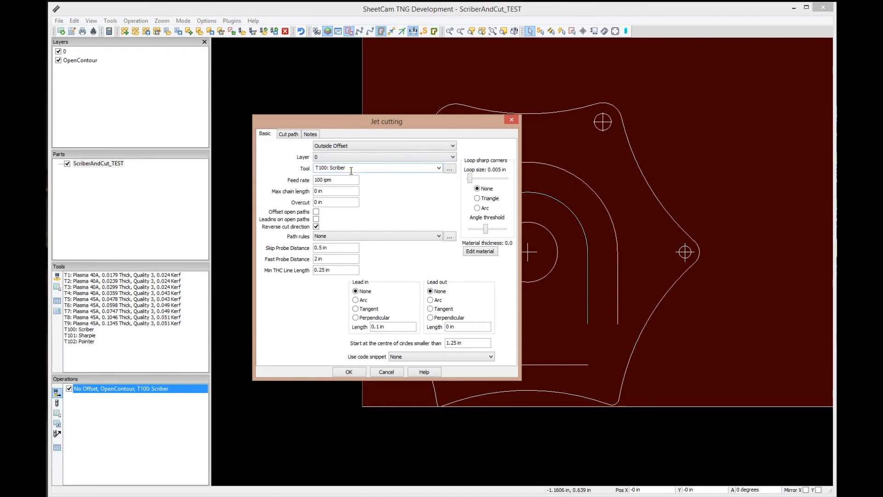
left_click(439, 167)
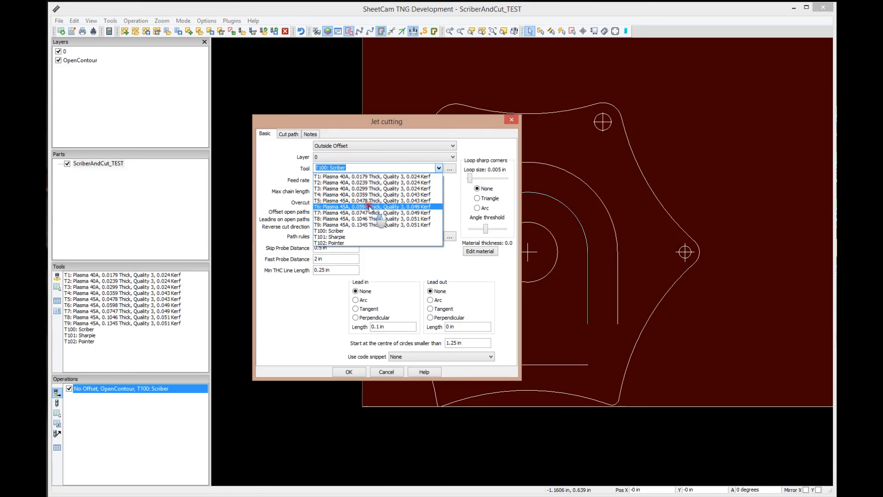
- Use the T6 Plasma 45A tool at 250 ipm with 0.15 in overcut and JD2_RuleSet path rules
left_click(372, 207)
type("250")
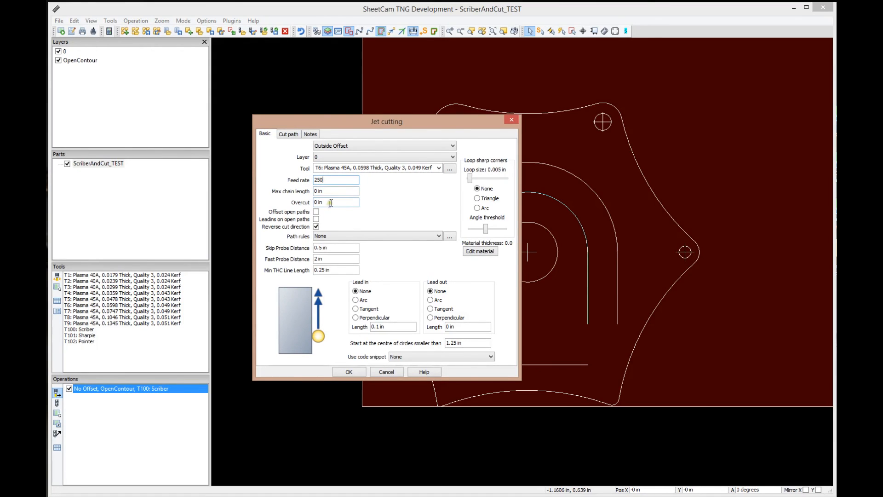
left_click(336, 203)
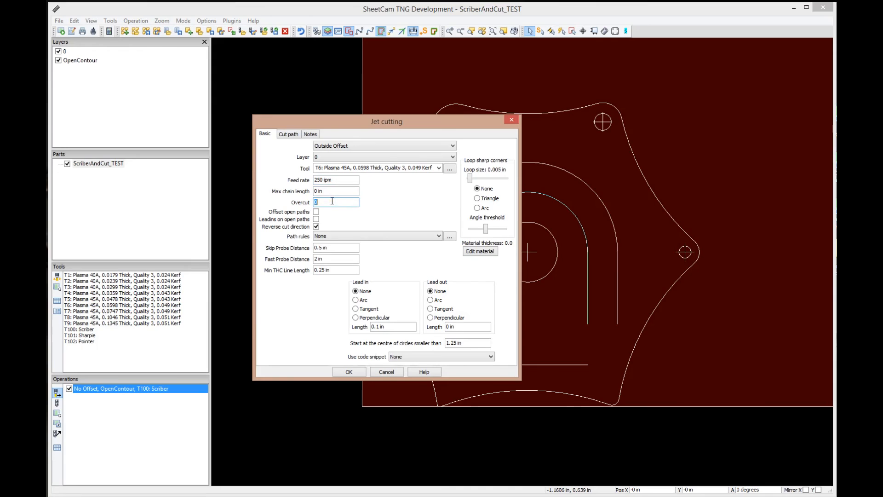
type(".15")
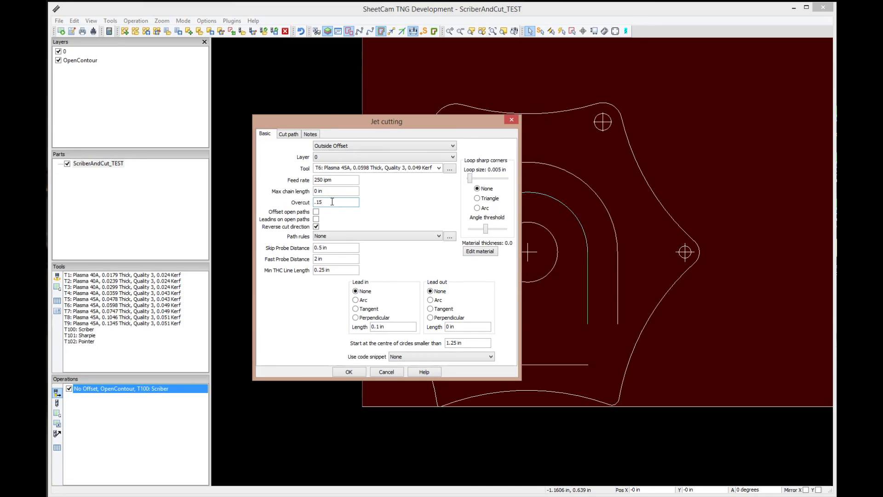
mouse_move(335, 212)
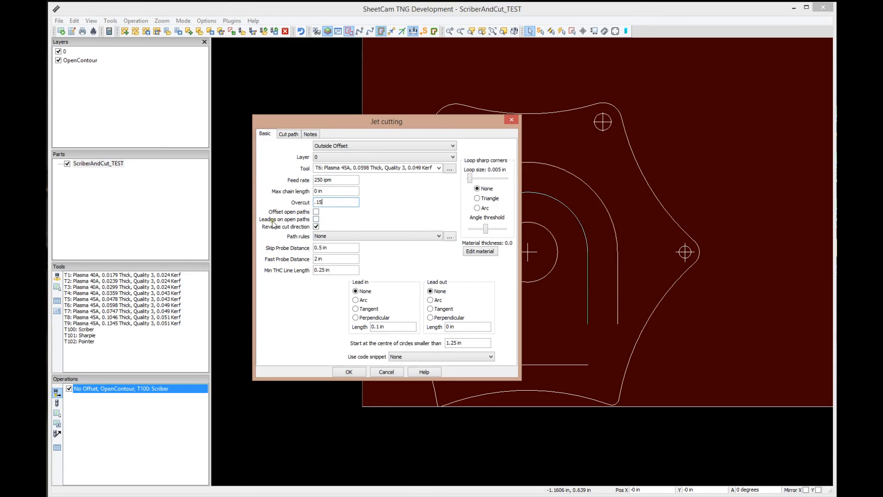
mouse_move(348, 215)
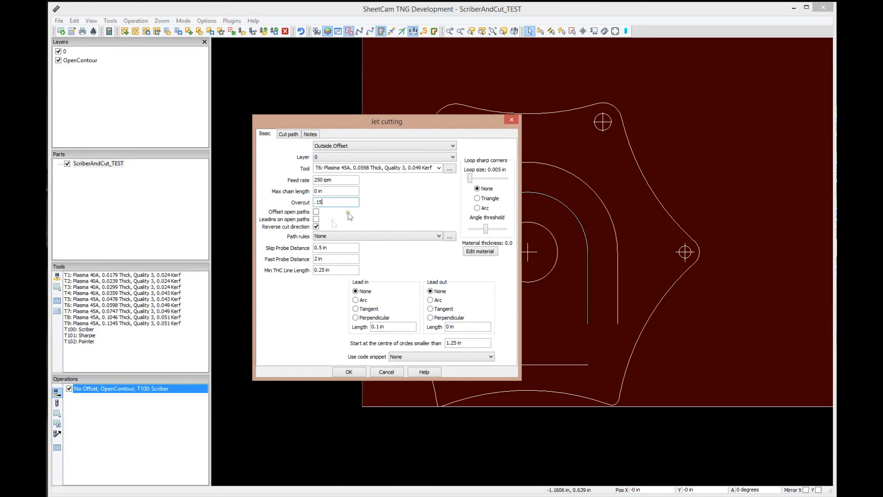
mouse_move(326, 234)
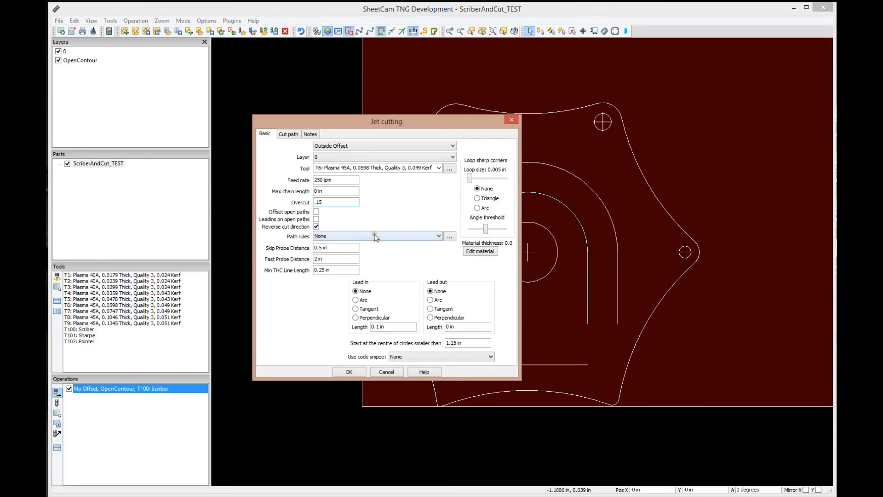
left_click(438, 237)
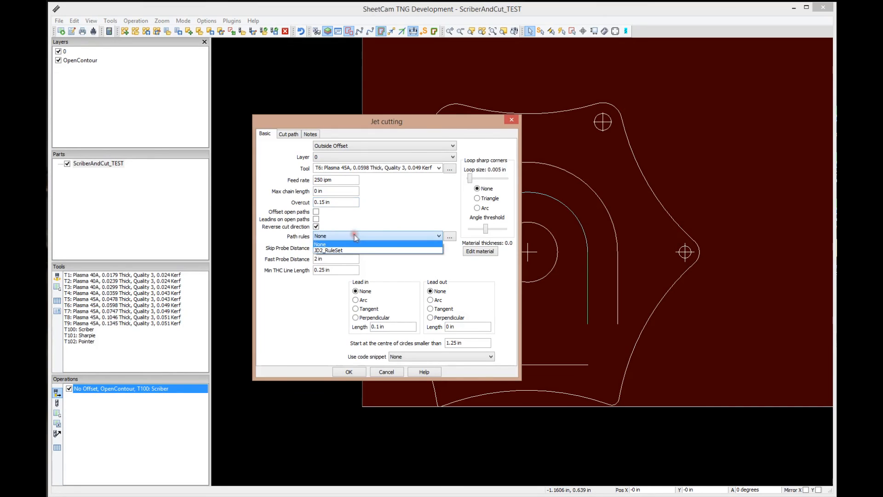
left_click(329, 249)
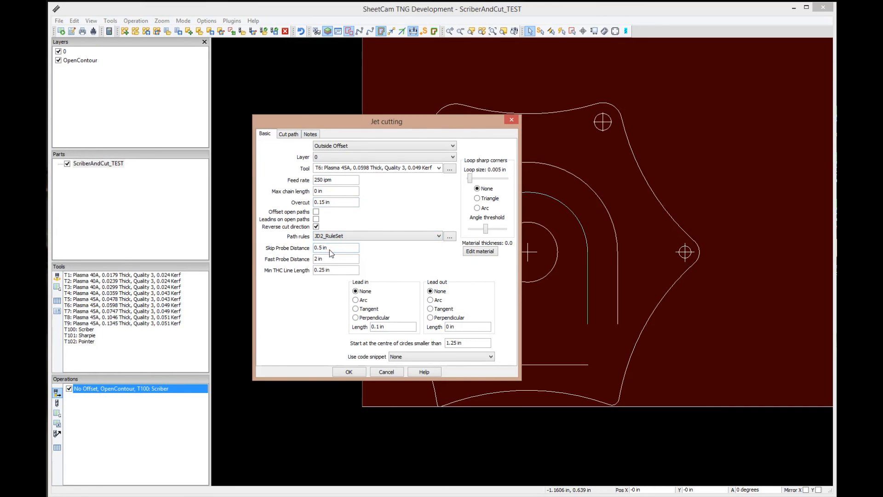
mouse_move(392, 268)
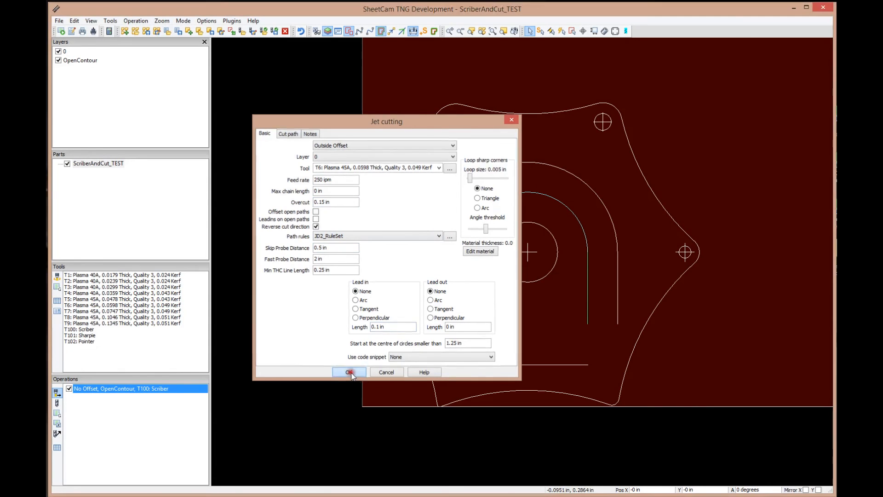
- Create the Outside Offset T6 plasma operation and check the machine's post processor settings
left_click(206, 21)
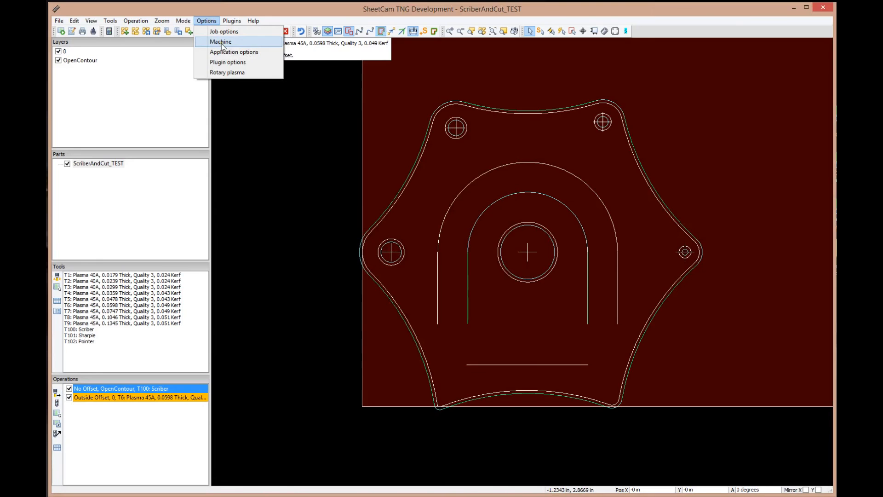
left_click(223, 31)
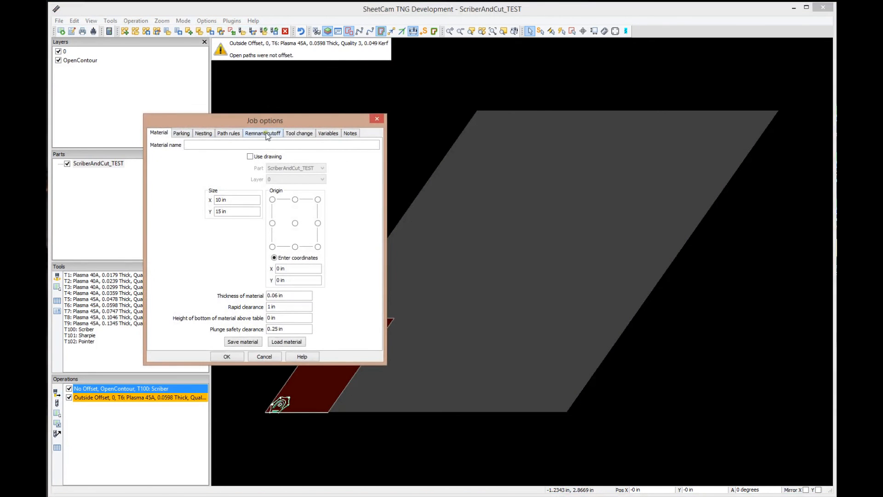
mouse_move(266, 81)
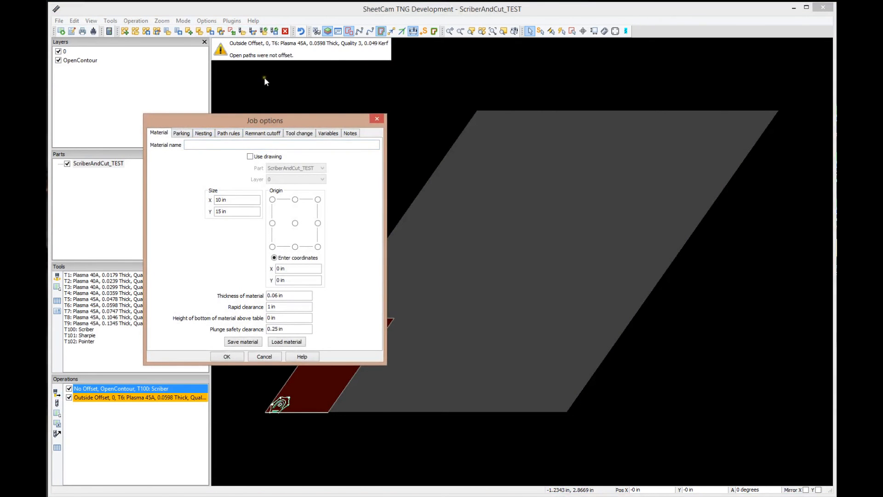
left_click(226, 356)
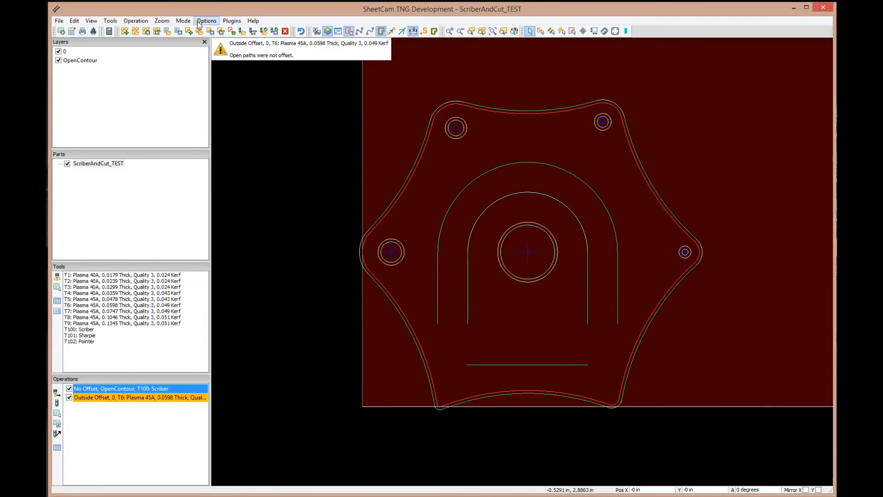
left_click(206, 21)
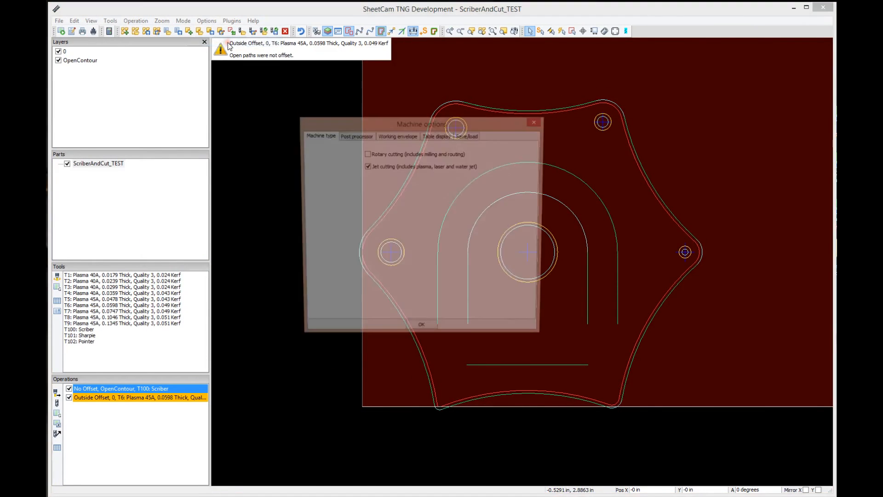
left_click(355, 136)
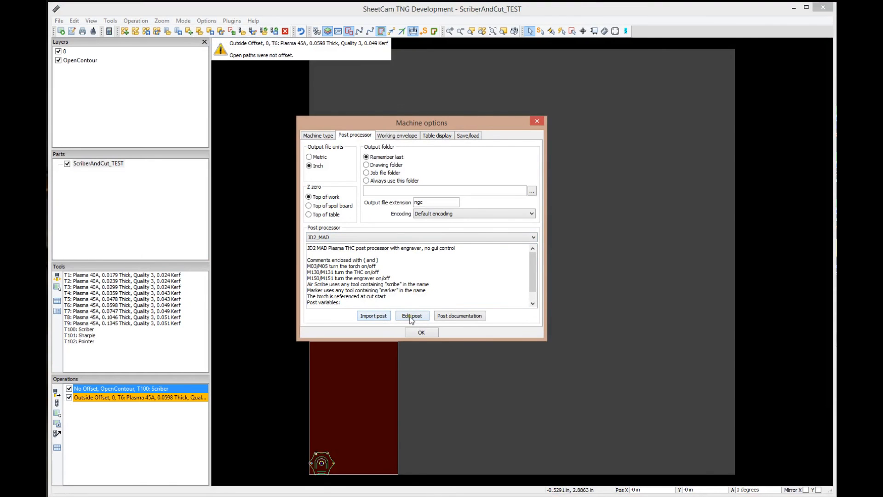
left_click(421, 332)
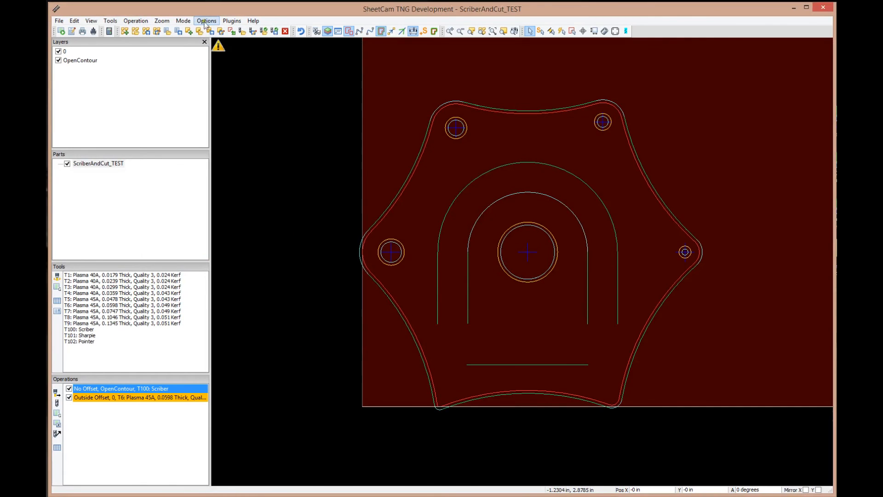
- Review the job options' parking position and JD2_RuleSet path rules
left_click(206, 21)
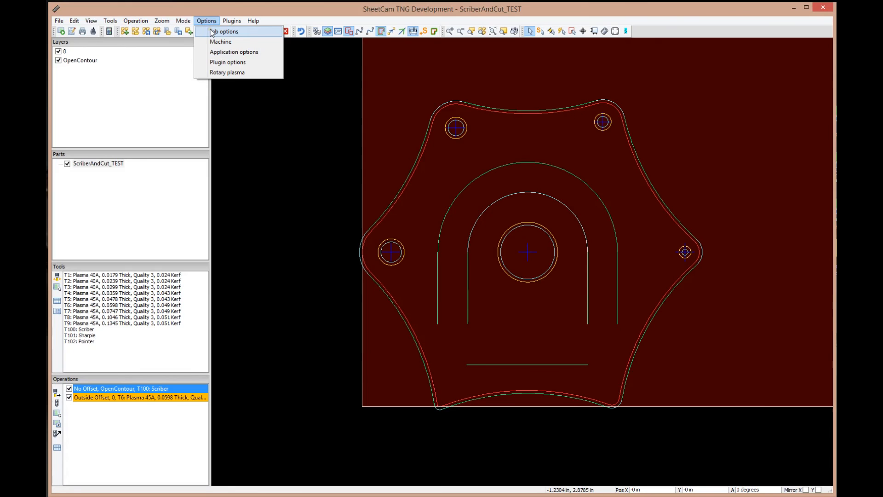
left_click(225, 31)
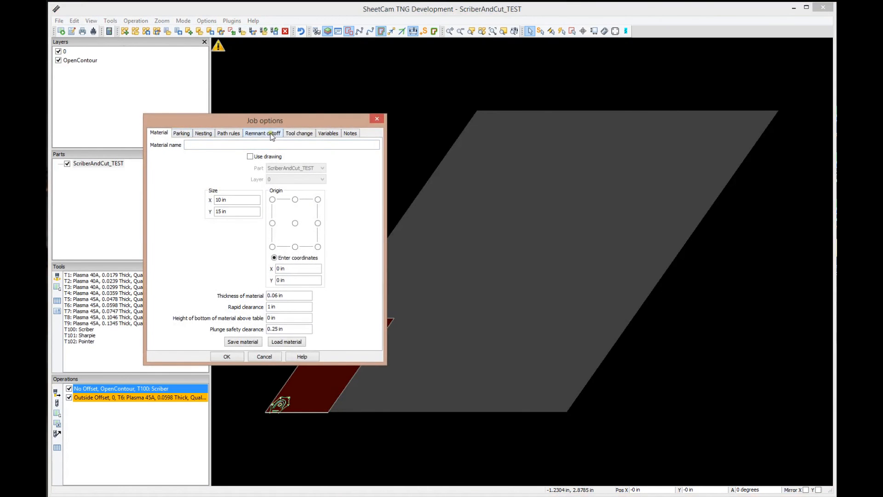
left_click(181, 133)
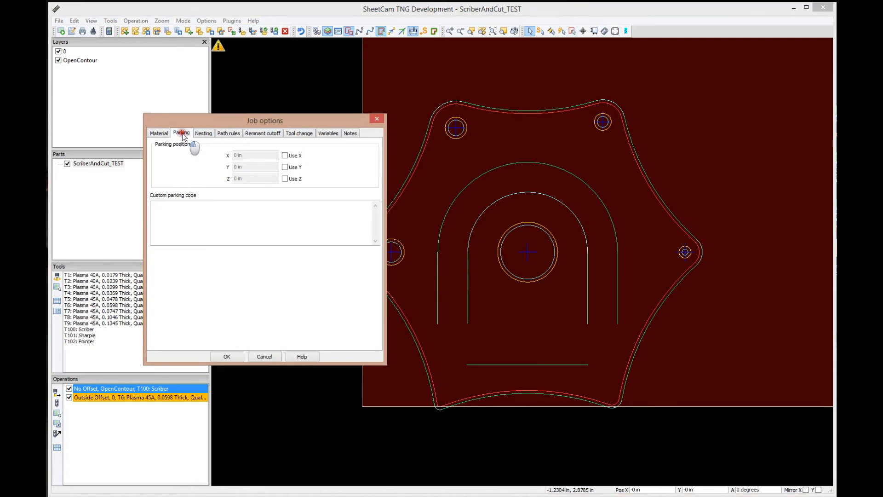
left_click(228, 132)
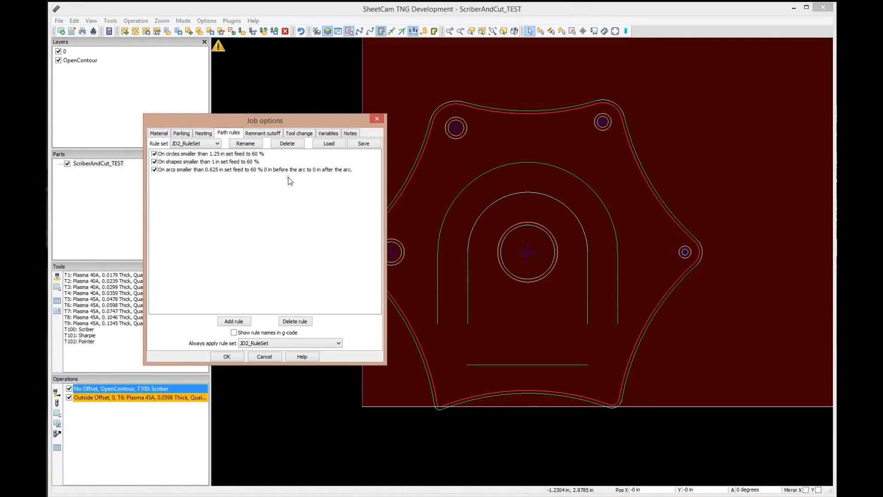
mouse_move(277, 250)
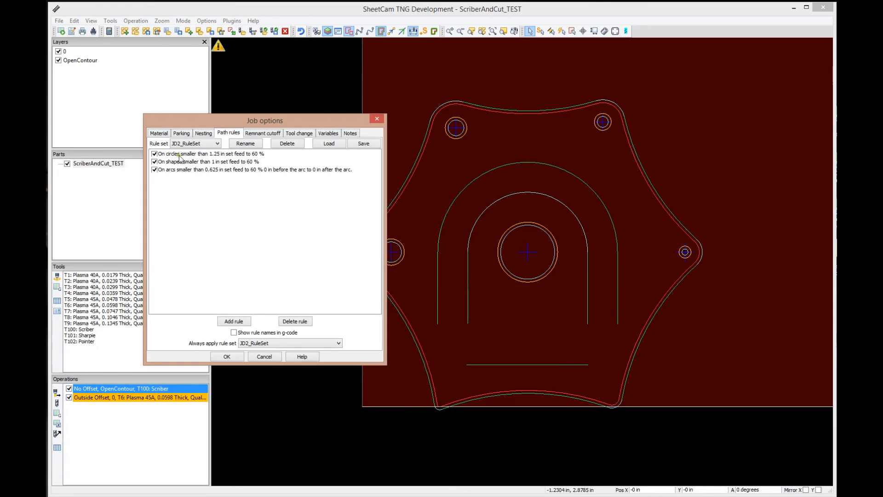
mouse_move(234, 158)
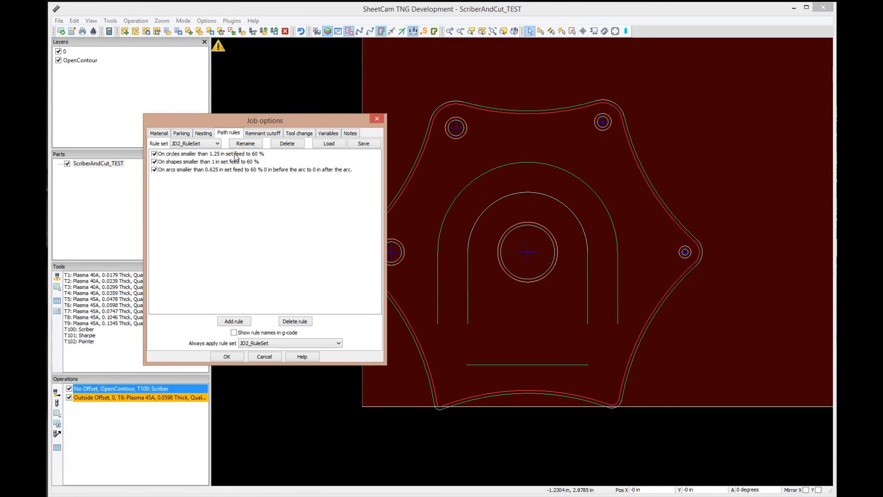
mouse_move(263, 245)
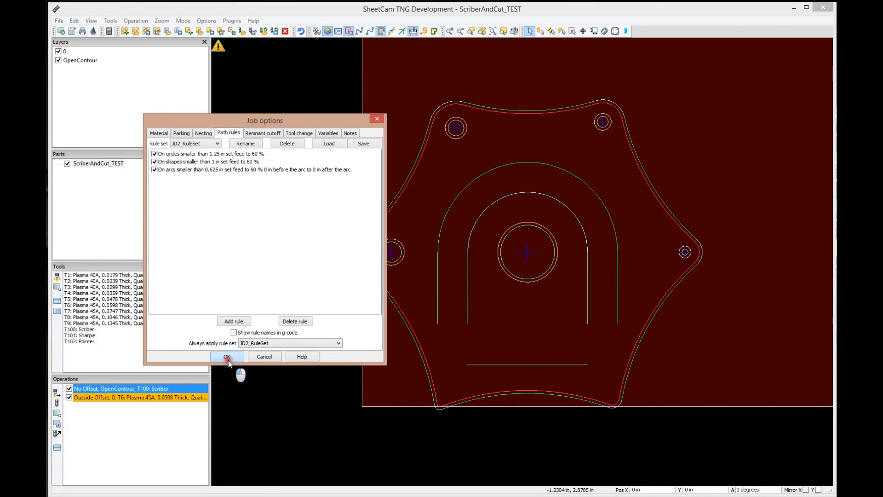
left_click(226, 357)
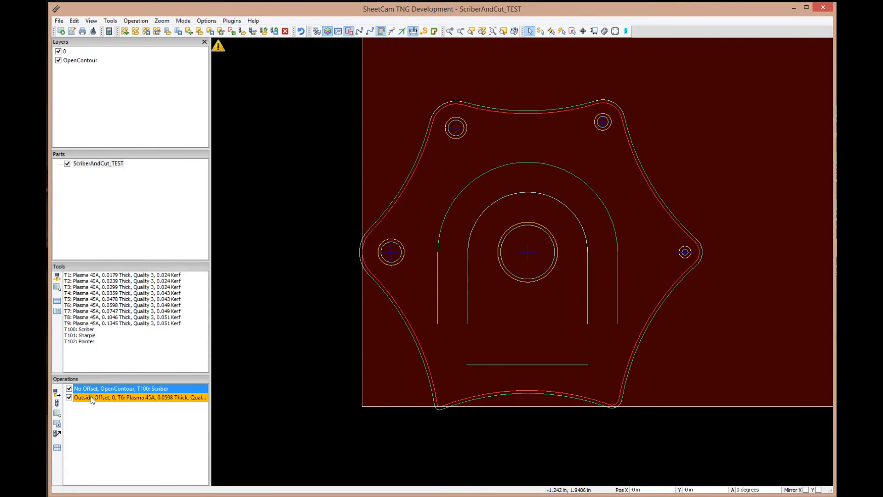
- Set the plasma operation's Fast Probe Distance to 2 and a Perpendicular 0.1 in lead-in
left_click(136, 397)
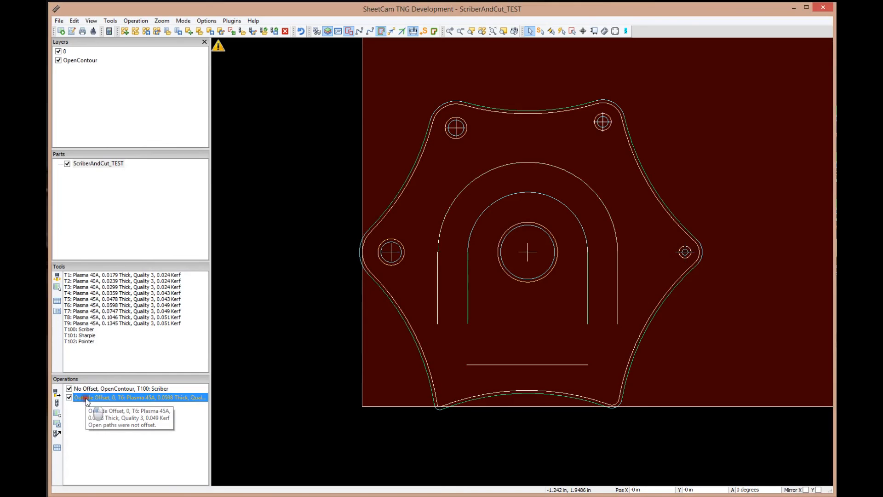
double_click(138, 397)
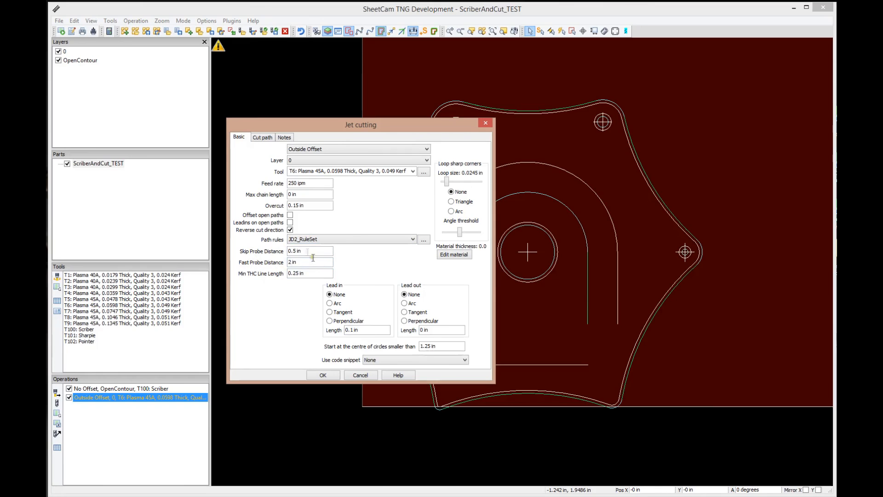
triple_click(310, 262)
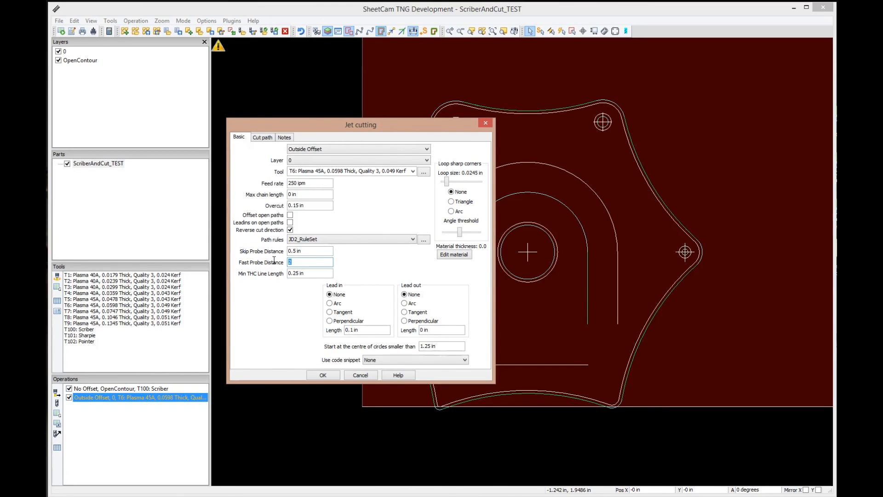
type("2")
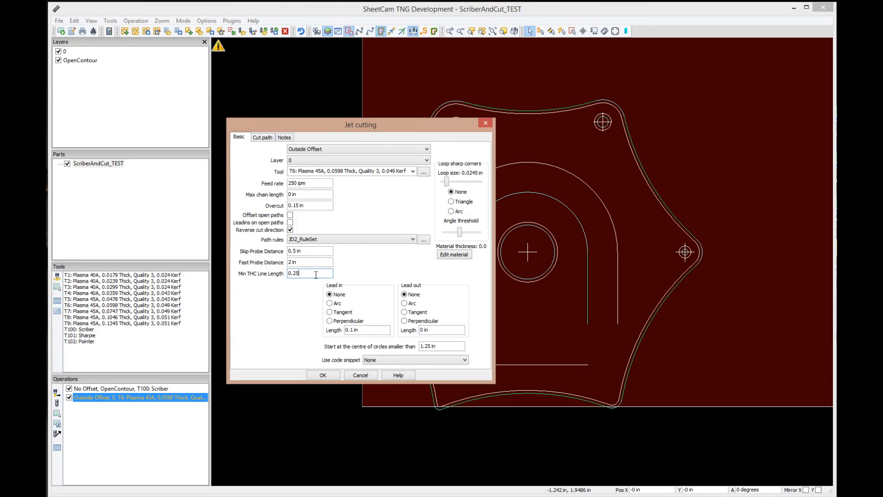
mouse_move(337, 278)
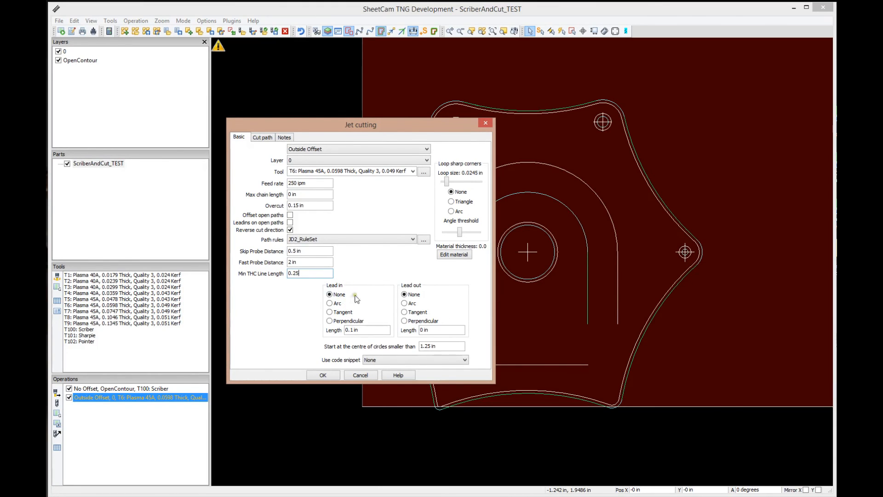
mouse_move(331, 323)
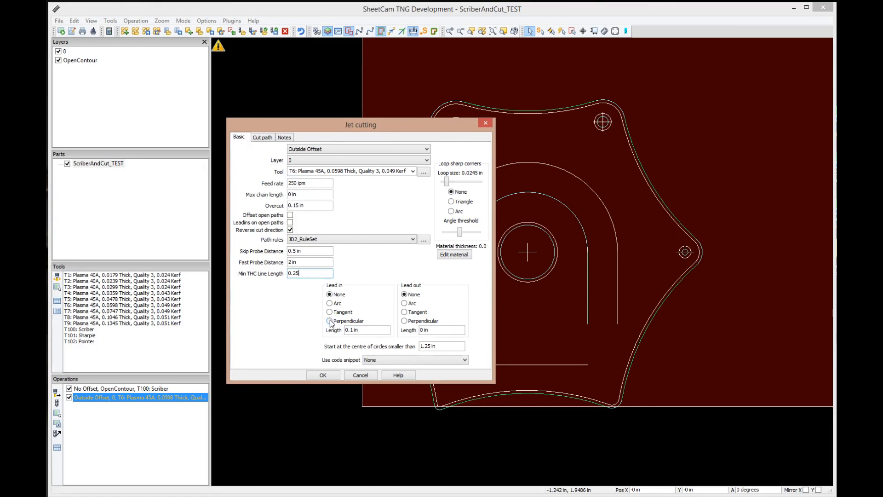
left_click(329, 320)
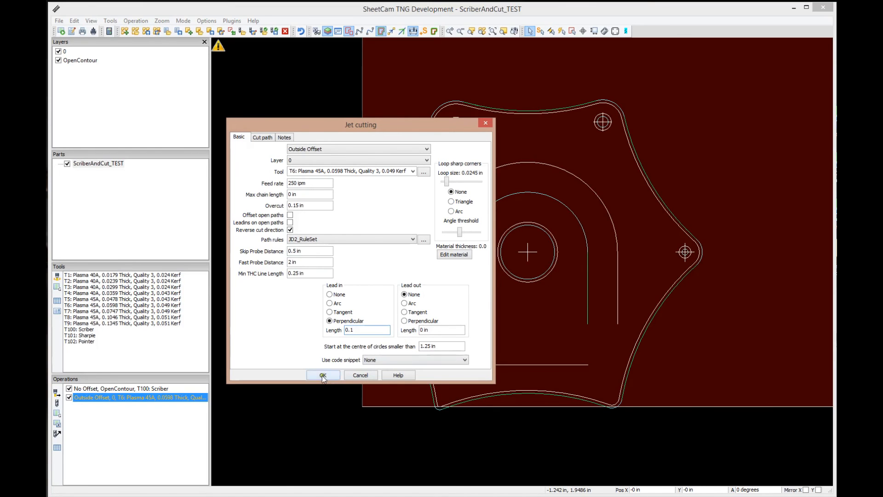
left_click(322, 375)
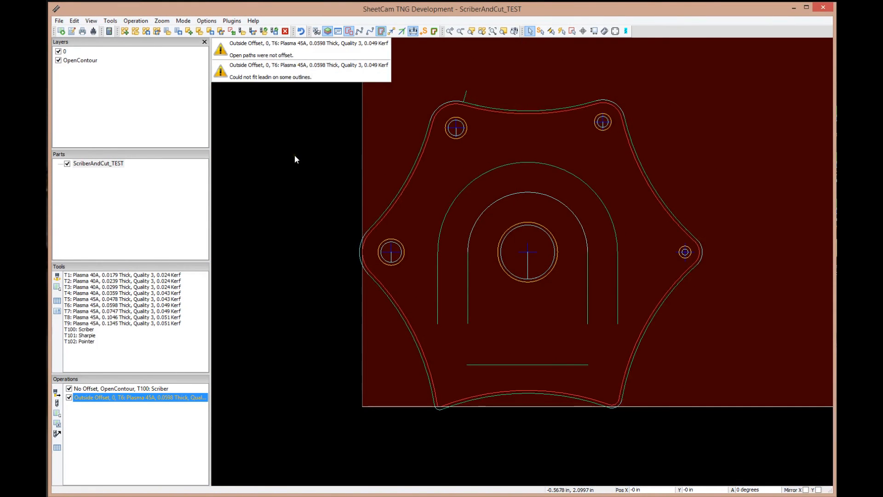
mouse_move(286, 120)
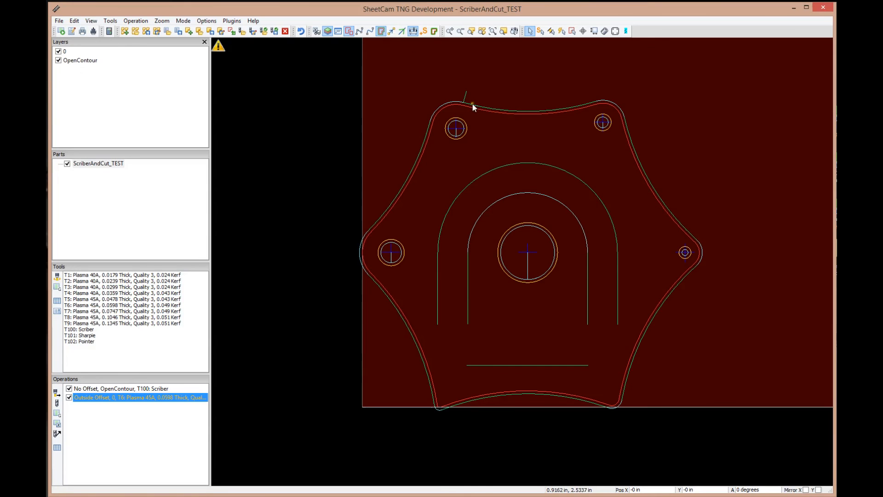
mouse_move(603, 102)
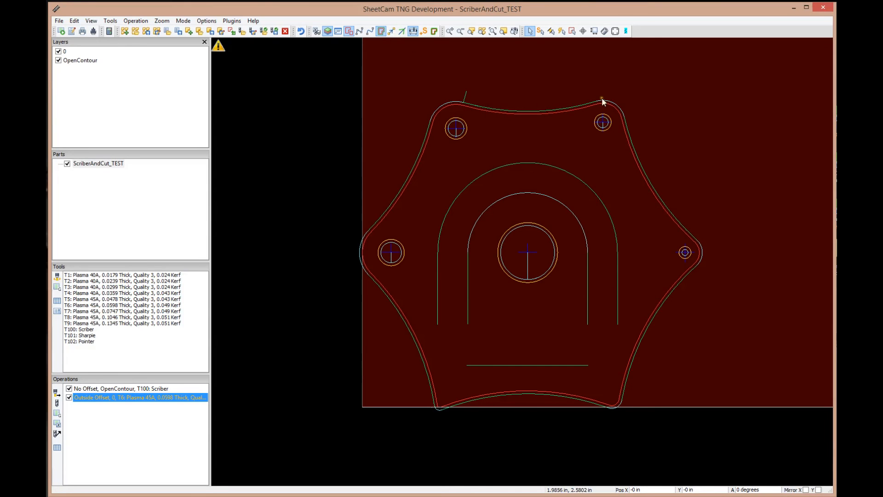
mouse_move(473, 104)
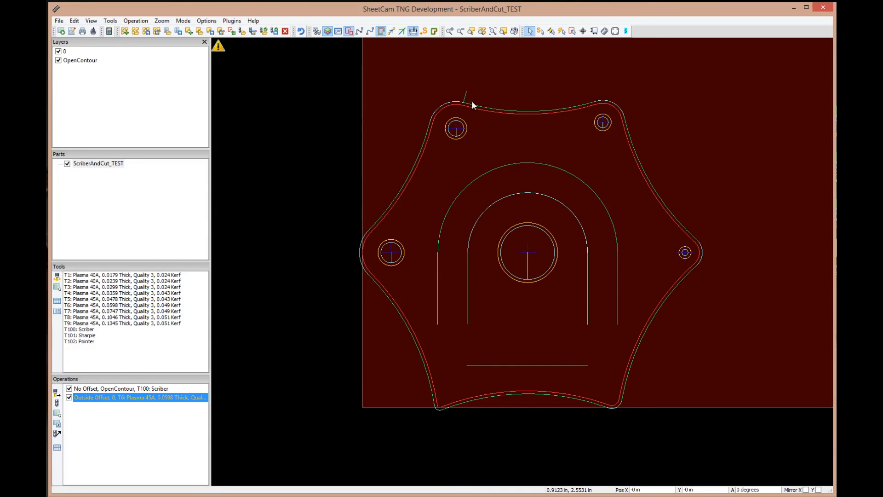
mouse_move(466, 109)
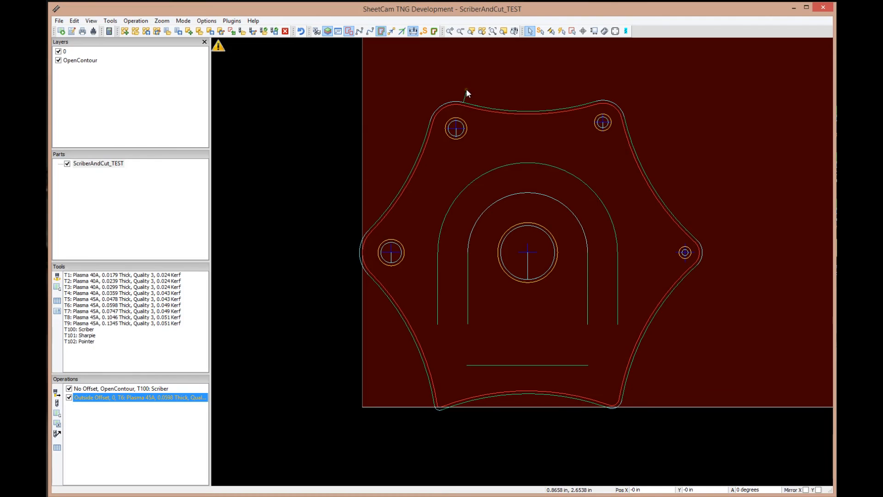
mouse_move(644, 157)
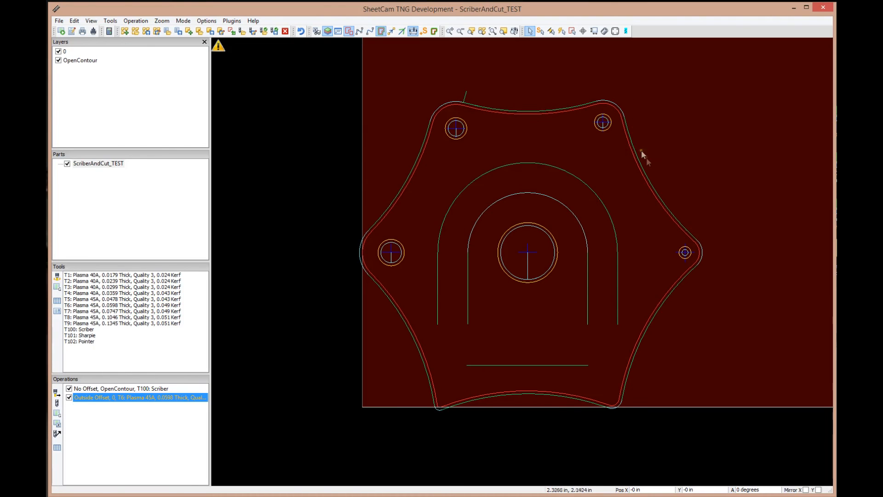
mouse_move(650, 164)
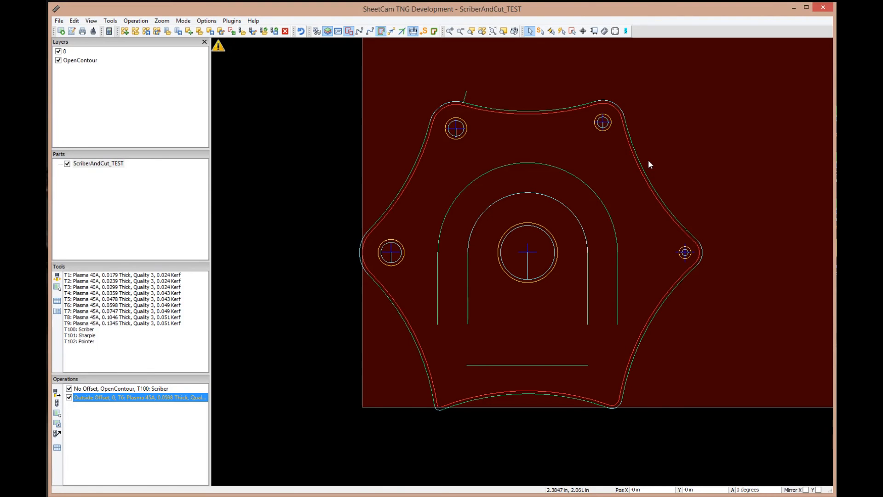
mouse_move(608, 167)
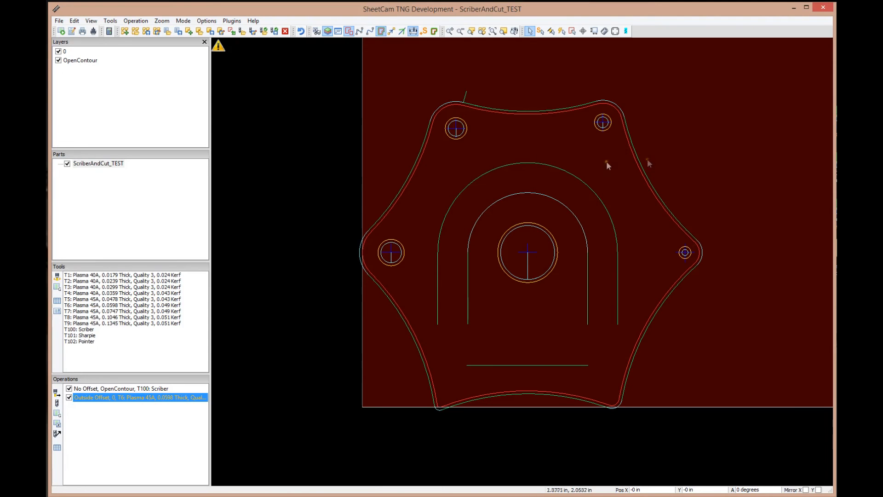
mouse_move(403, 31)
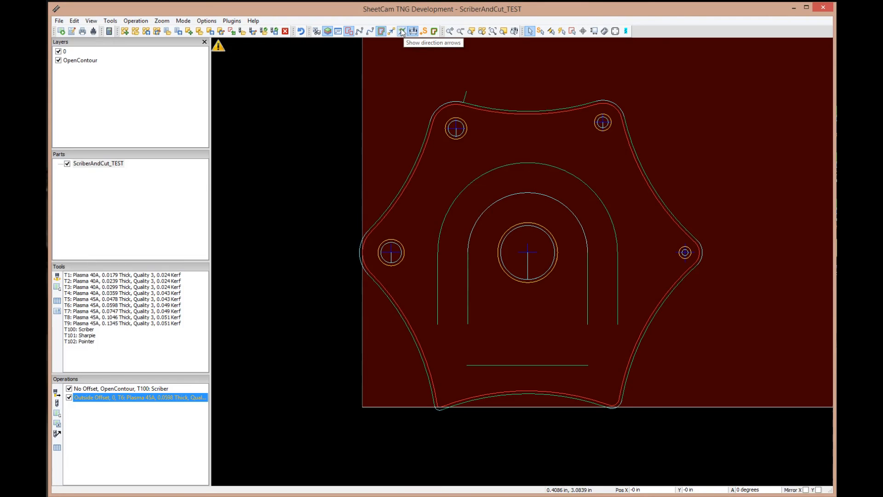
- Show cut direction arrows, inspect a bolt hole lead-in up close, then refit the job to view
left_click(402, 31)
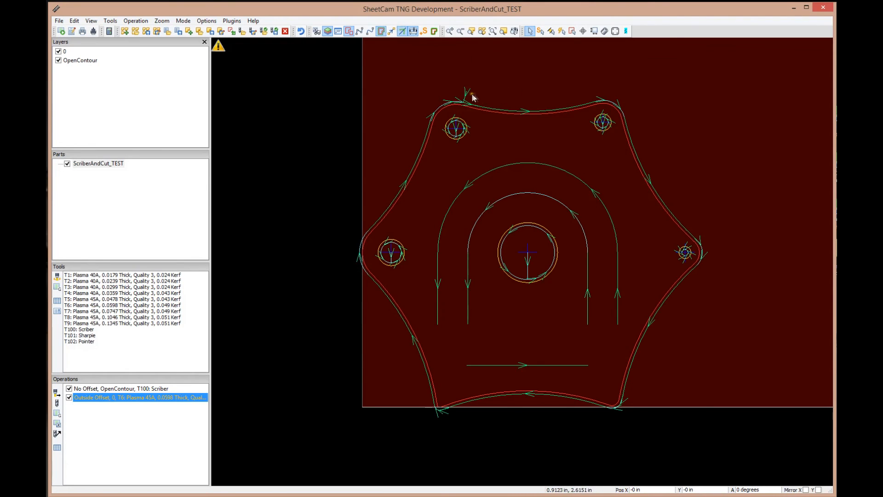
mouse_move(663, 164)
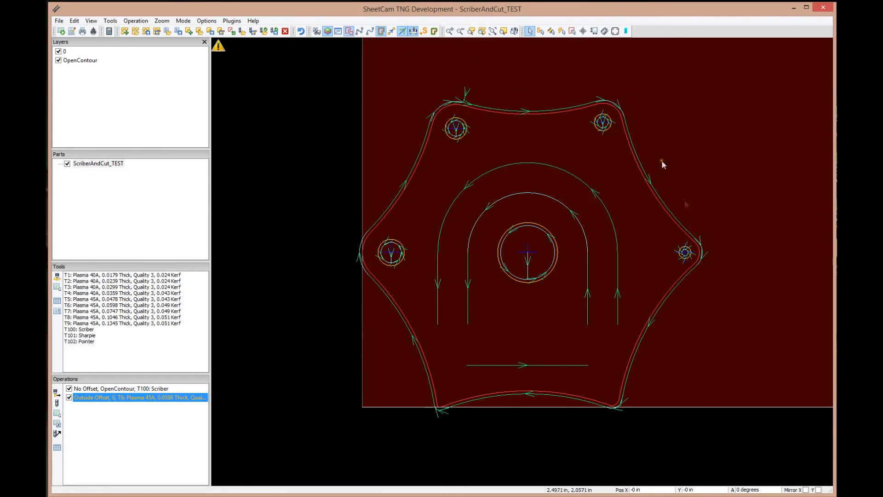
mouse_move(503, 95)
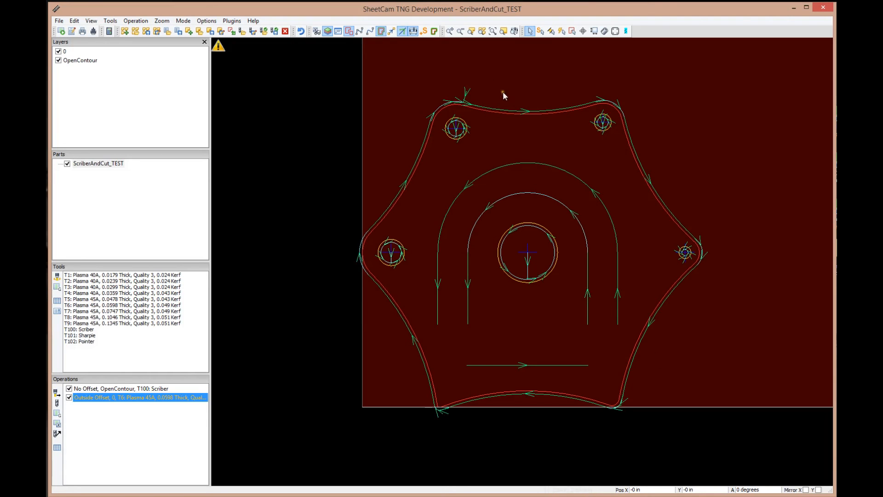
mouse_move(581, 96)
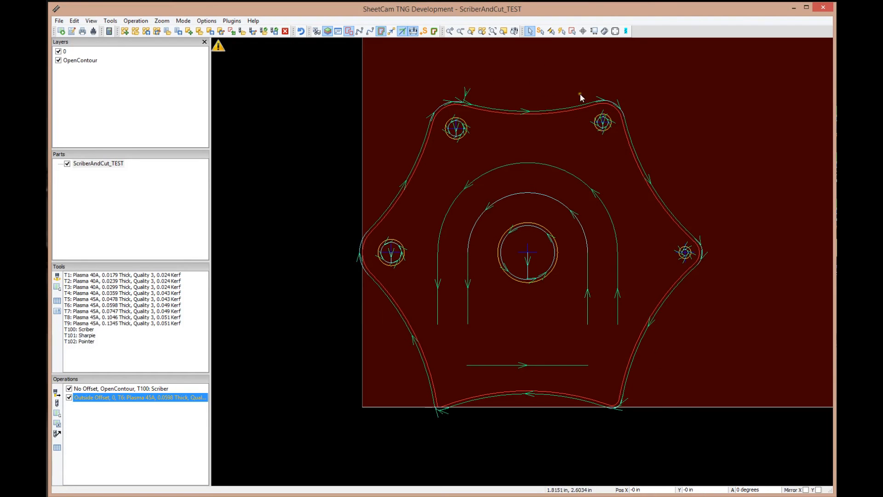
mouse_move(556, 109)
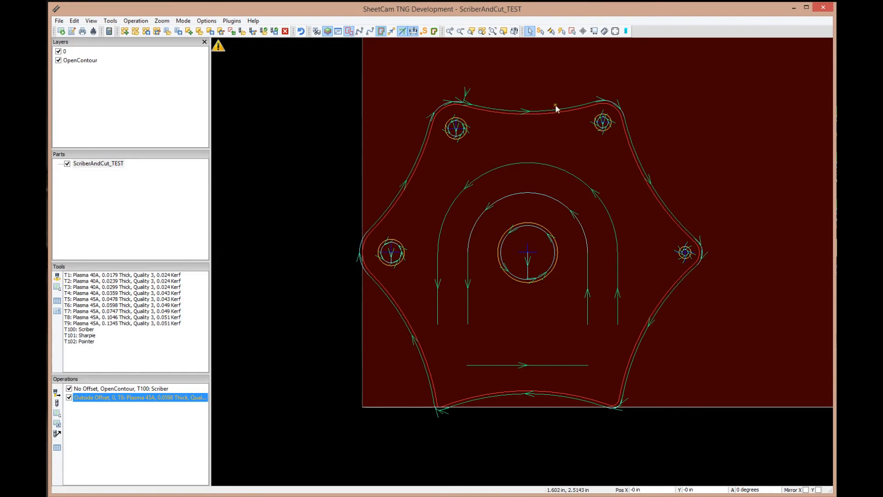
mouse_move(581, 77)
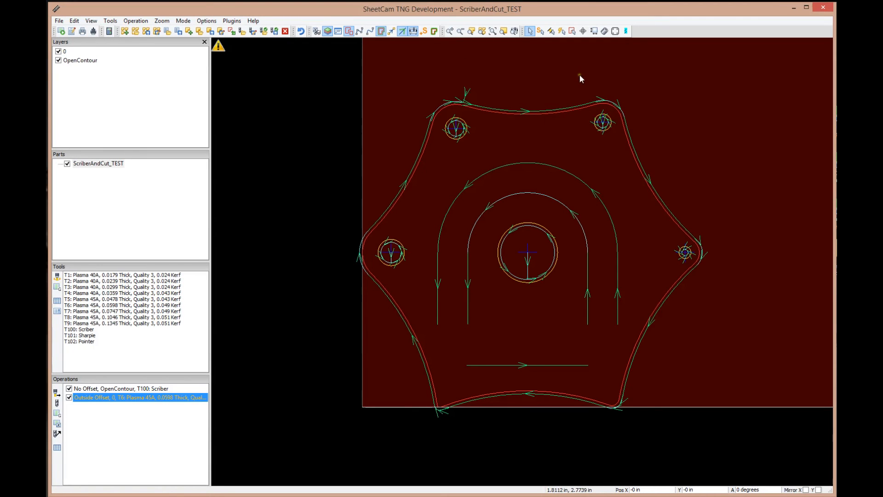
mouse_move(511, 129)
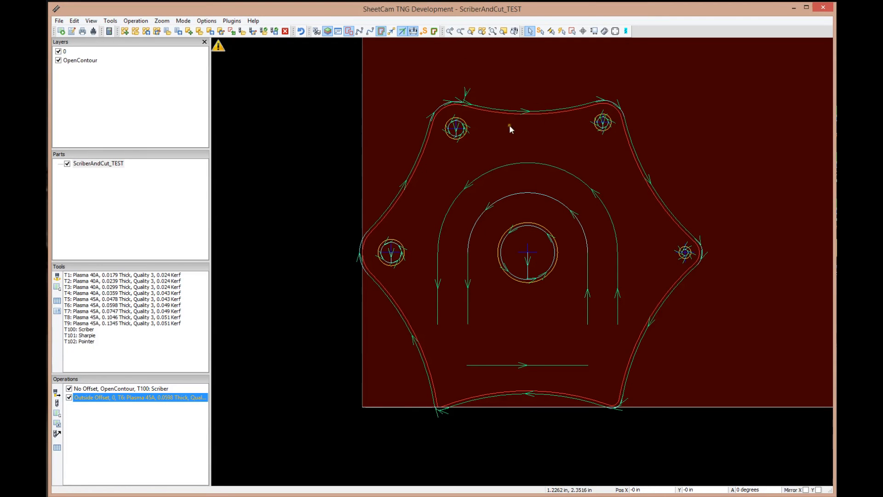
scroll("up", 3)
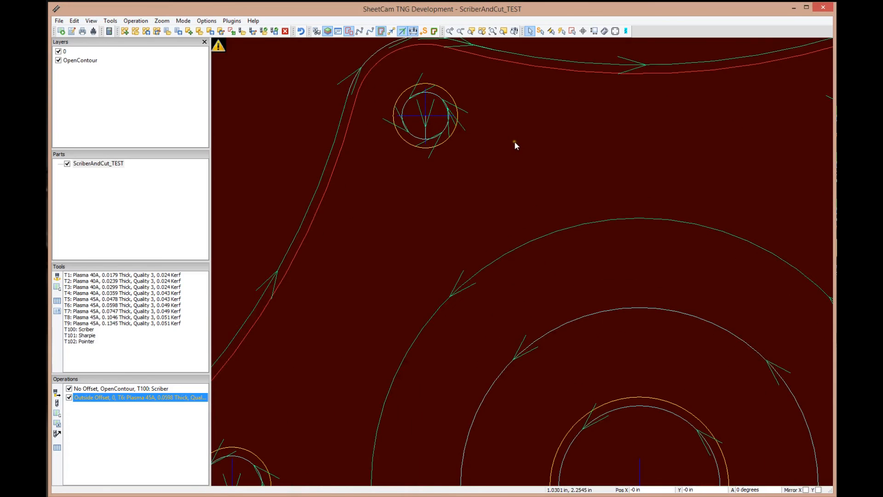
mouse_move(442, 136)
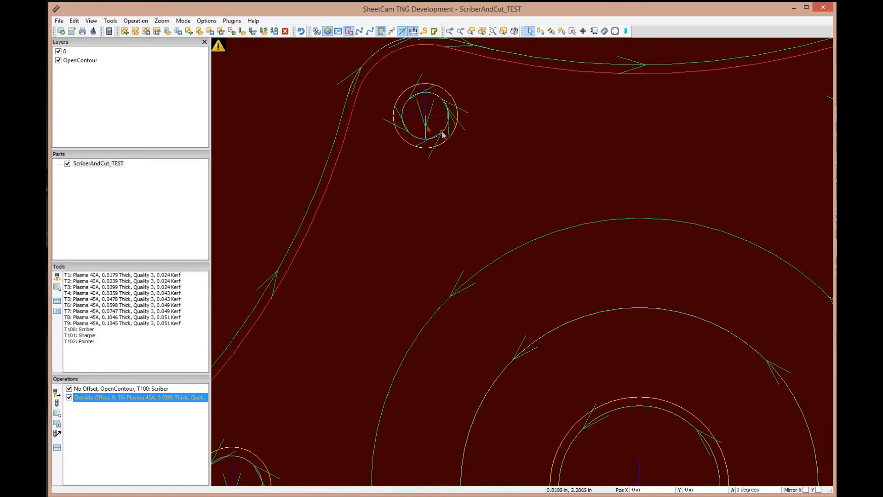
mouse_move(410, 105)
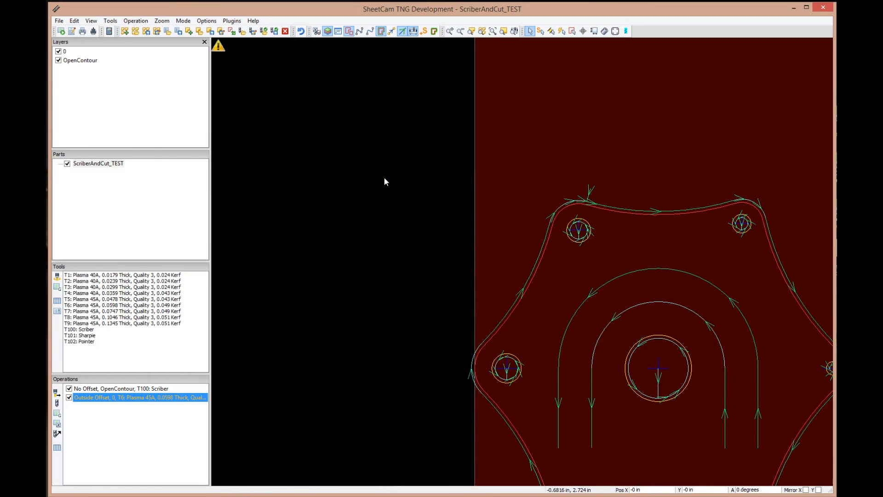
right_click(385, 181)
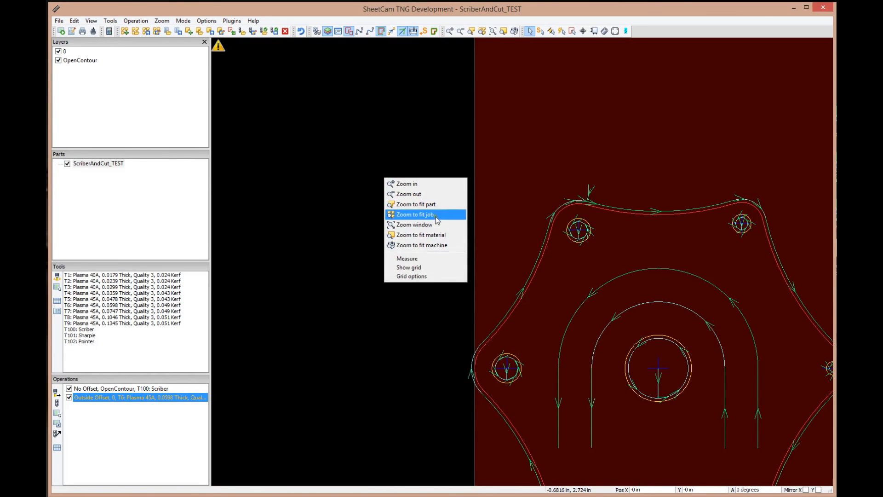
mouse_move(433, 225)
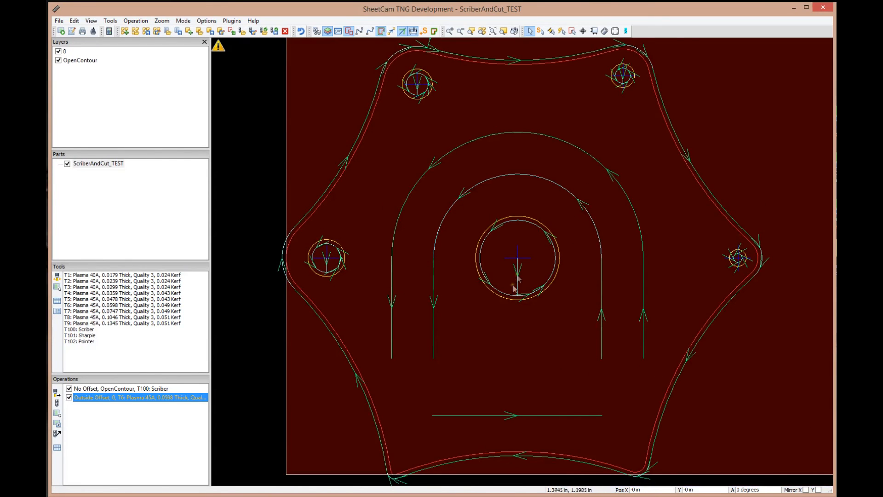
mouse_move(252, 241)
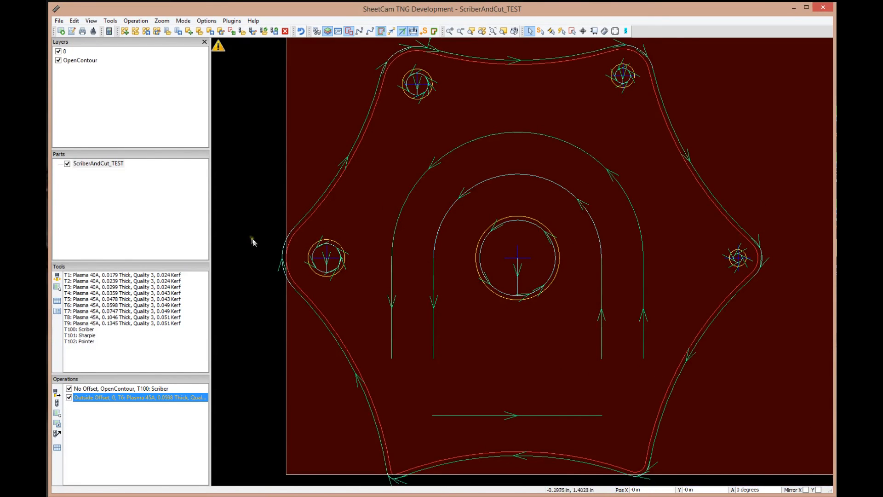
mouse_move(324, 94)
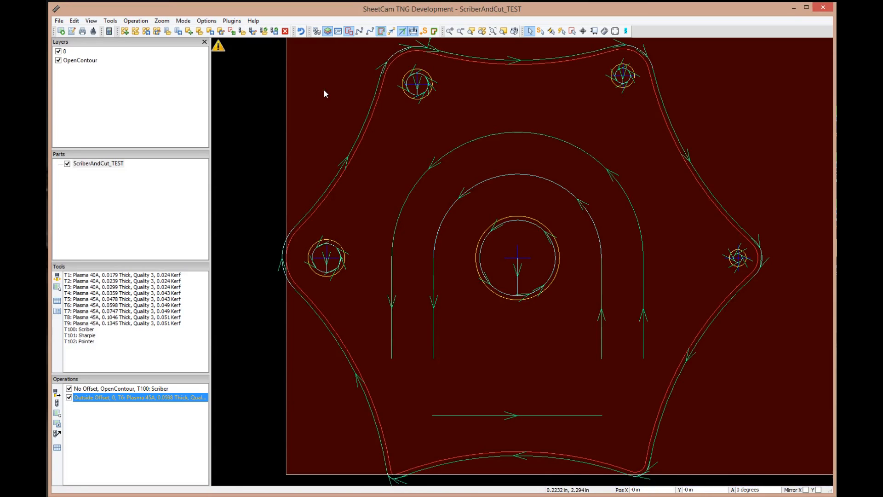
mouse_move(345, 67)
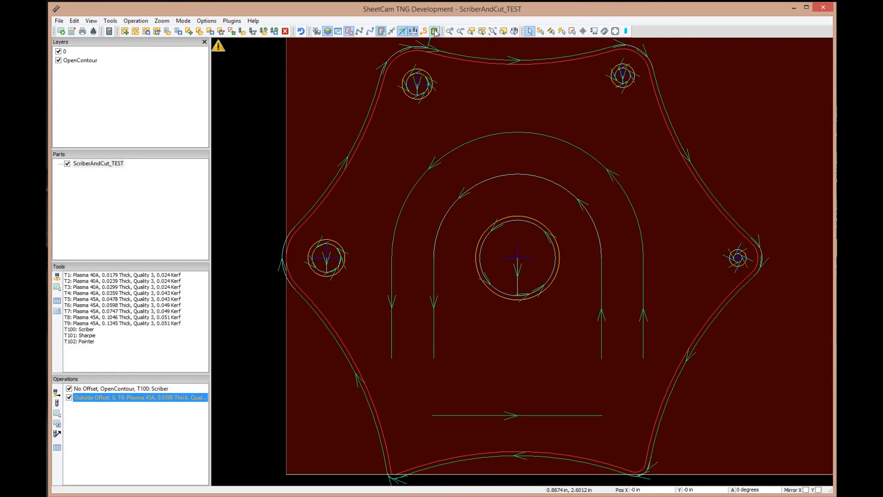
- Show toolpaths at true kerf width and reopen the plasma operation's settings
left_click(435, 31)
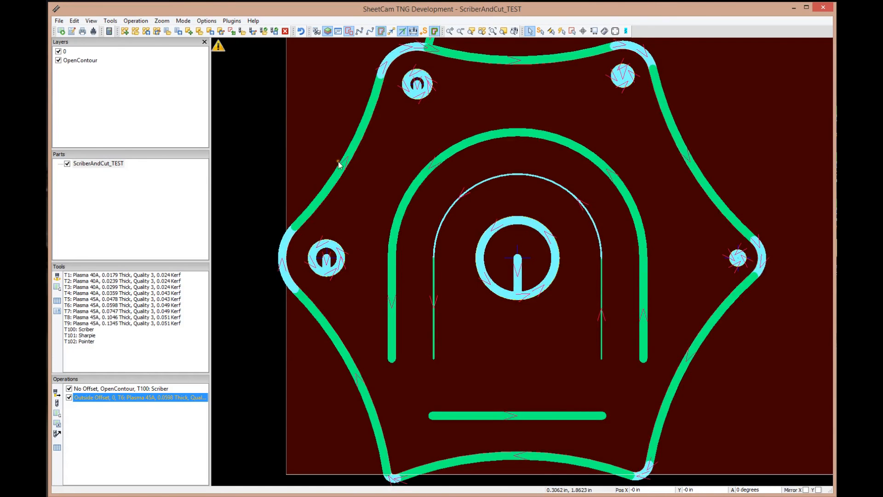
mouse_move(361, 168)
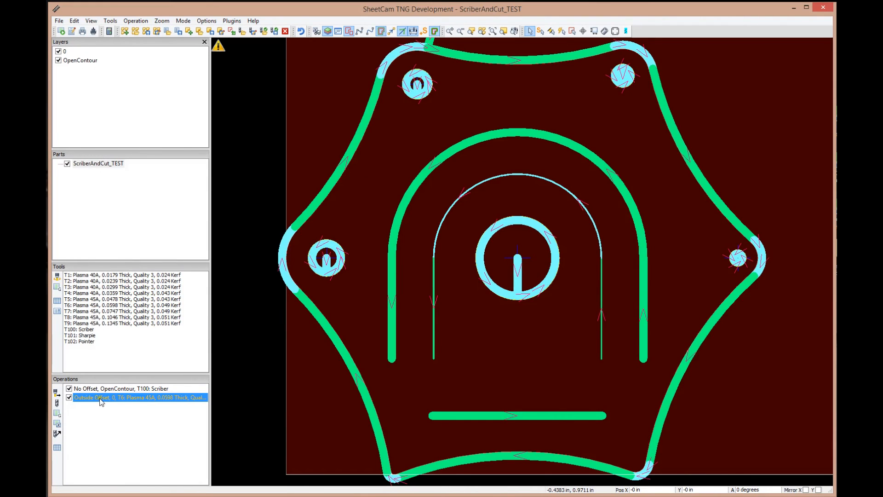
double_click(140, 397)
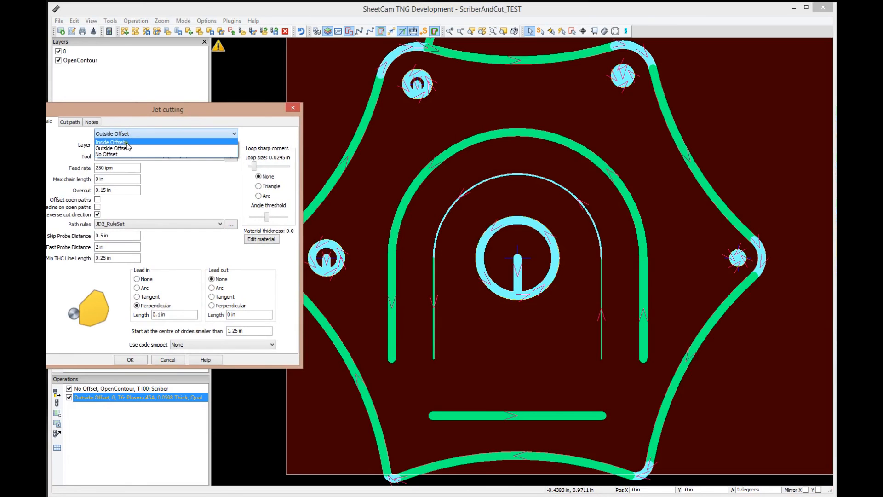
- Switch the plasma operation to Inside Offset and compare thin-line and true-width toolpath display
left_click(112, 142)
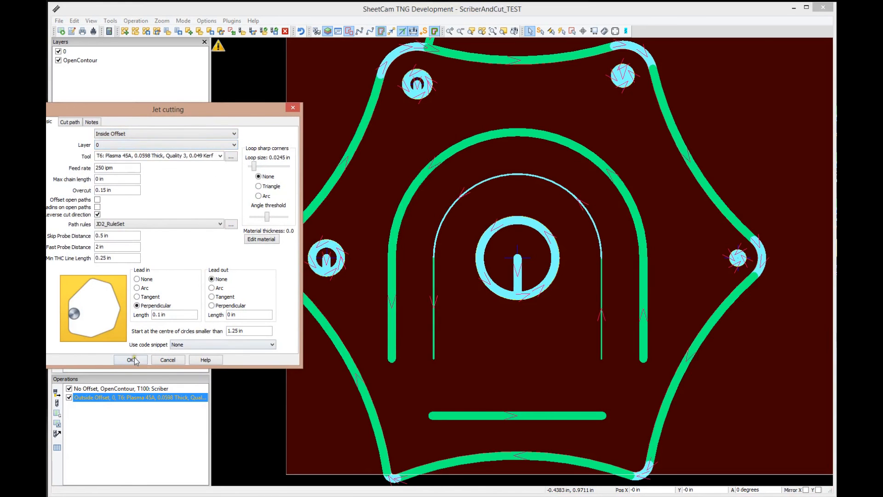
left_click(129, 360)
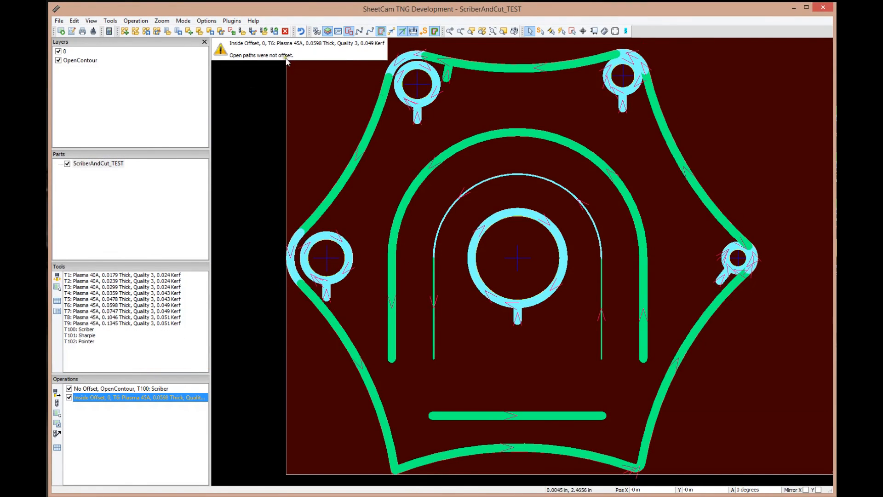
left_click(436, 31)
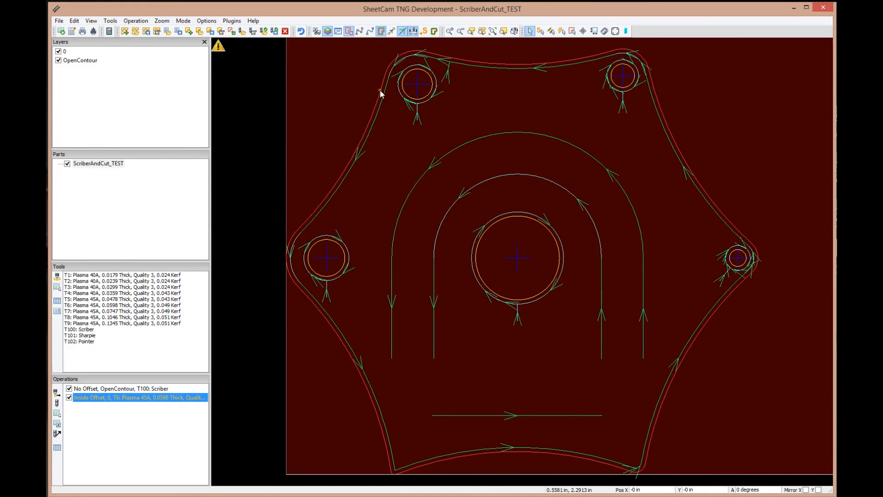
mouse_move(388, 114)
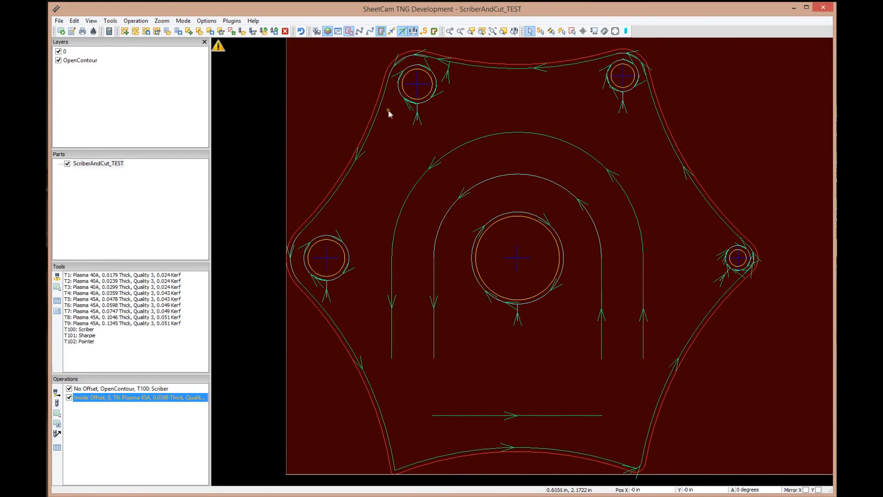
mouse_move(379, 116)
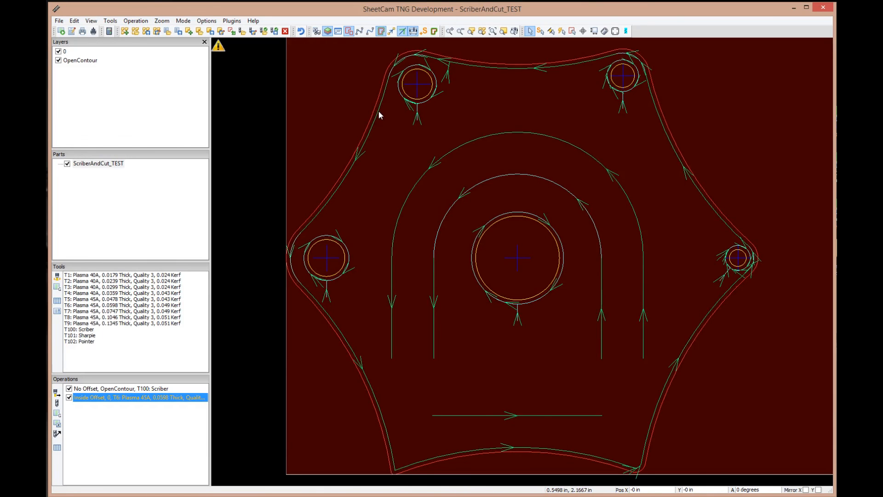
mouse_move(435, 32)
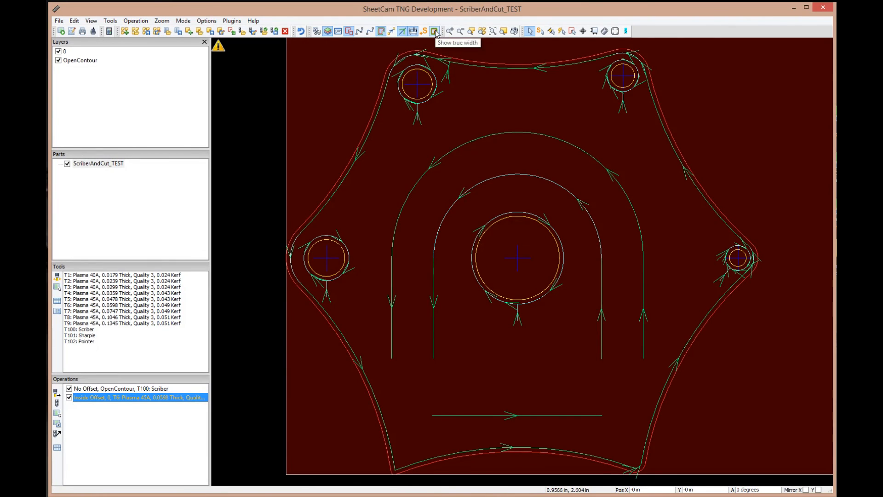
left_click(435, 32)
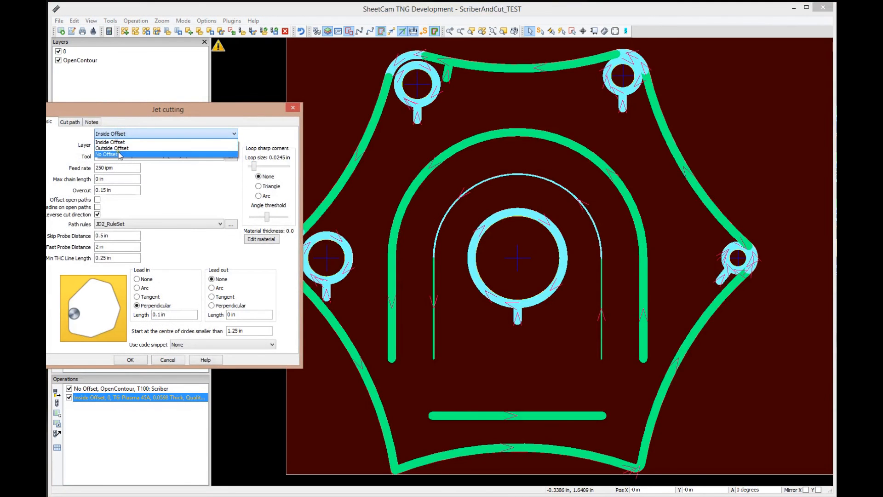
- Switch the plasma operation to No Offset and show the toolpaths as thin lines
left_click(120, 155)
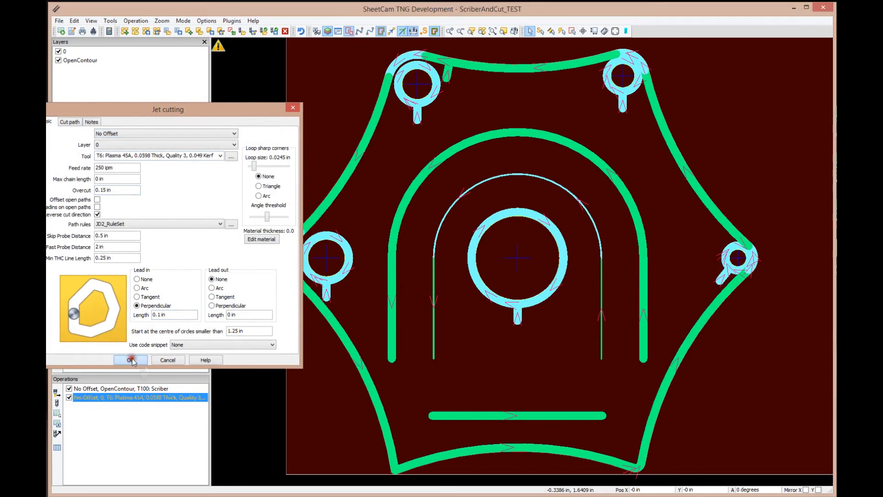
left_click(130, 360)
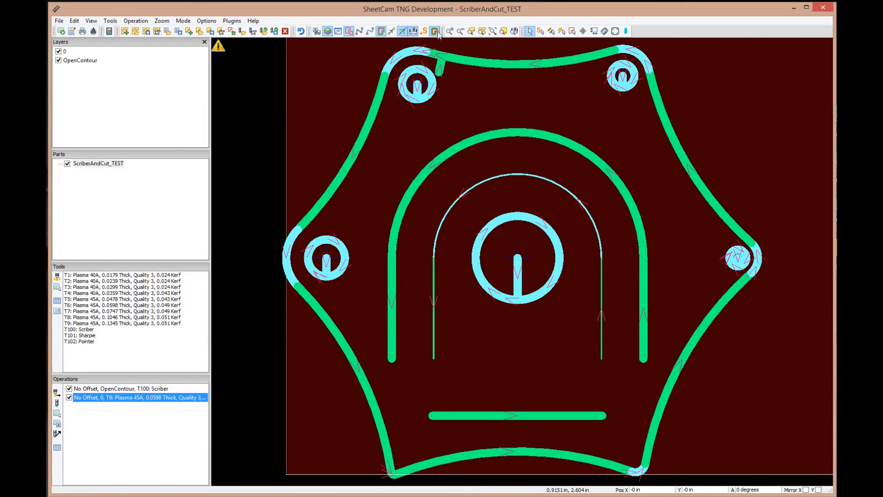
left_click(436, 31)
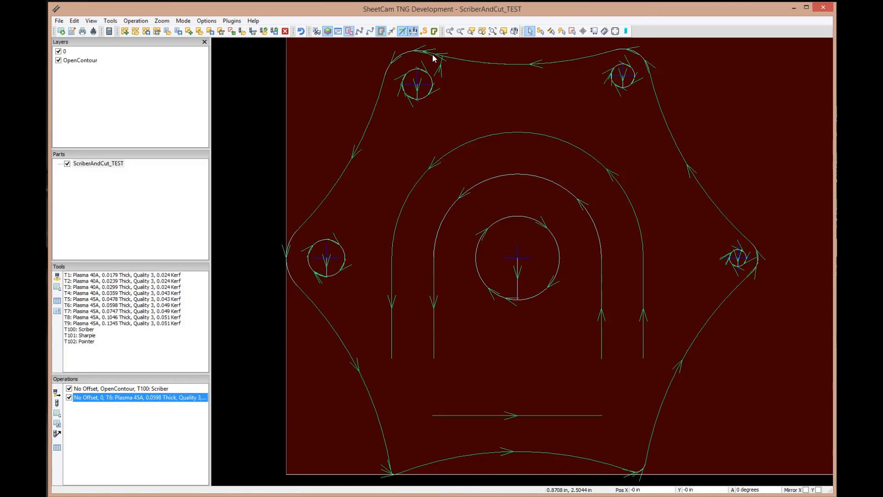
mouse_move(366, 145)
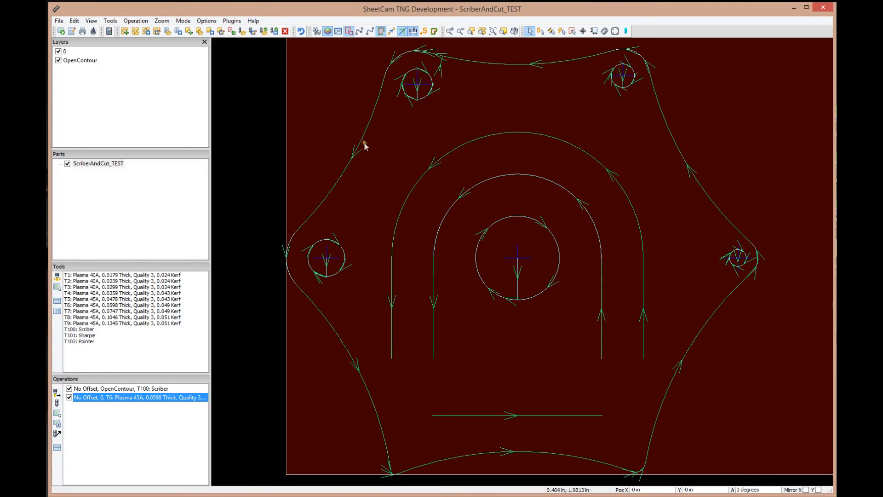
mouse_move(351, 177)
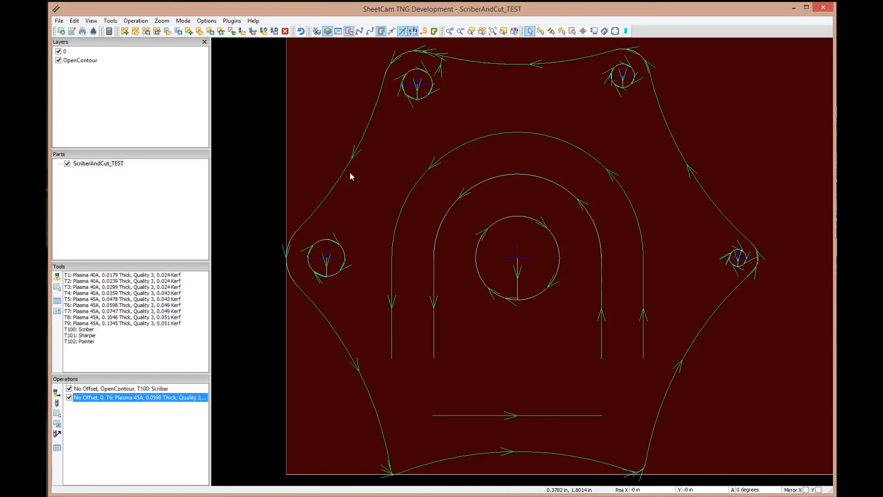
mouse_move(355, 165)
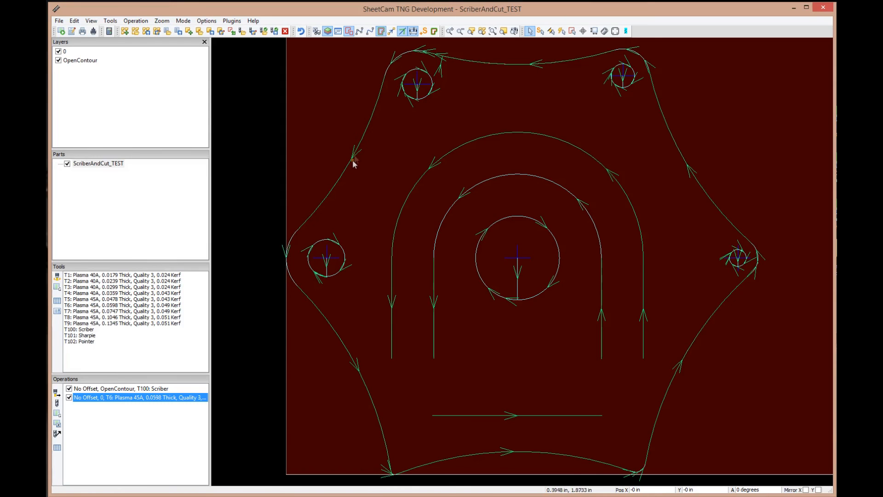
mouse_move(344, 199)
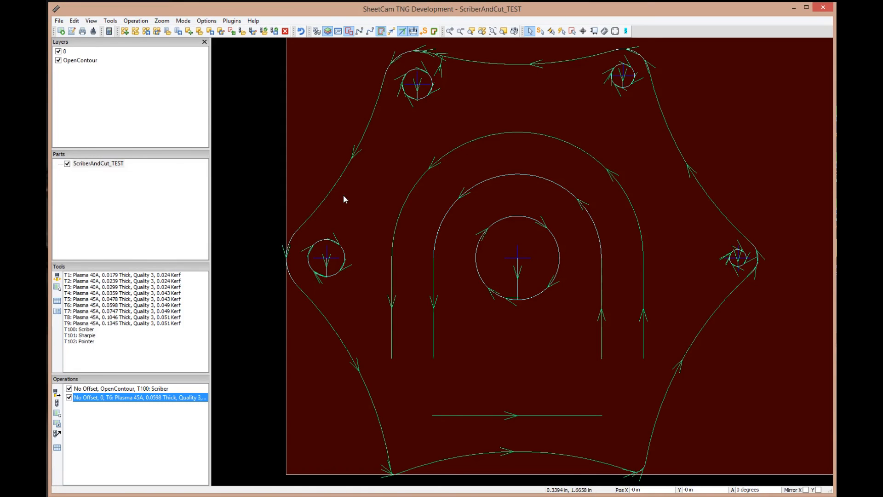
mouse_move(89, 397)
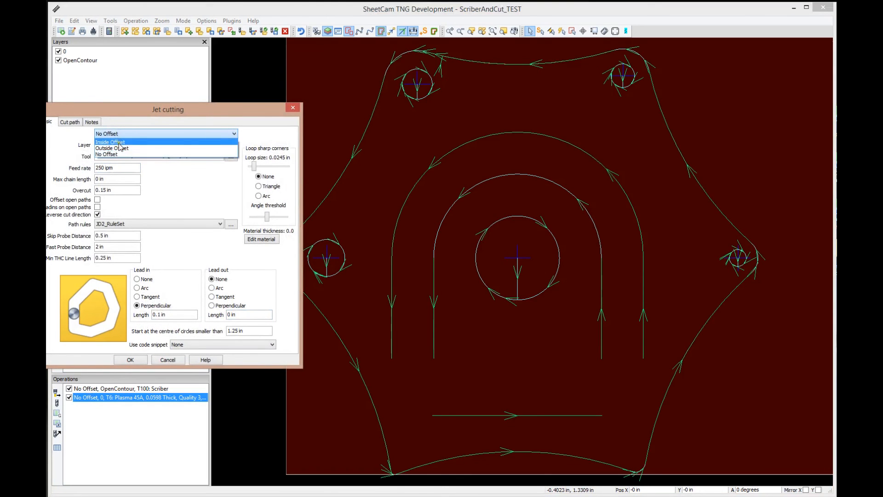
- Switch the plasma operation back to Outside Offset
left_click(112, 148)
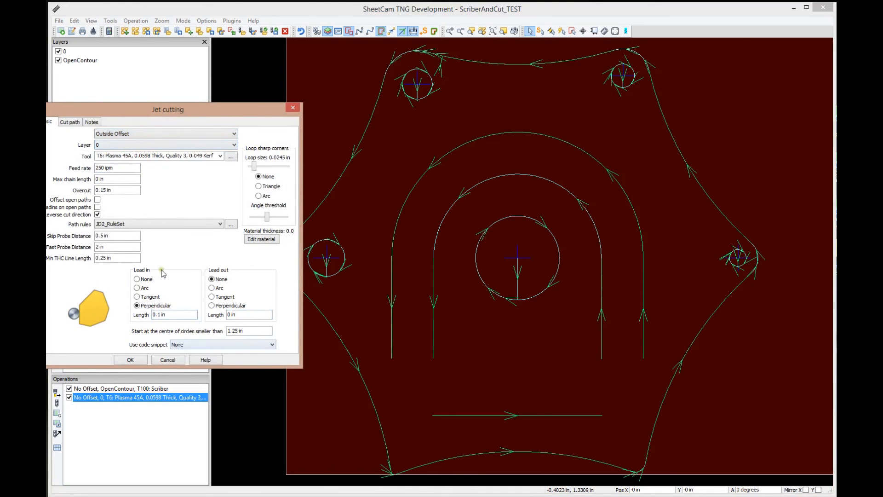
left_click(130, 360)
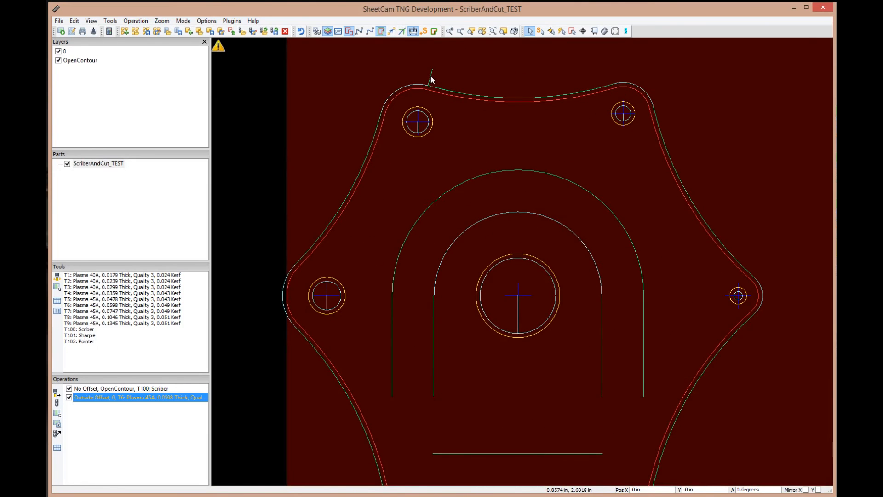
mouse_move(501, 199)
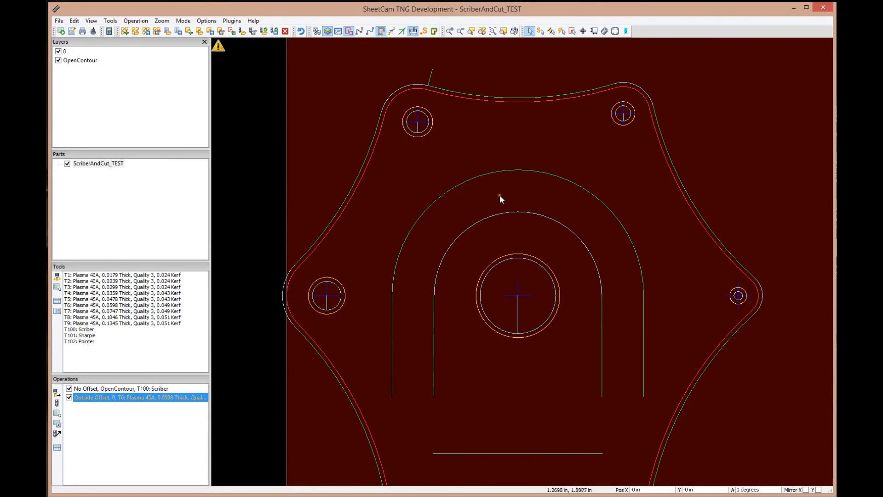
- Use Edit start points mode to move the outer contour's start to the top-left corner
left_click(182, 21)
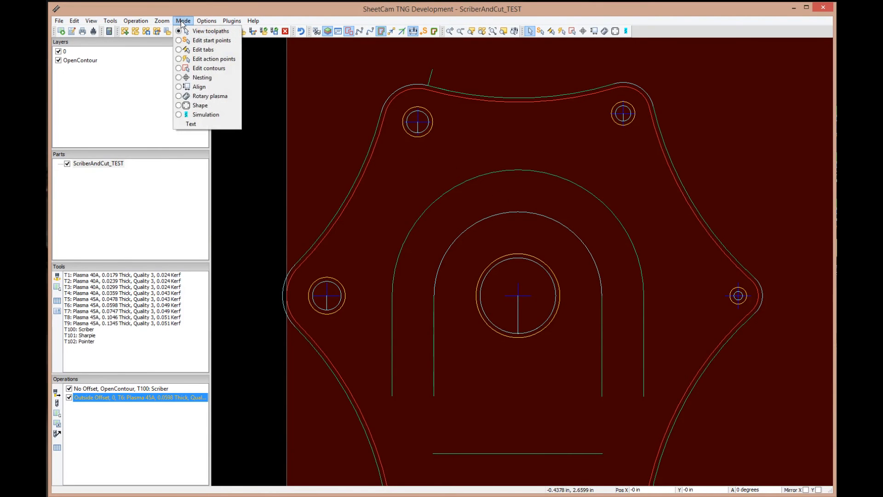
left_click(212, 40)
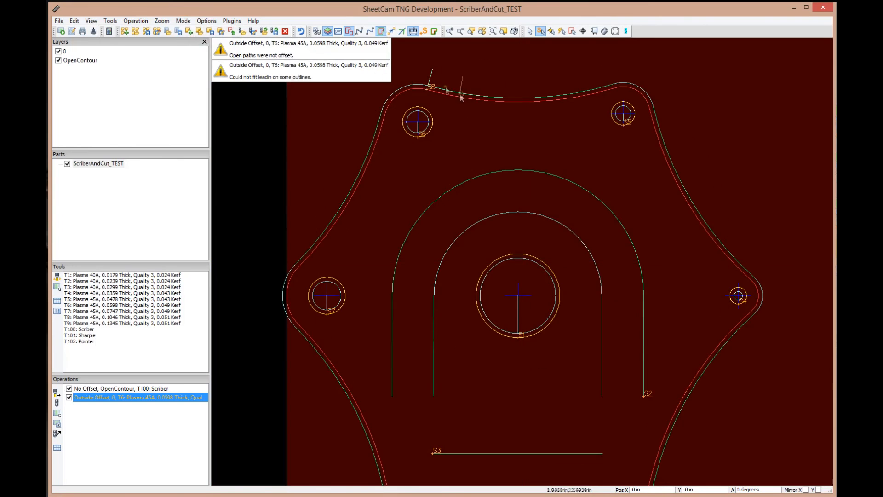
mouse_move(378, 141)
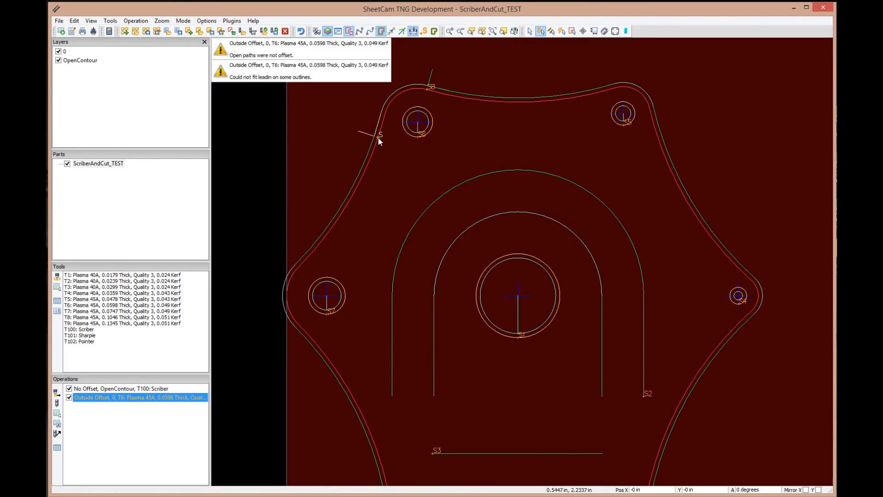
mouse_move(354, 195)
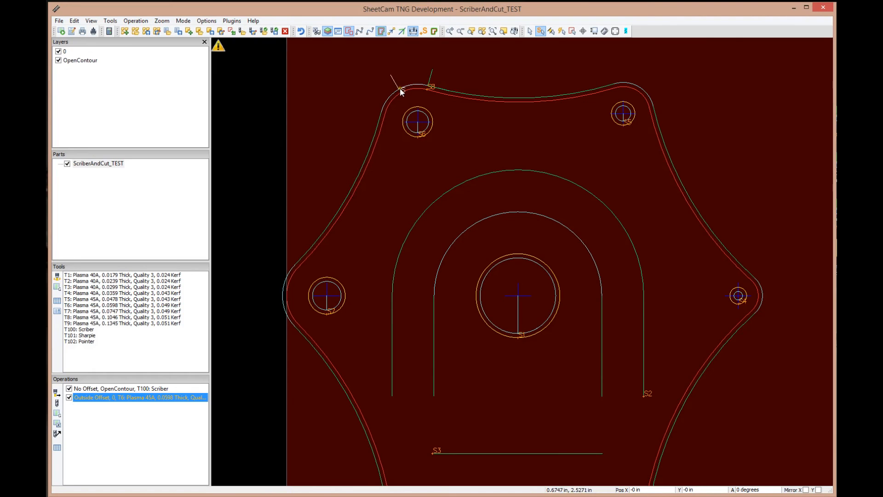
mouse_move(505, 182)
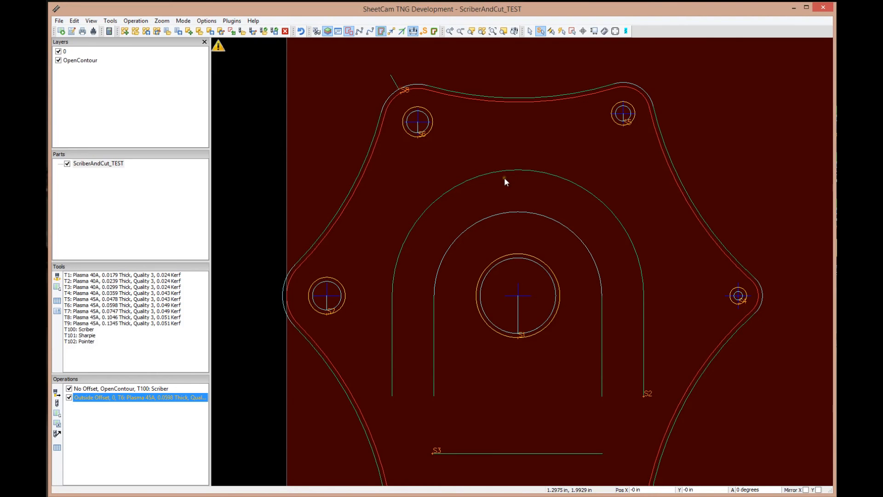
left_click(182, 21)
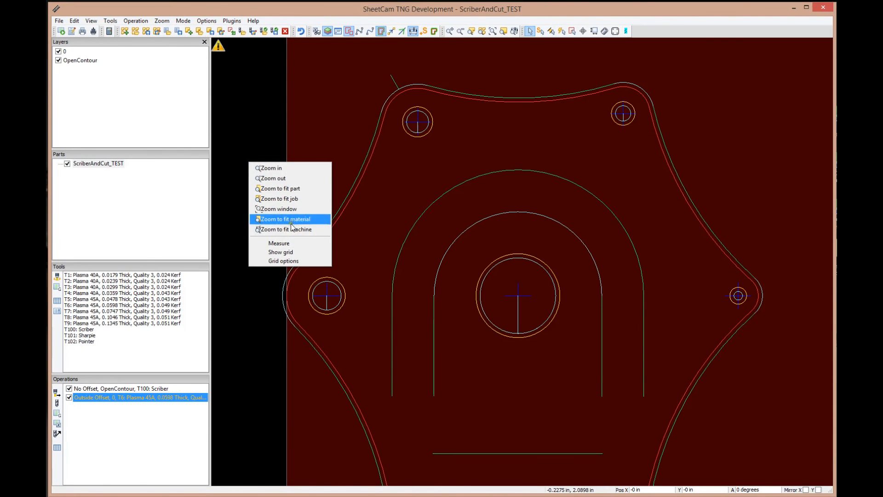
left_click(283, 219)
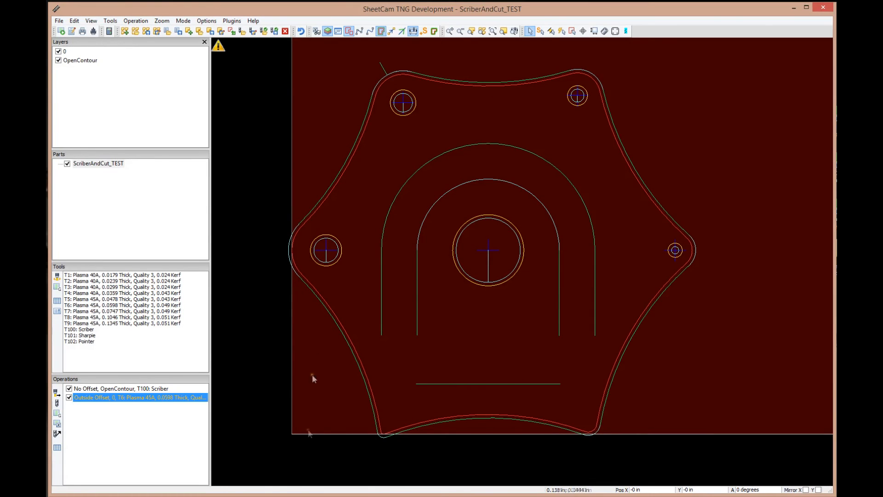
mouse_move(289, 442)
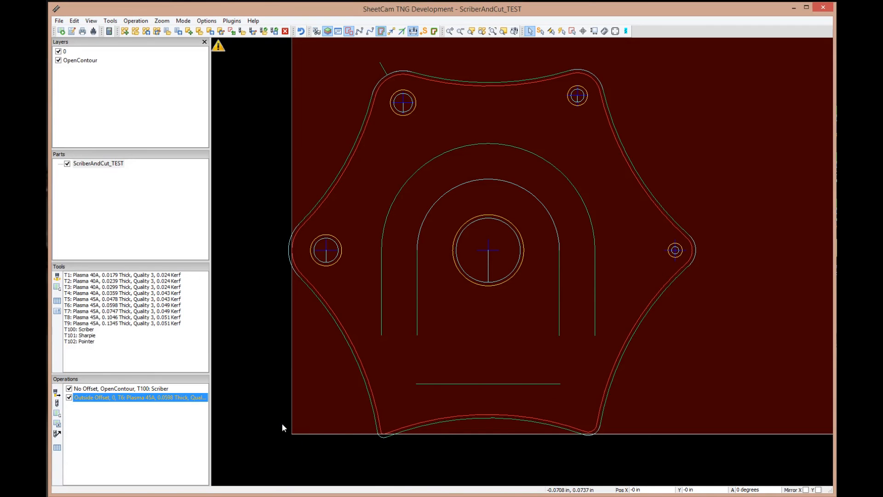
mouse_move(292, 242)
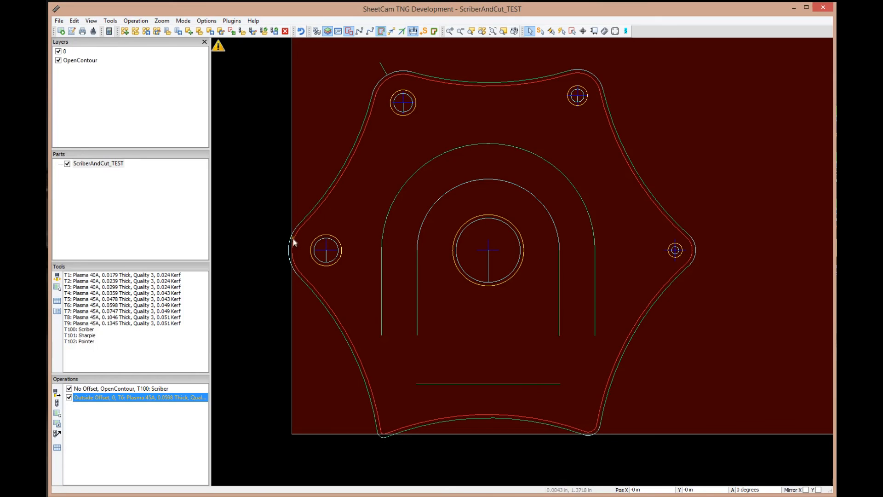
mouse_move(392, 427)
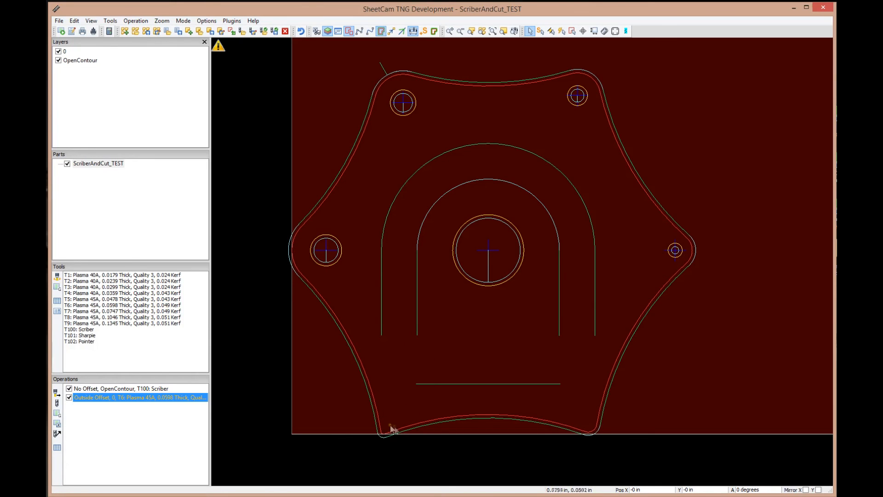
mouse_move(334, 175)
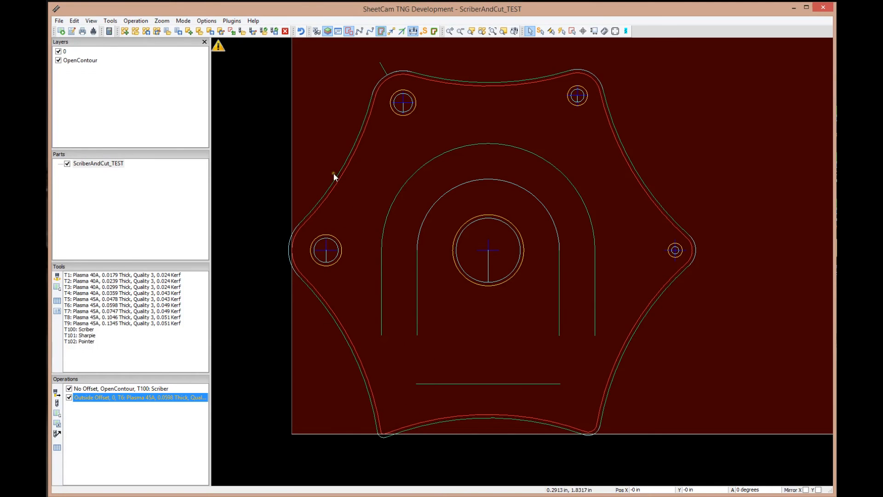
mouse_move(287, 238)
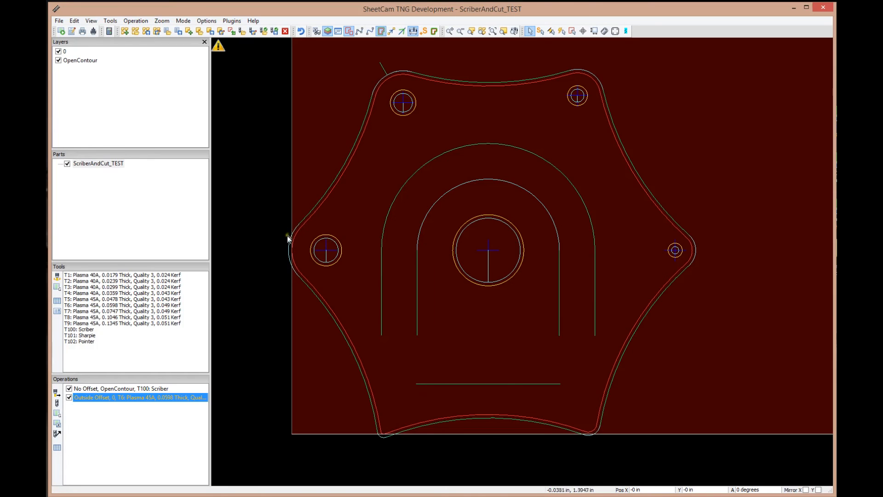
mouse_move(300, 283)
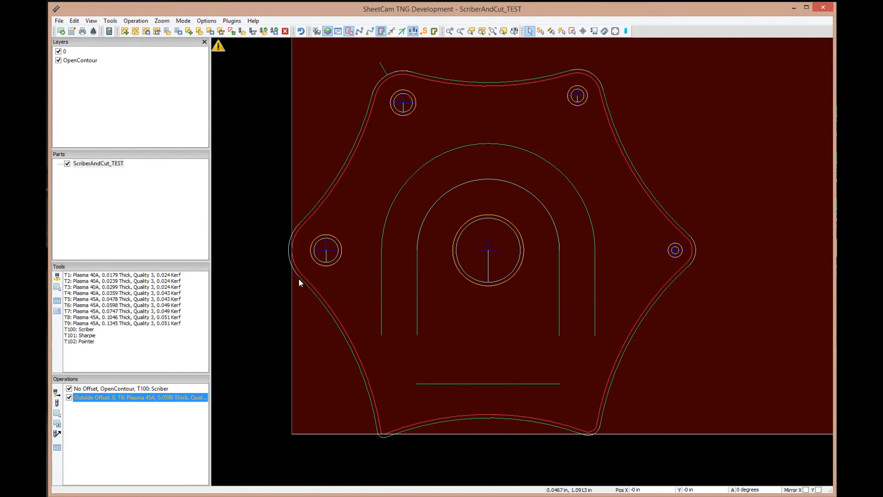
mouse_move(363, 298)
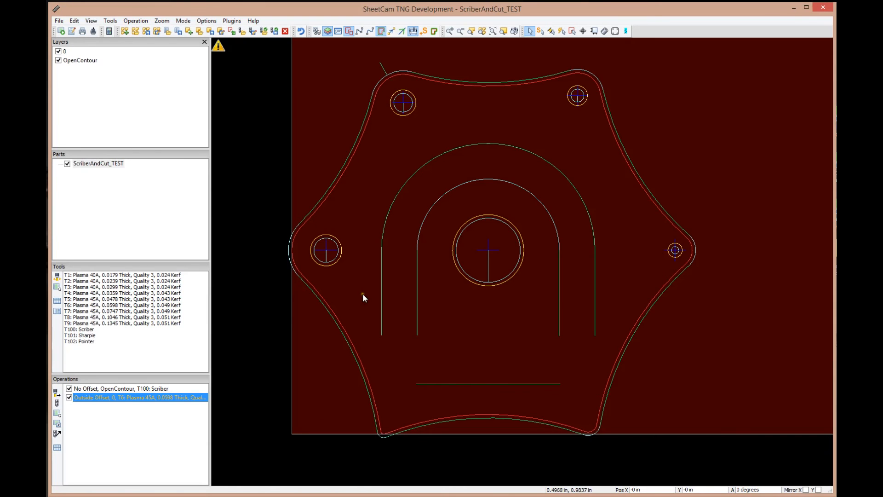
mouse_move(355, 170)
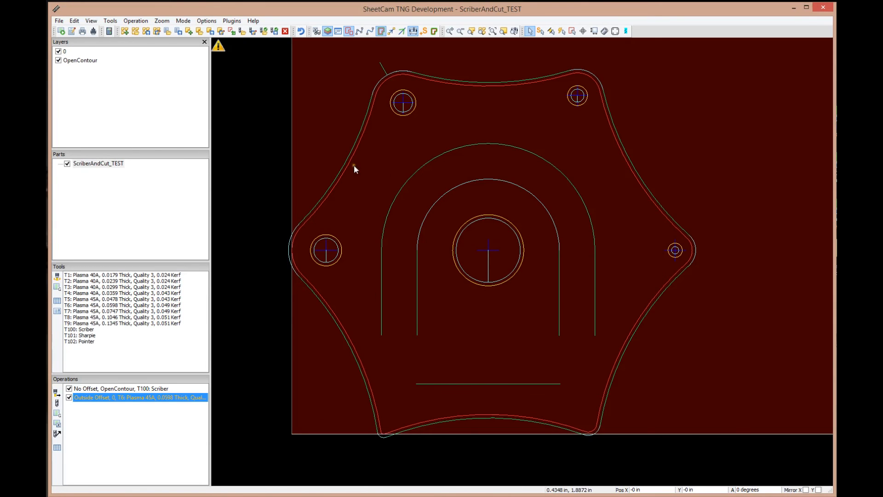
mouse_move(298, 444)
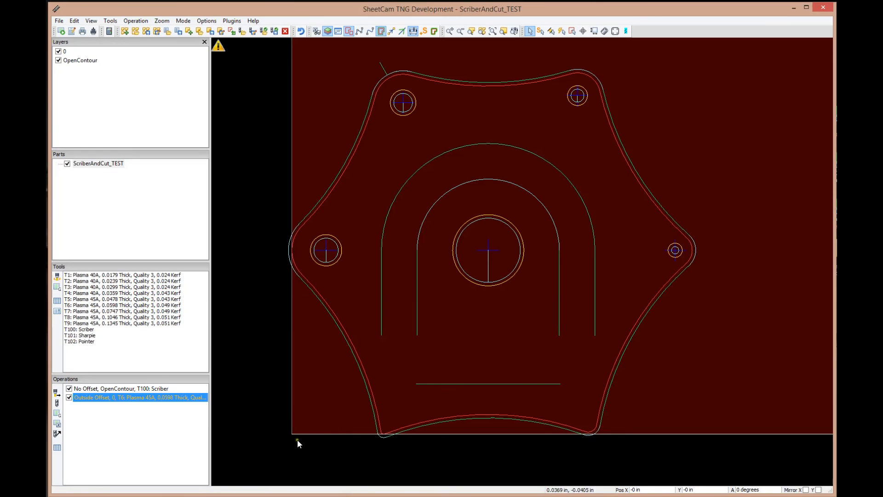
mouse_move(292, 435)
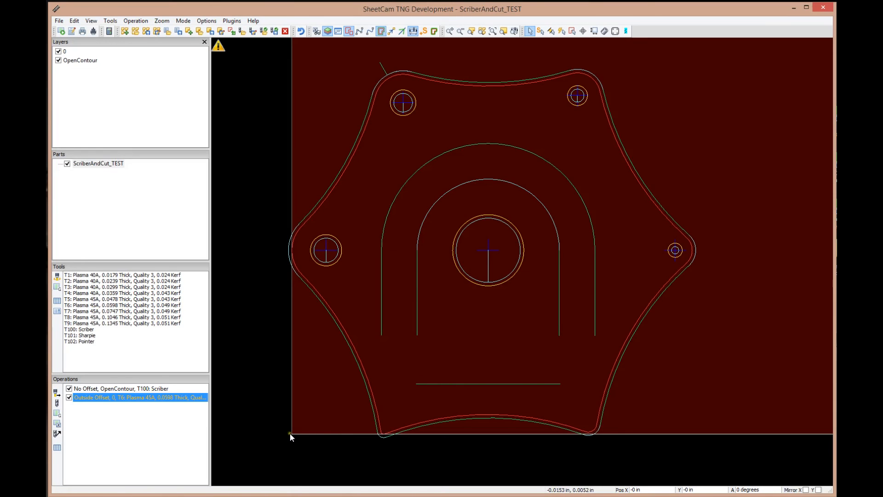
mouse_move(322, 408)
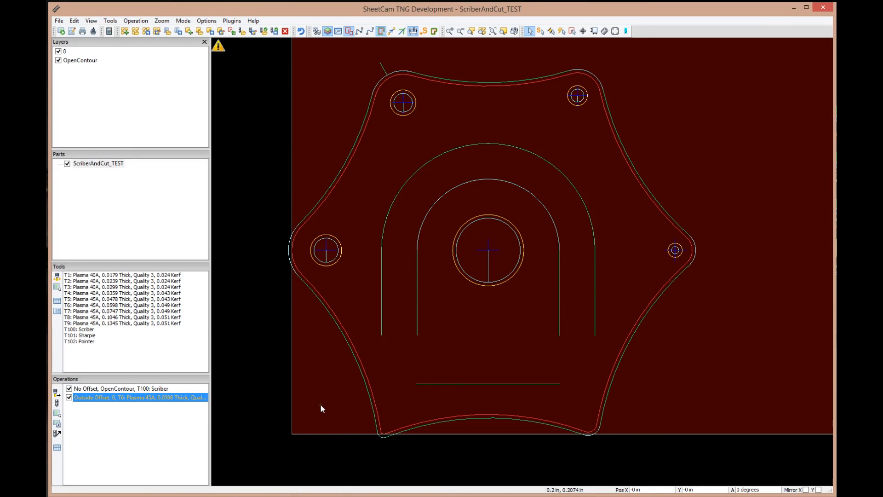
mouse_move(315, 421)
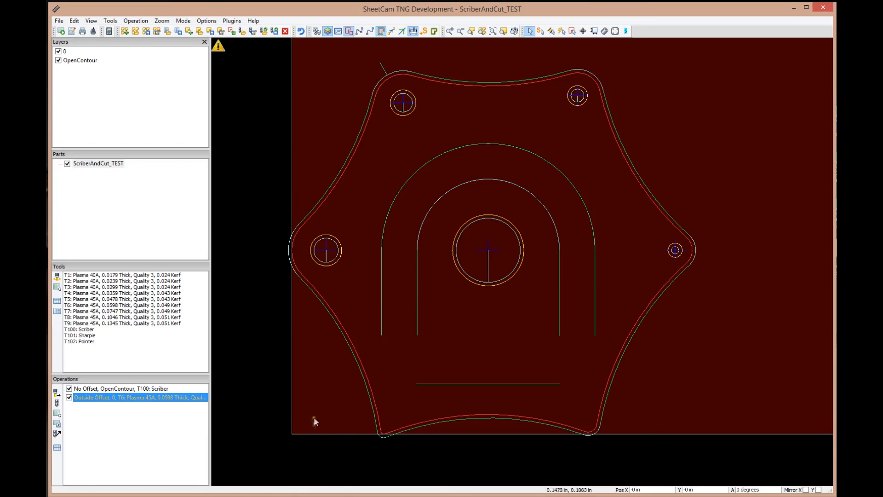
mouse_move(329, 403)
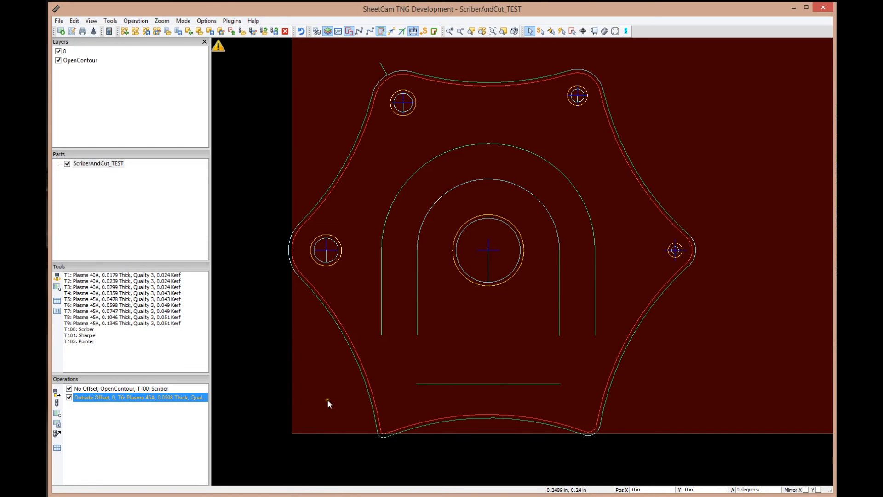
mouse_move(375, 365)
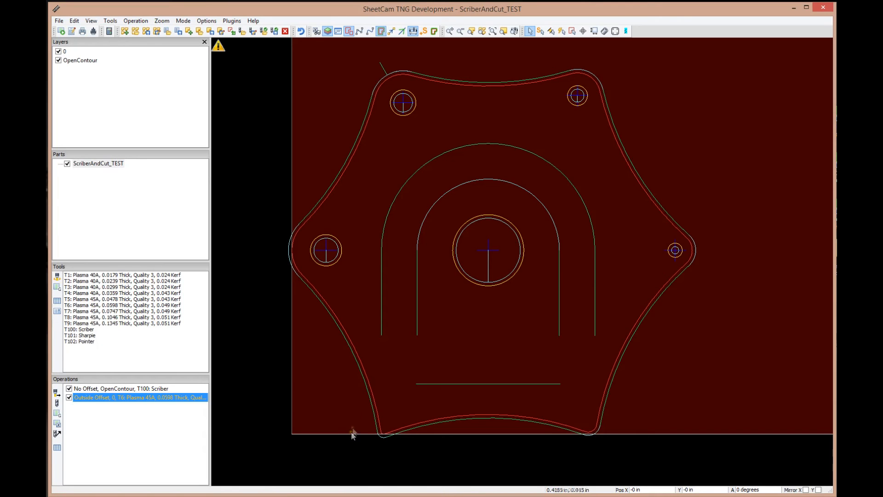
mouse_move(332, 400)
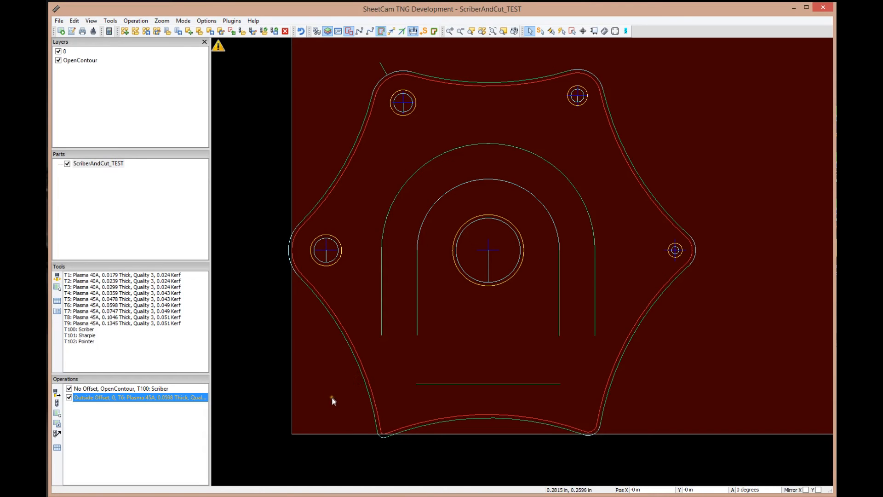
mouse_move(330, 398)
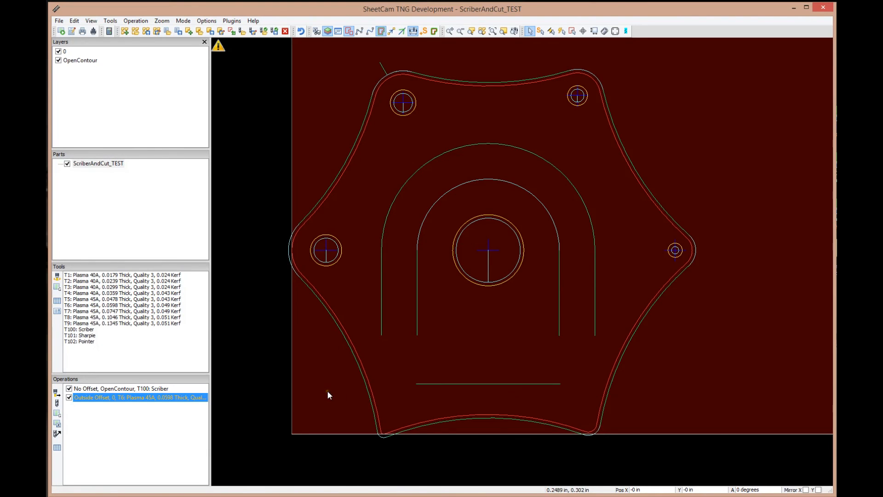
mouse_move(232, 21)
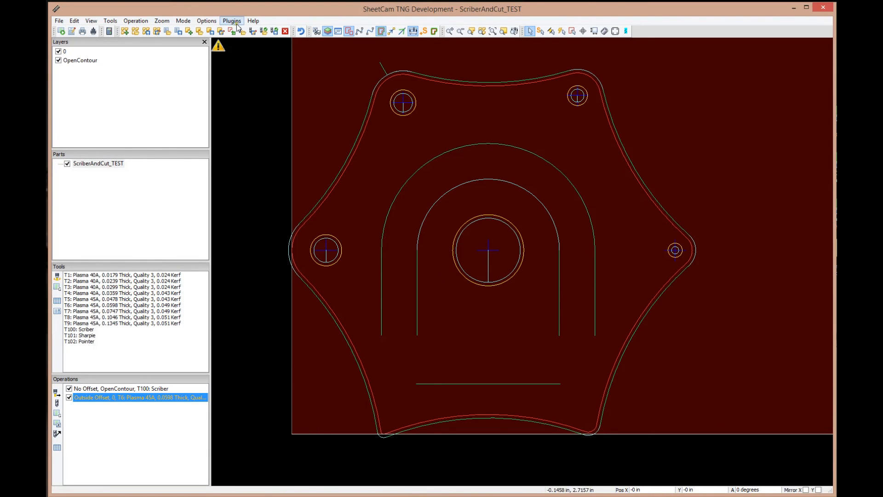
- Reposition the part at 0.1969 in on the material and dismiss the lead-in warnings
left_click(206, 21)
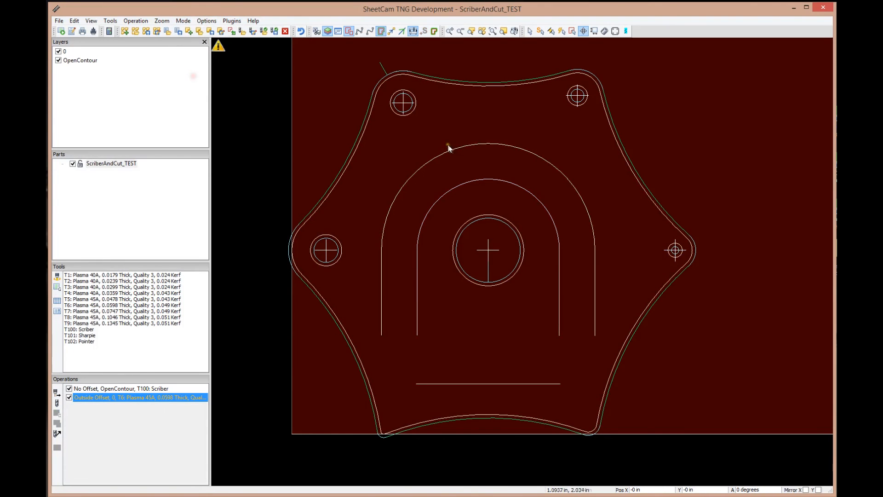
mouse_move(485, 119)
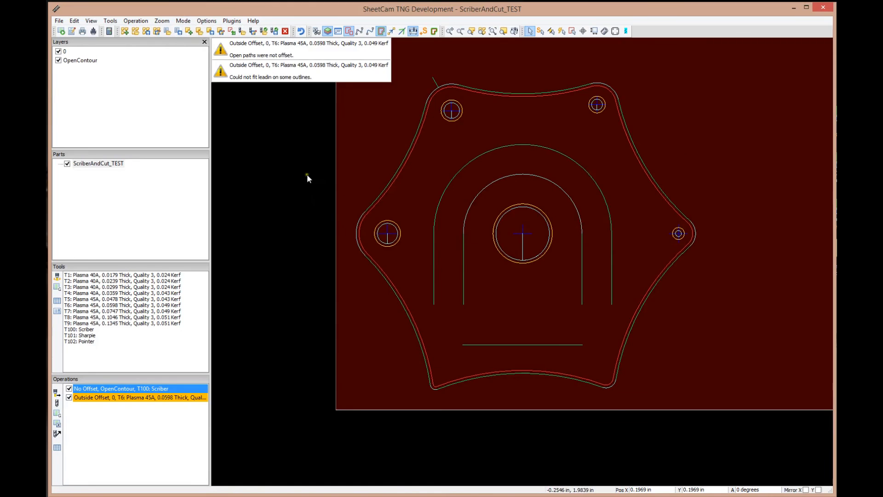
left_click(182, 21)
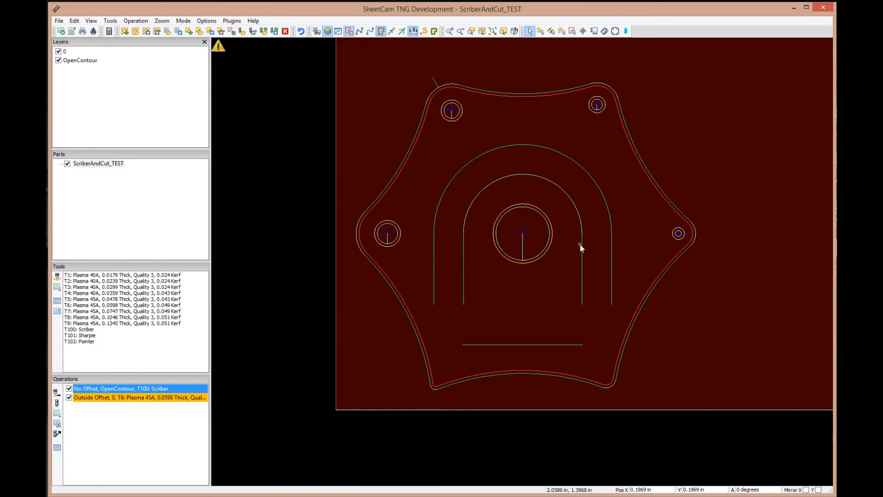
mouse_move(272, 182)
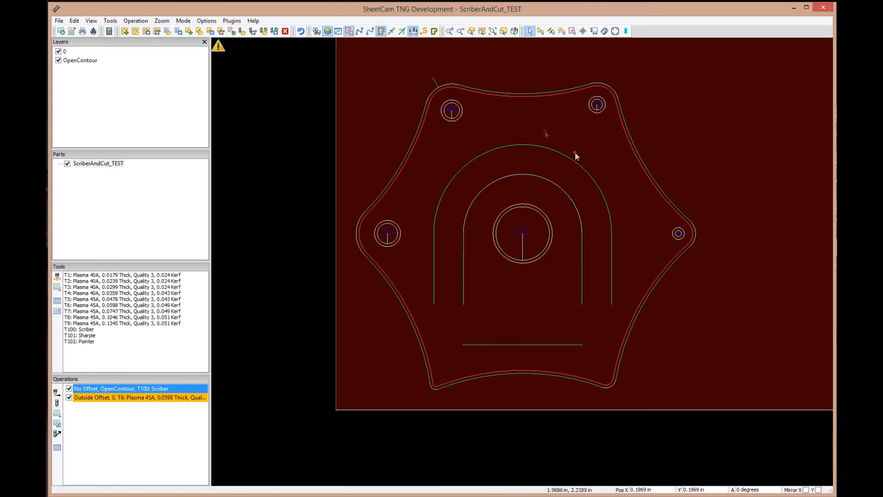
mouse_move(83, 402)
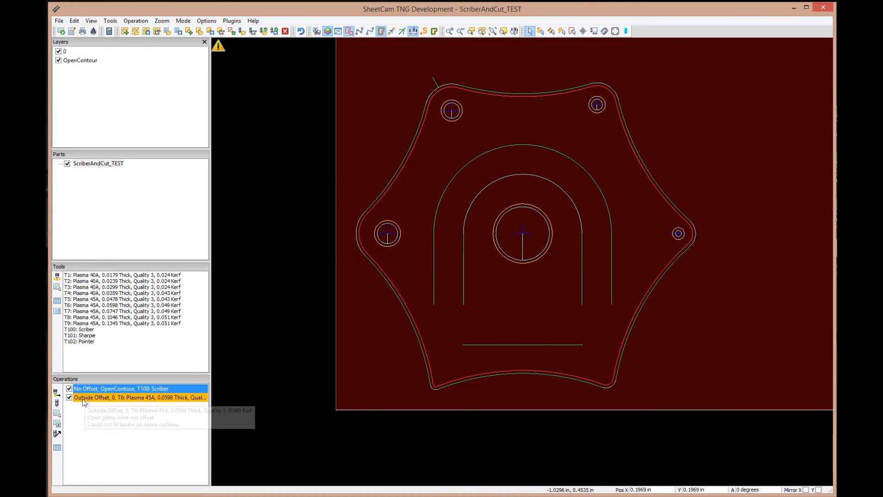
mouse_move(99, 400)
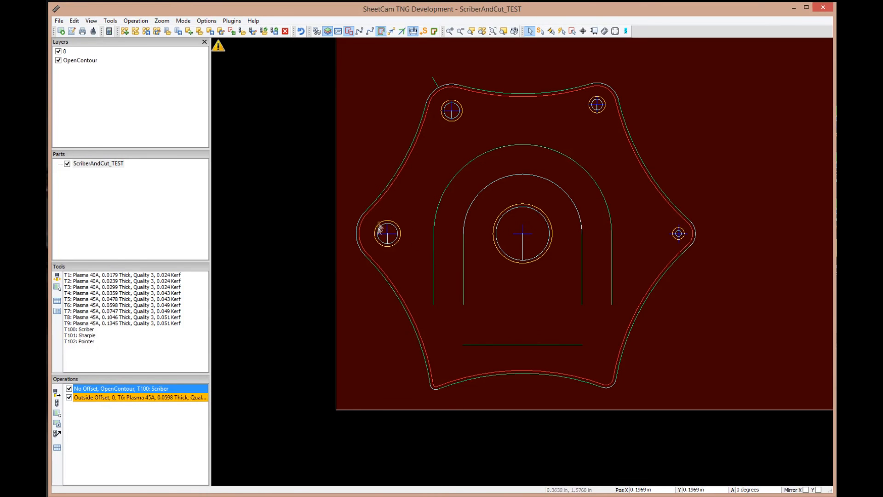
mouse_move(424, 272)
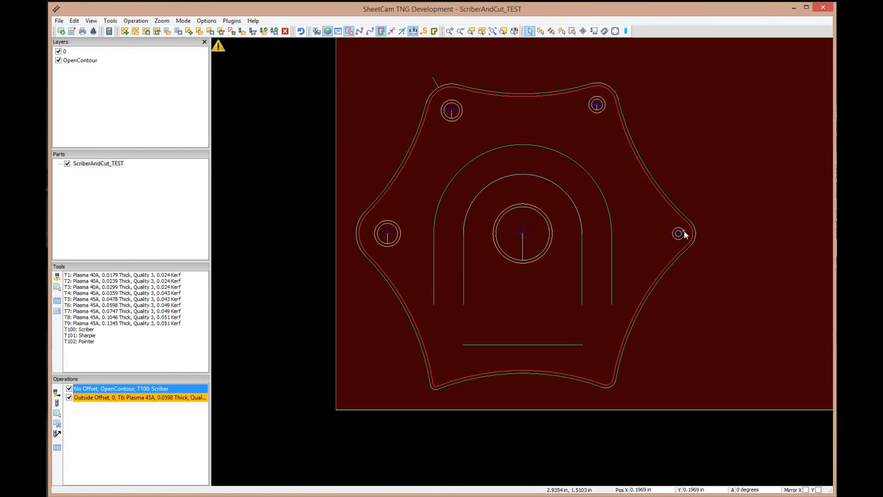
mouse_move(682, 235)
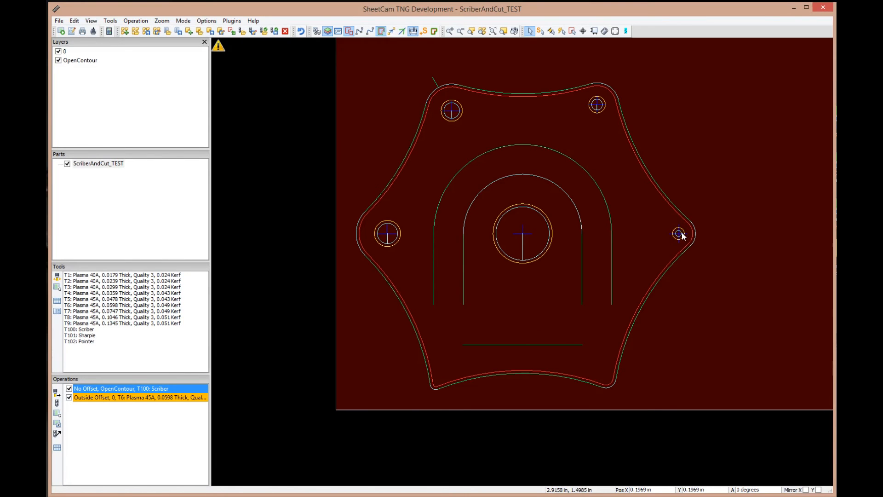
scroll("up", 3)
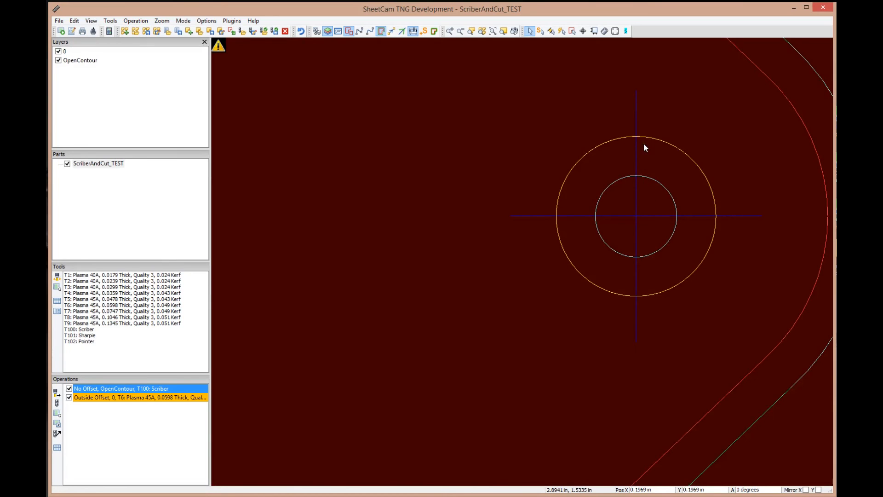
mouse_move(640, 220)
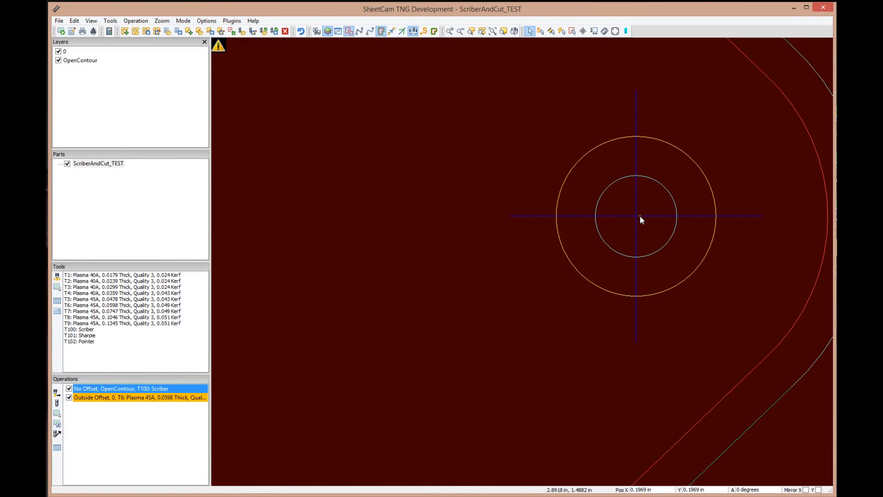
mouse_move(597, 222)
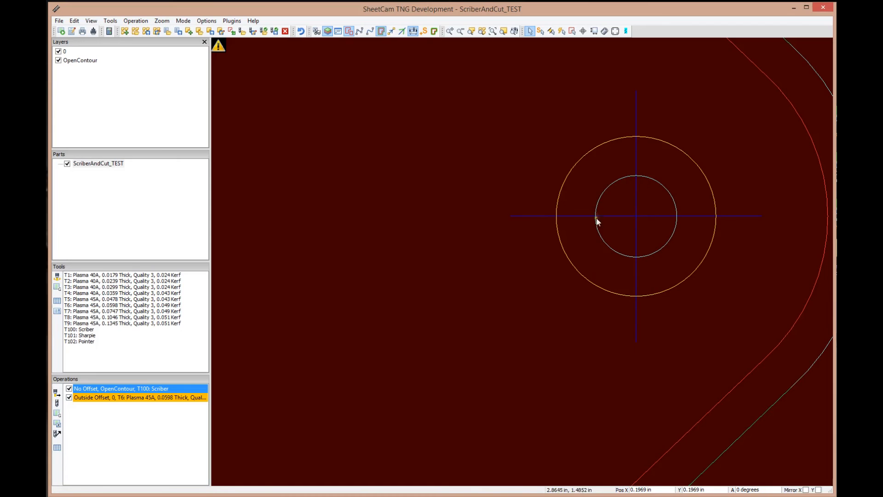
mouse_move(638, 220)
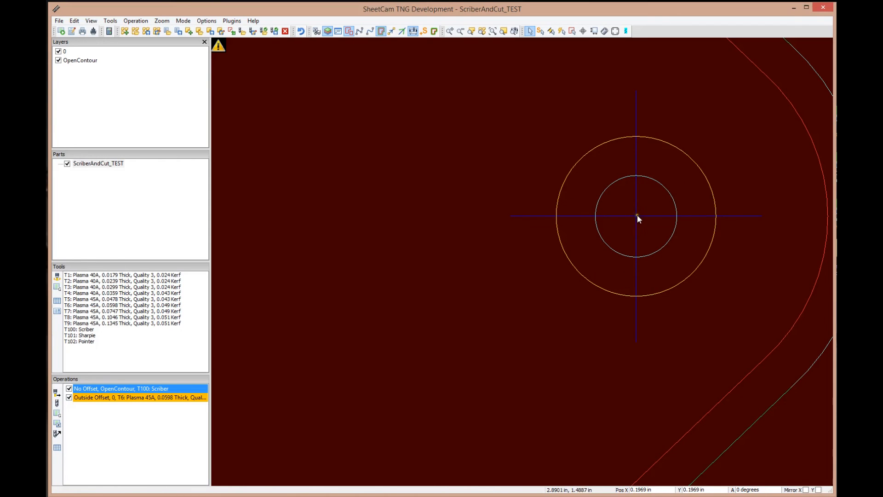
mouse_move(645, 219)
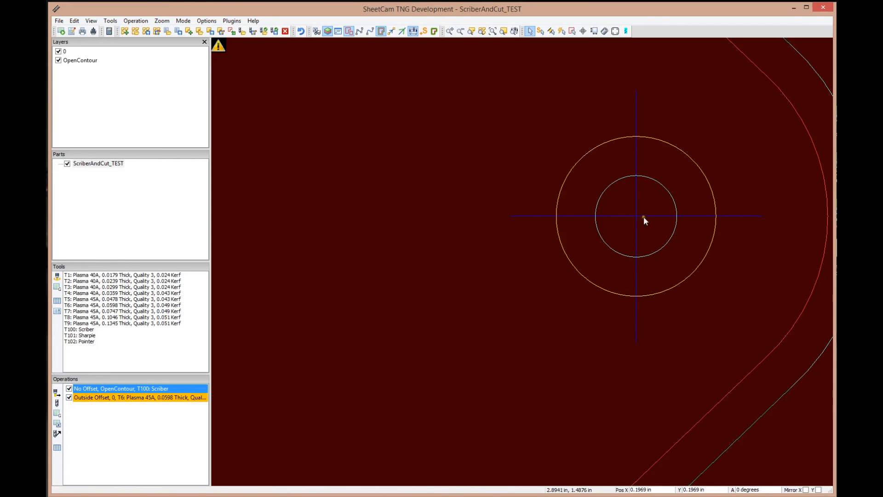
mouse_move(639, 223)
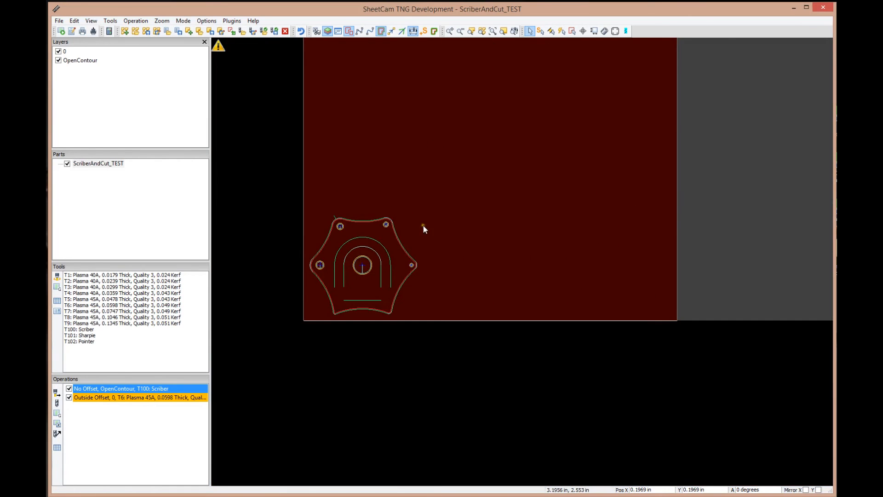
scroll("up", 3)
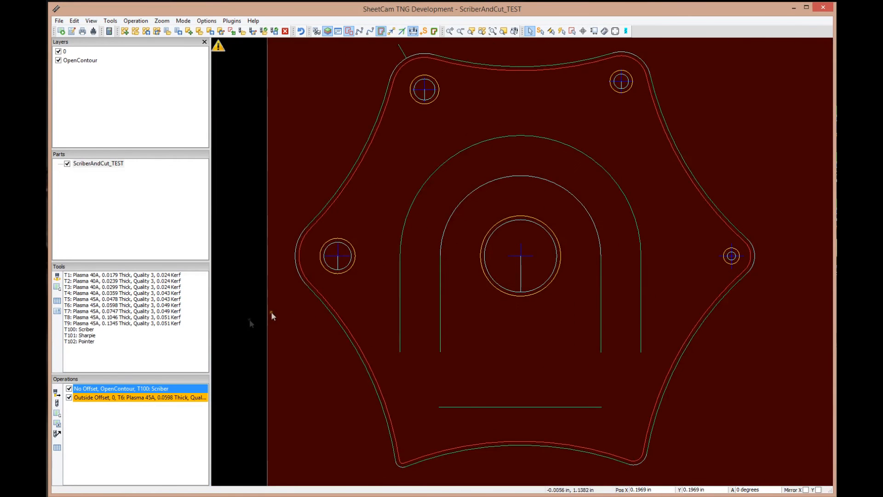
mouse_move(93, 398)
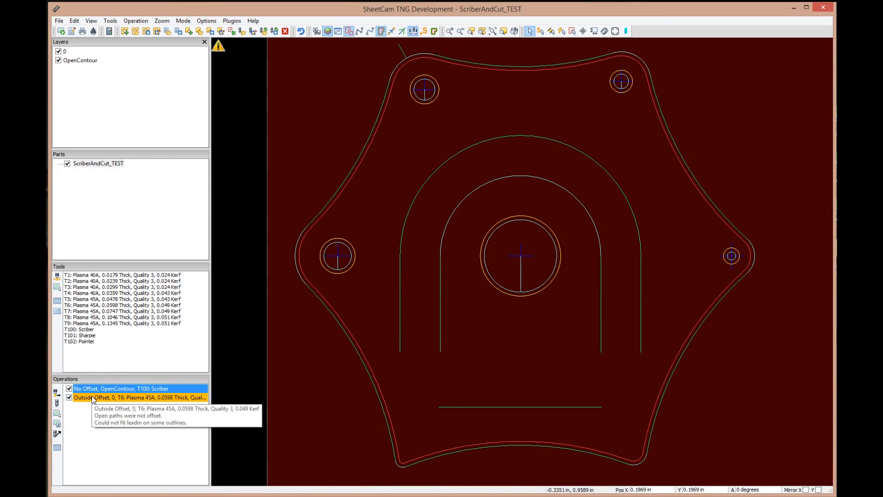
mouse_move(236, 295)
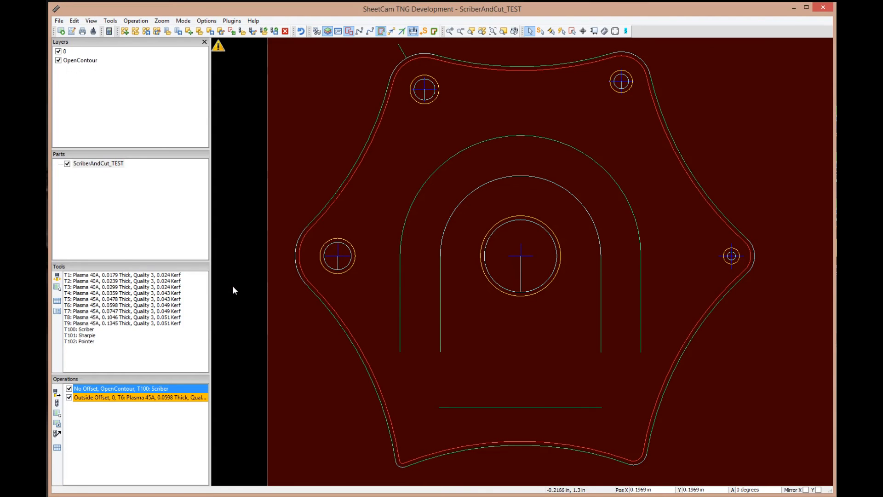
mouse_move(634, 122)
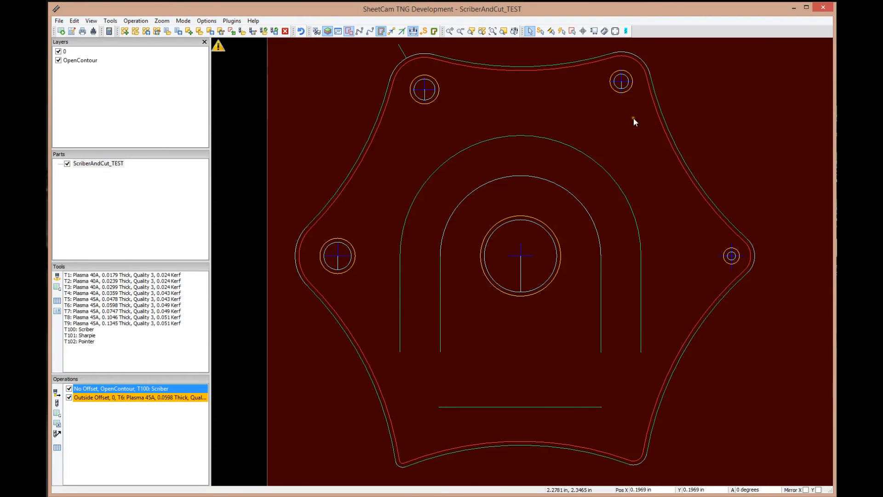
left_click(206, 20)
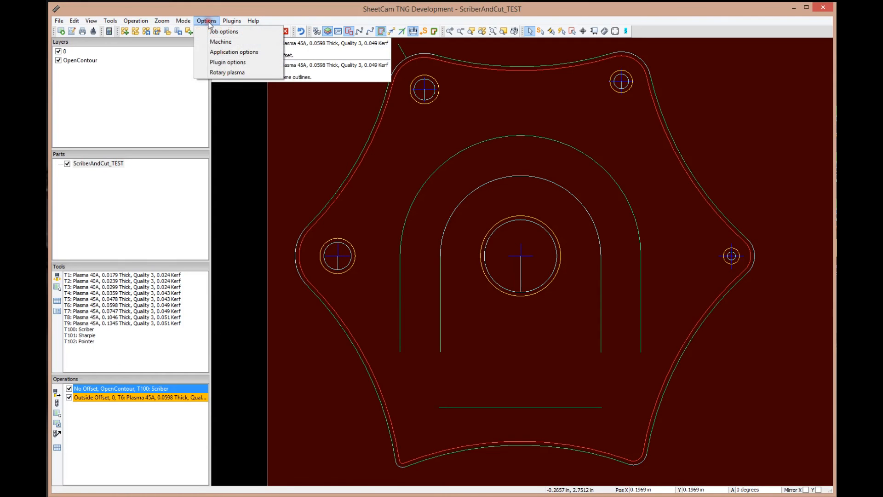
left_click(220, 41)
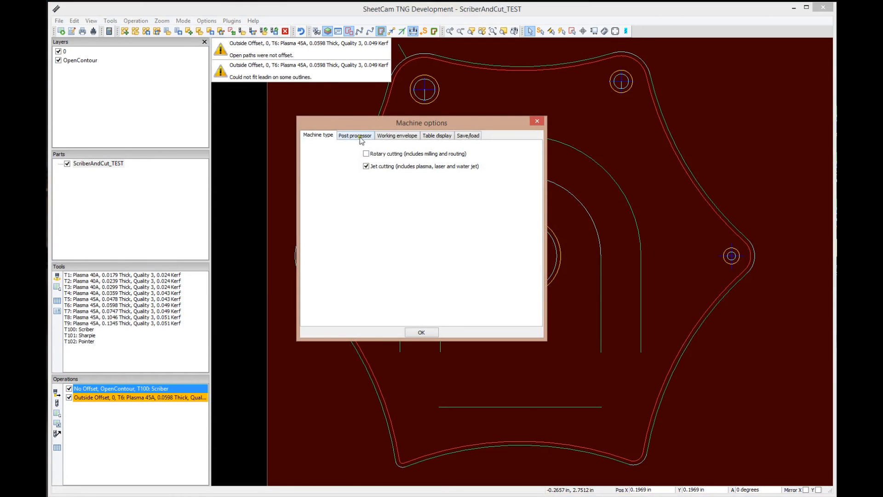
left_click(355, 135)
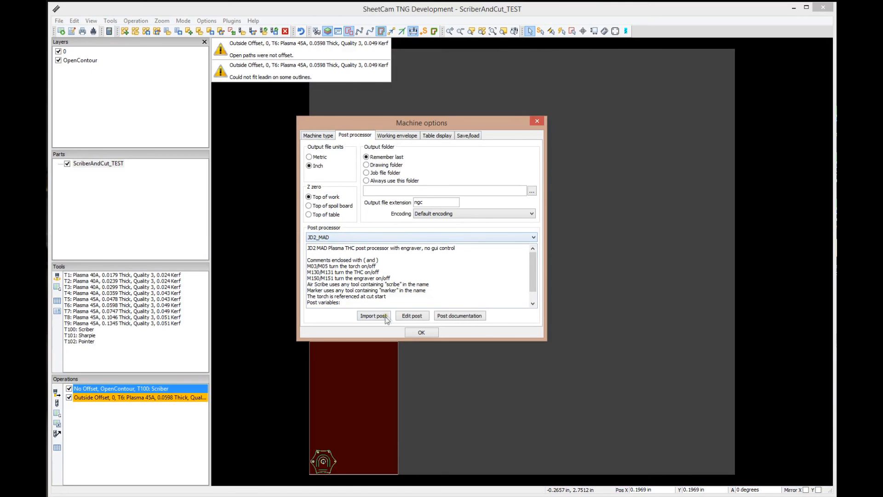
left_click(420, 332)
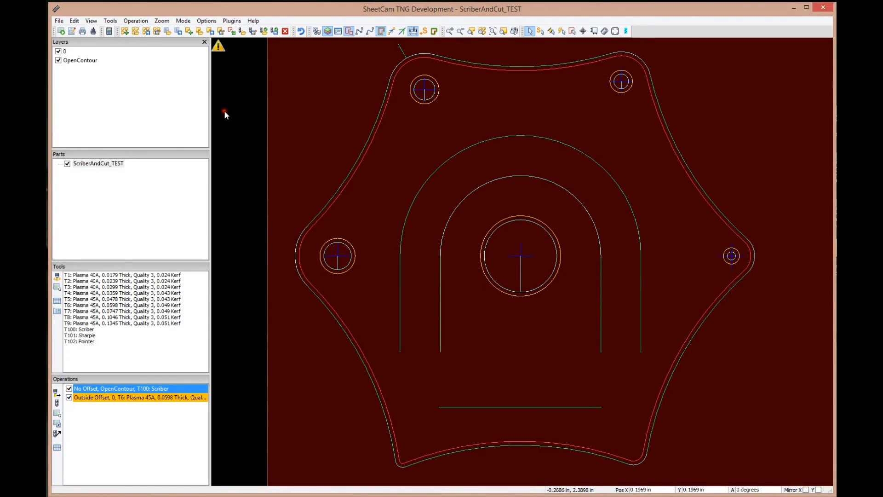
mouse_move(62, 35)
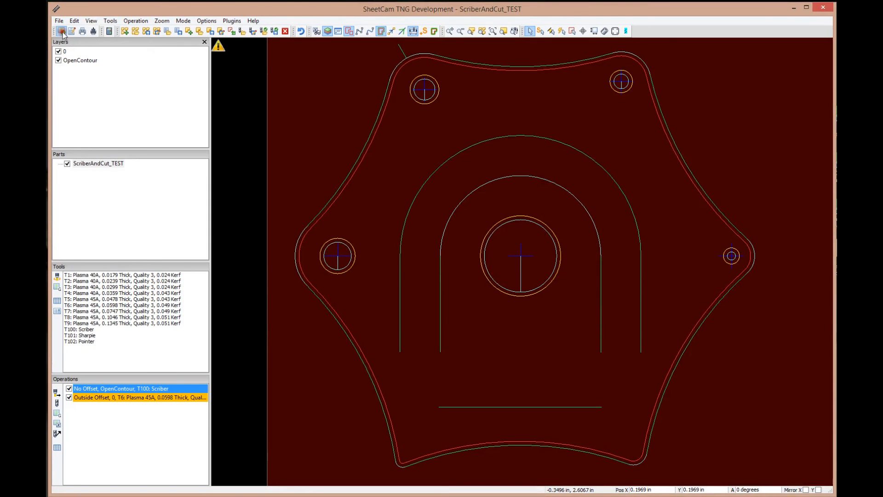
- Post the G-code to ScriberAndCut_TEST.ngc in Documents\NC, replacing the existing file
left_click(62, 31)
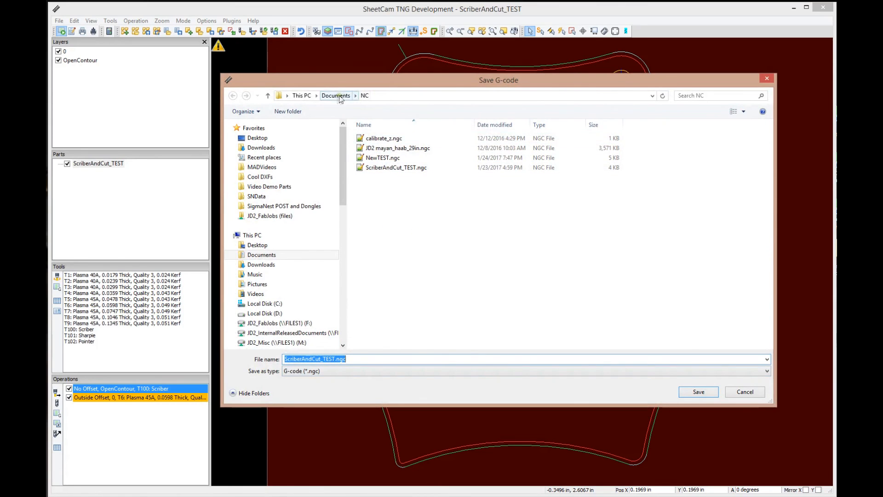
left_click(364, 95)
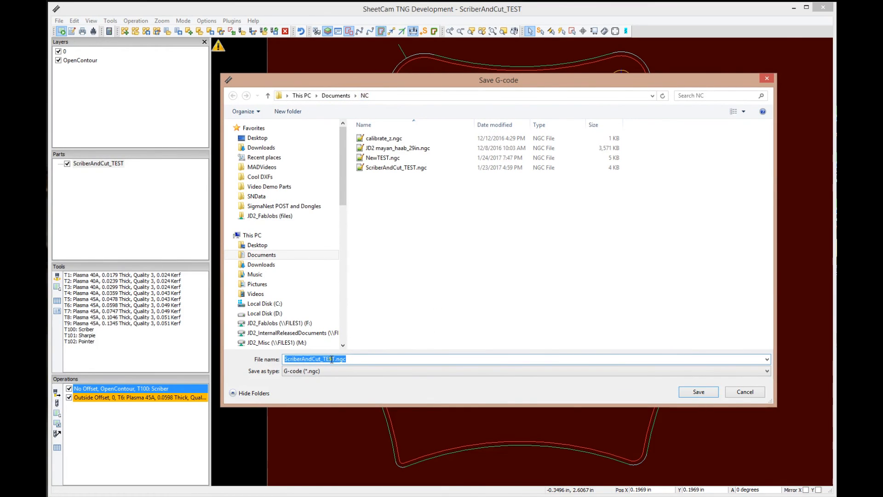
left_click(697, 392)
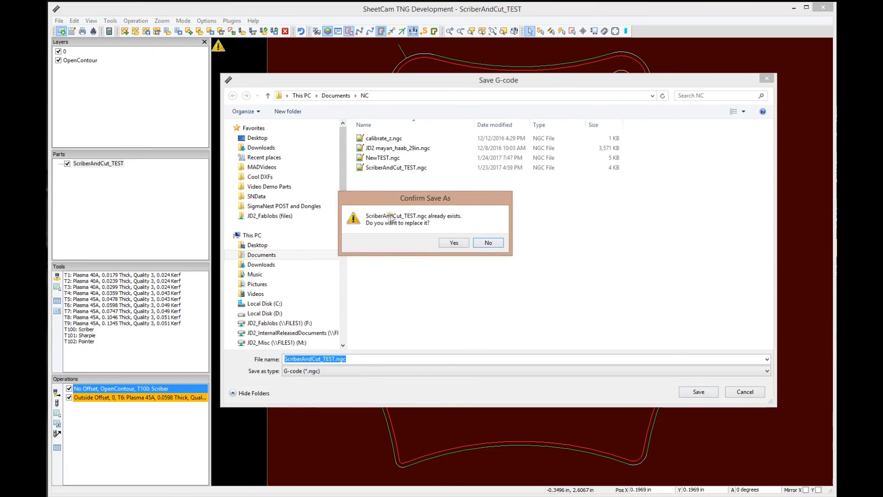
mouse_move(422, 181)
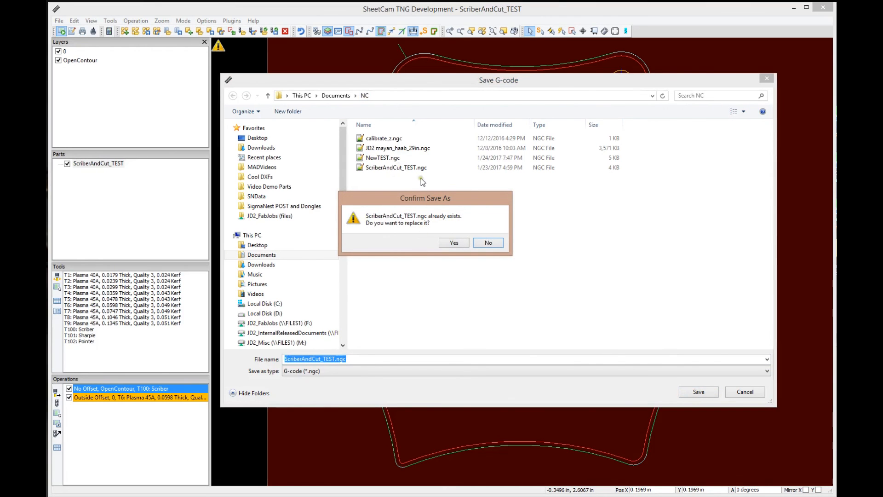
left_click(453, 242)
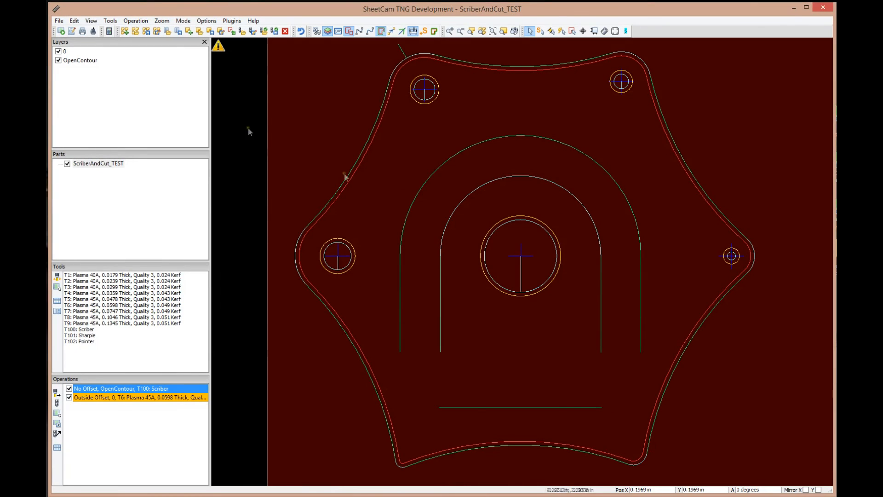
- Show the Code editor panel and load the posted ScriberAndCut_TEST.ngc G-code into it
left_click(91, 21)
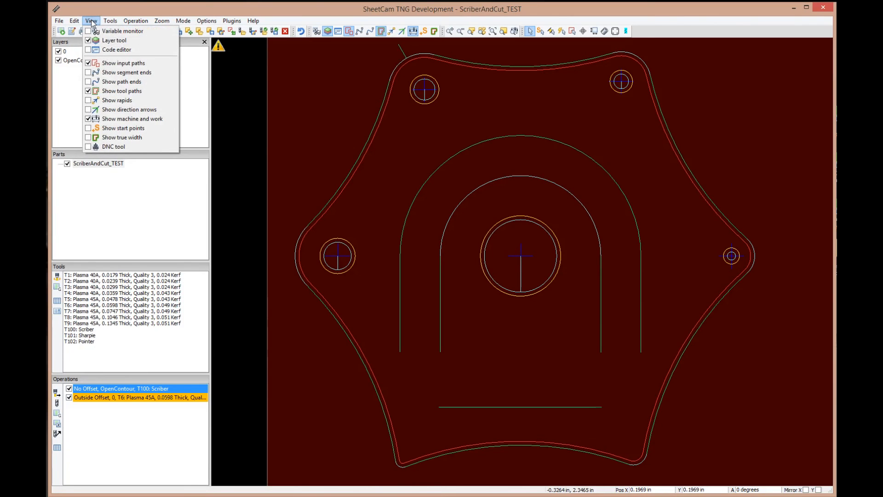
mouse_move(122, 31)
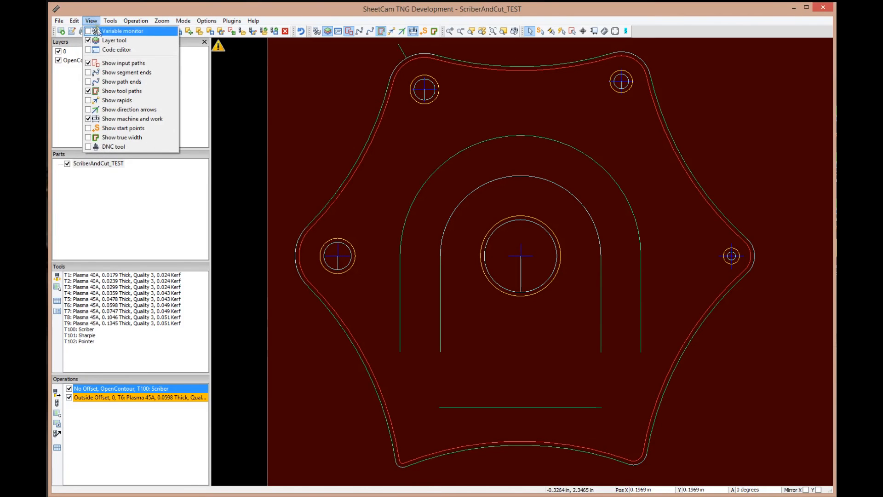
left_click(116, 50)
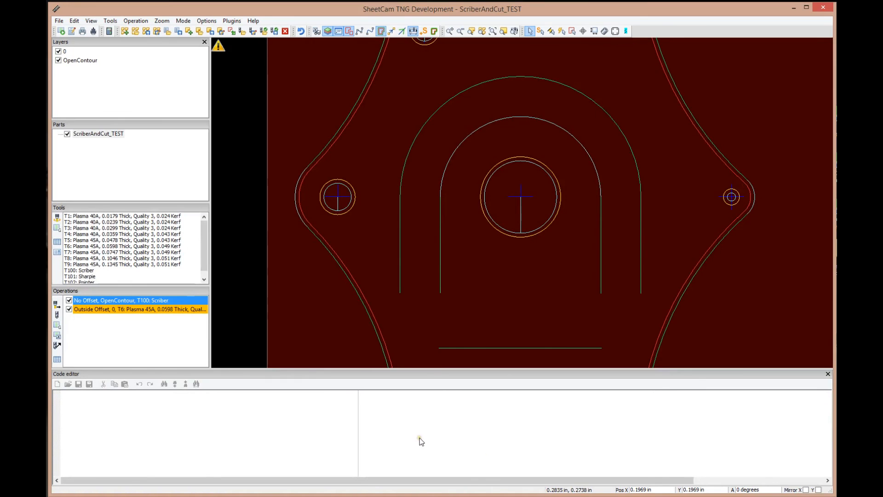
mouse_move(352, 253)
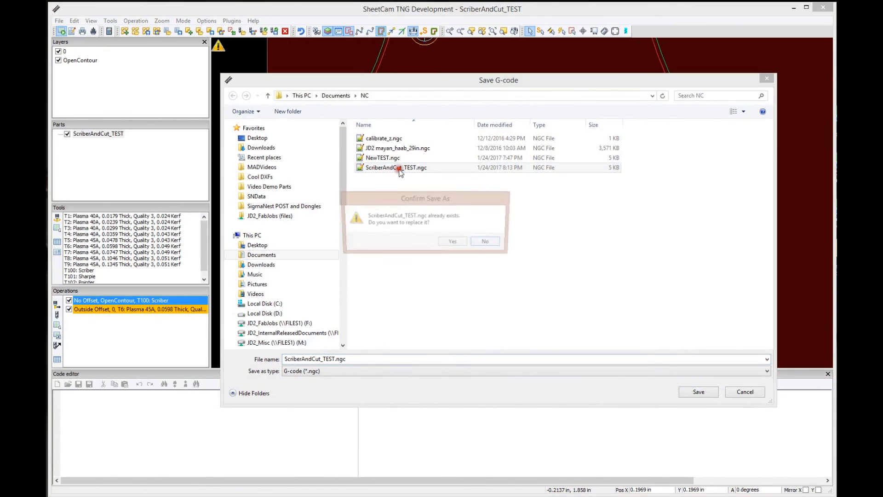
left_click(453, 241)
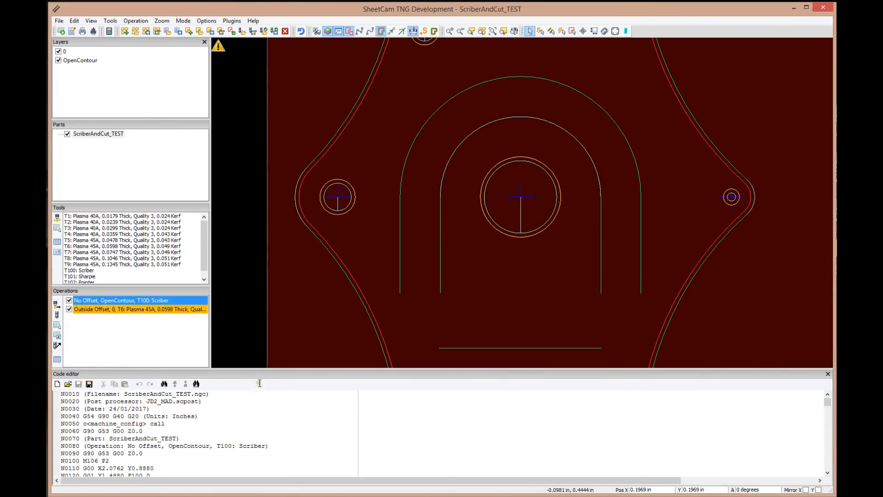
scroll("down", 3)
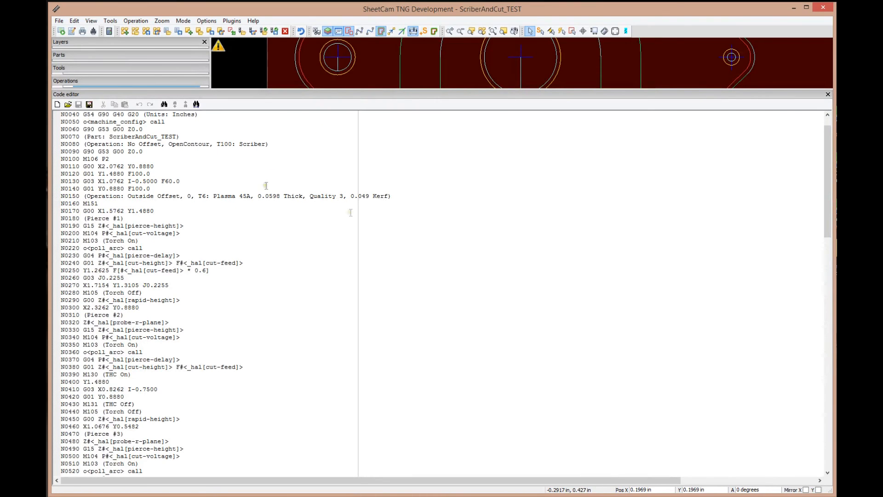
scroll("down", 3)
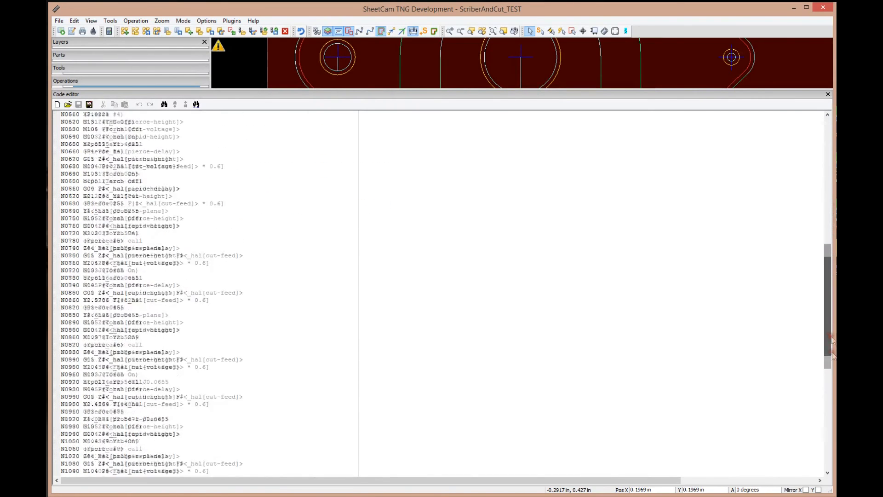
scroll("up", 3)
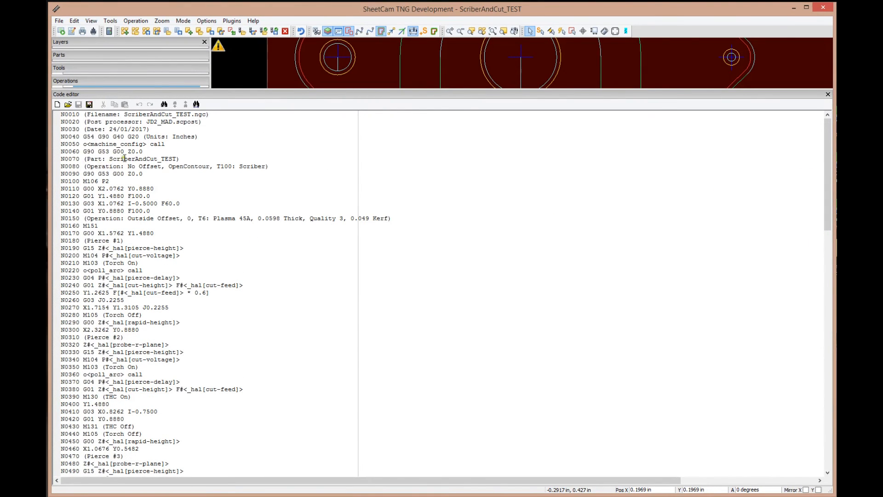
double_click(143, 158)
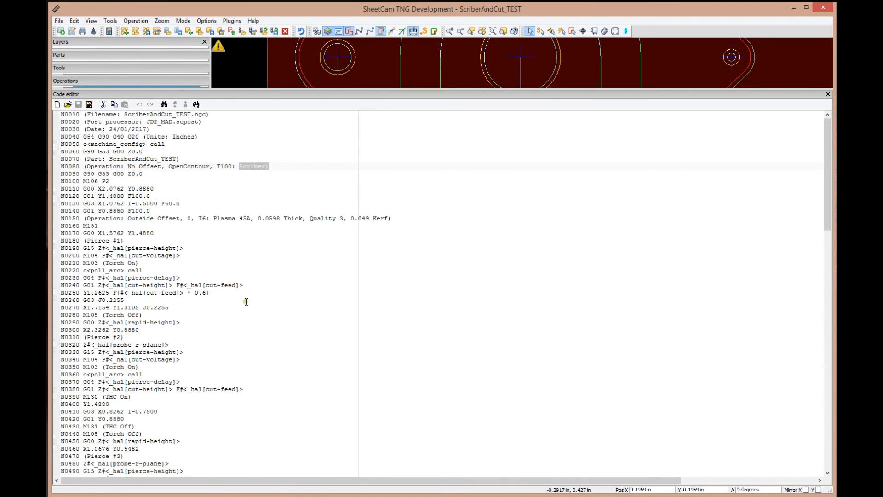
scroll("down", 3)
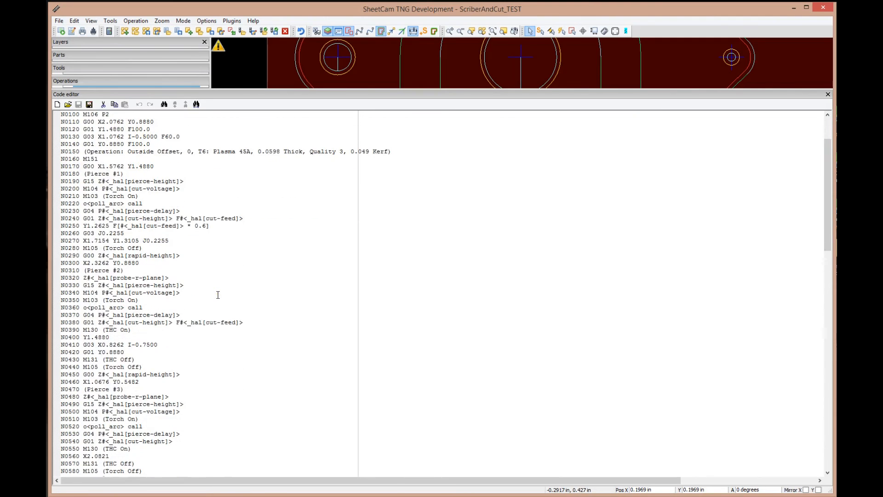
scroll("up", 3)
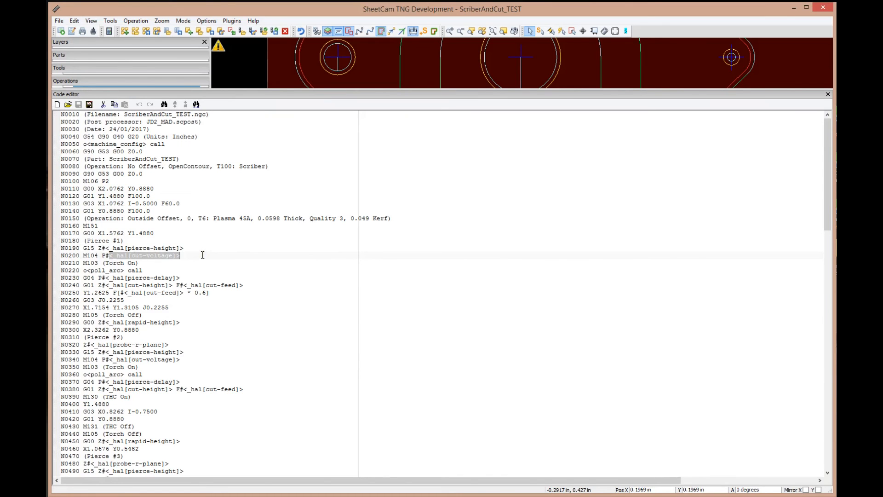
left_click(212, 271)
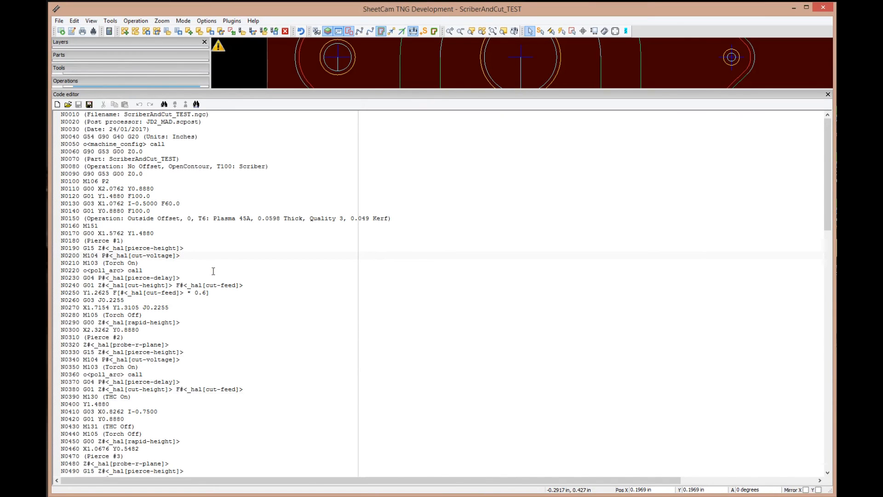
left_click(181, 255)
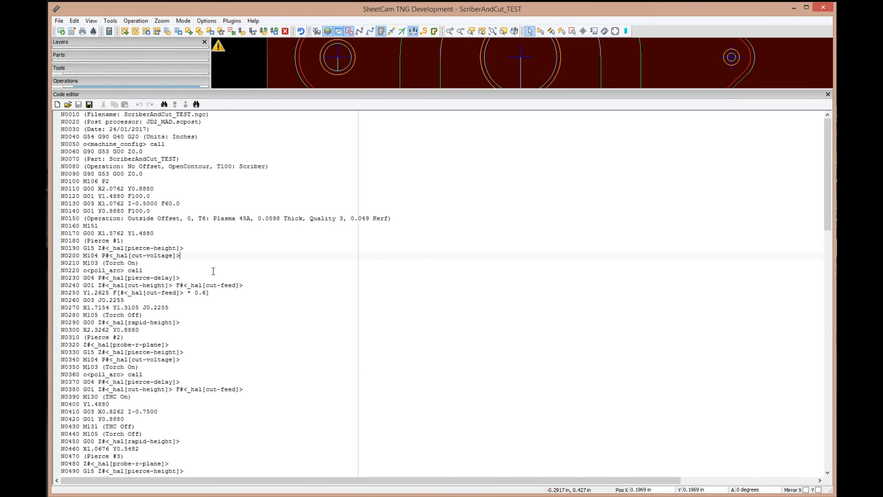
double_click(136, 255)
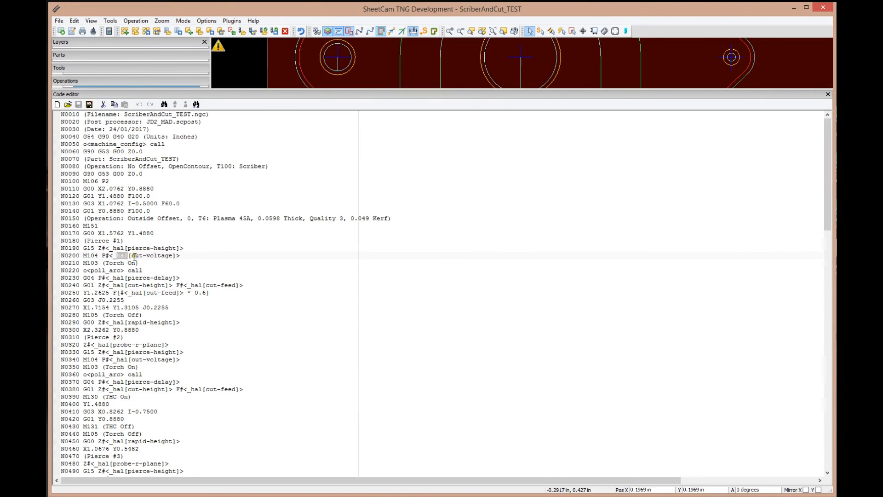
left_click(236, 265)
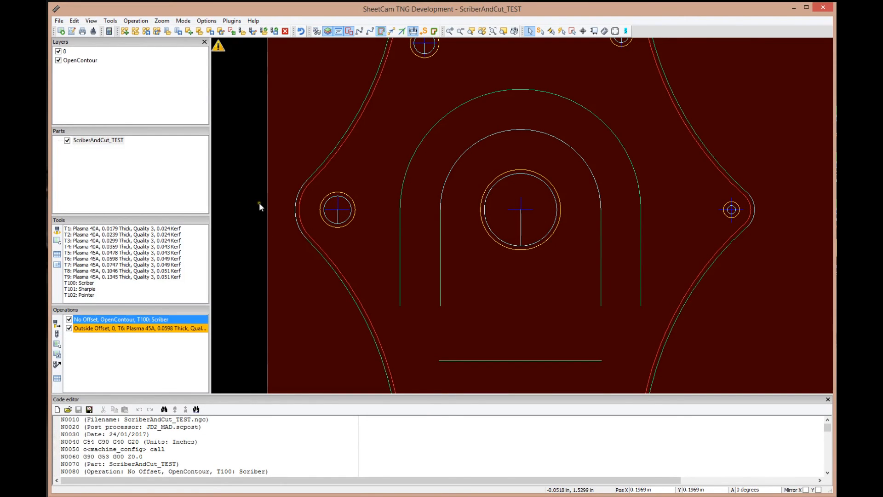
- Start saving the G-code listing from the code editor, offering ScriberAndCut_TEST.ngc
scroll("down", 3)
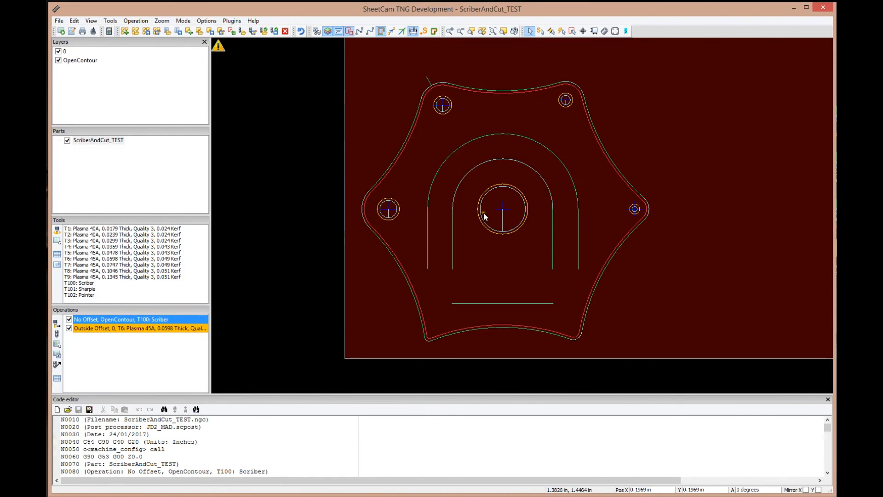
mouse_move(308, 204)
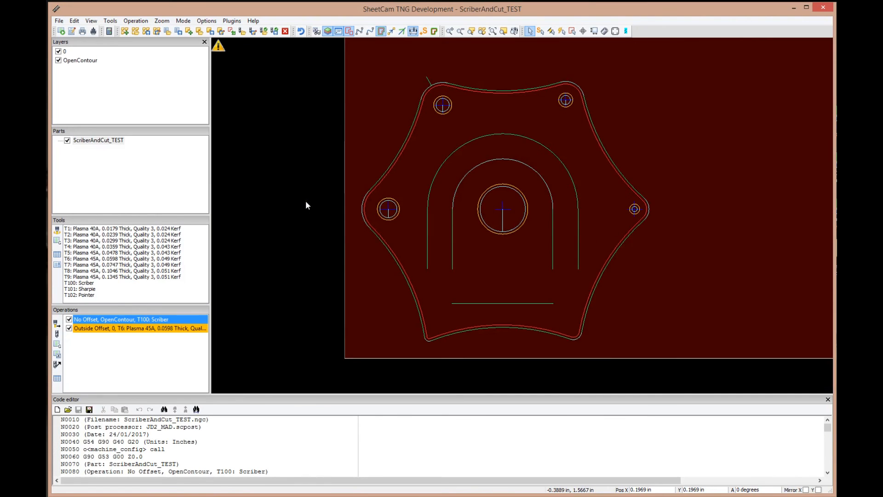
mouse_move(348, 215)
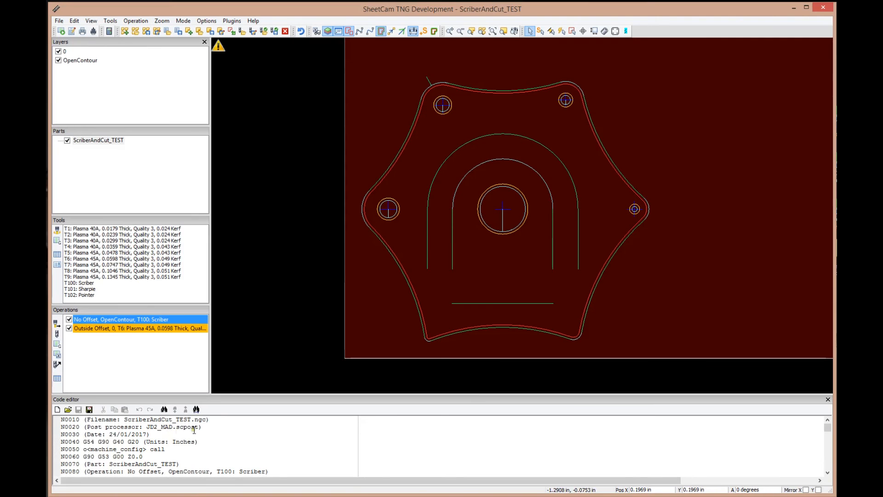
left_click(89, 410)
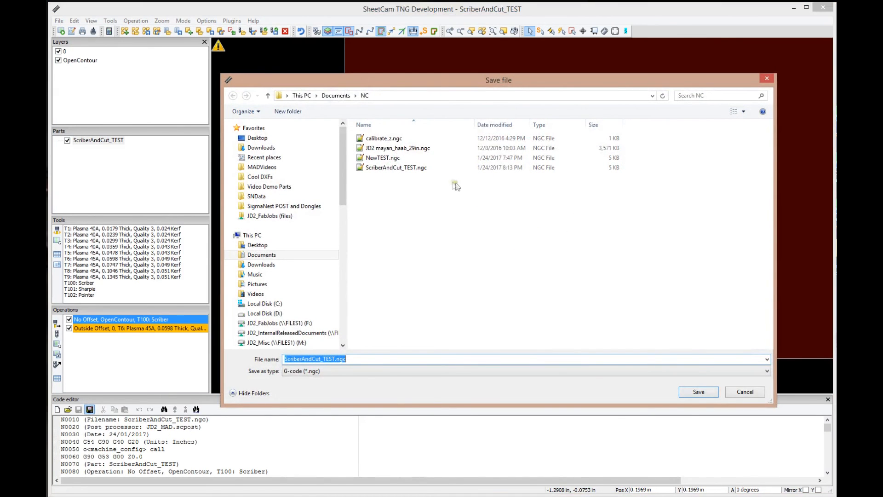
- Decline overwriting the existing ScriberAndCut_TEST.ngc and cancel the save, returning to the drawing
left_click(264, 303)
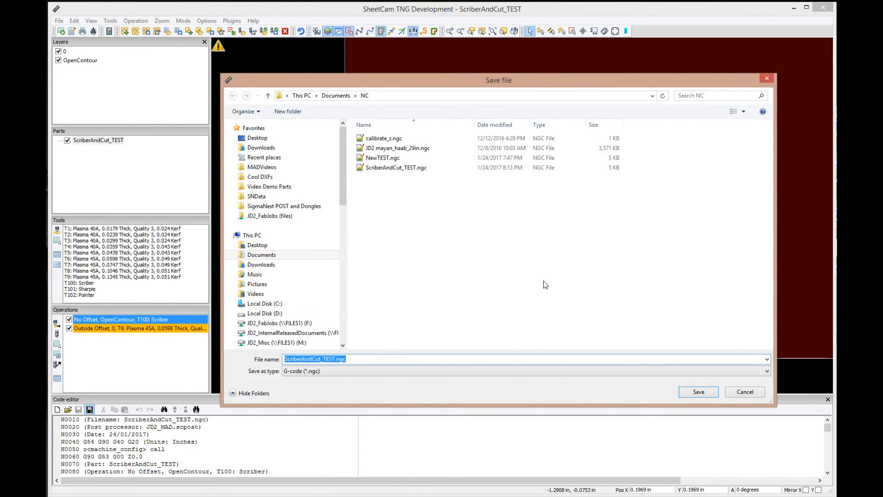
left_click(698, 392)
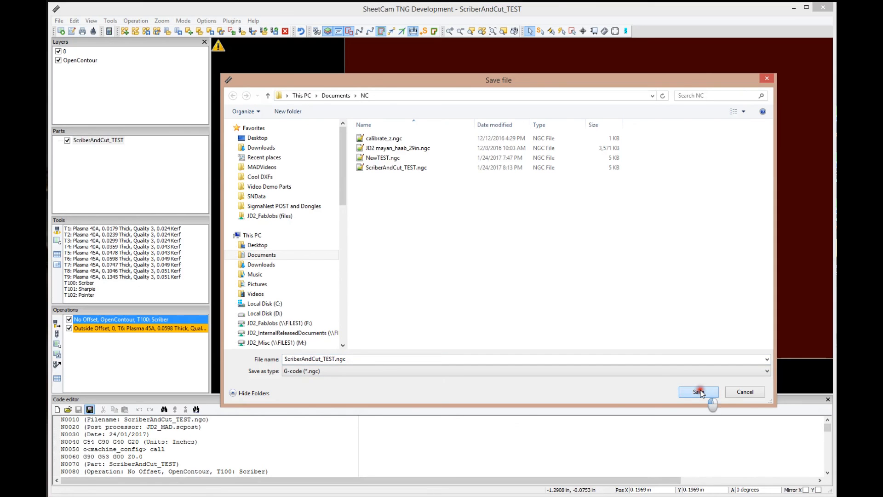
left_click(698, 392)
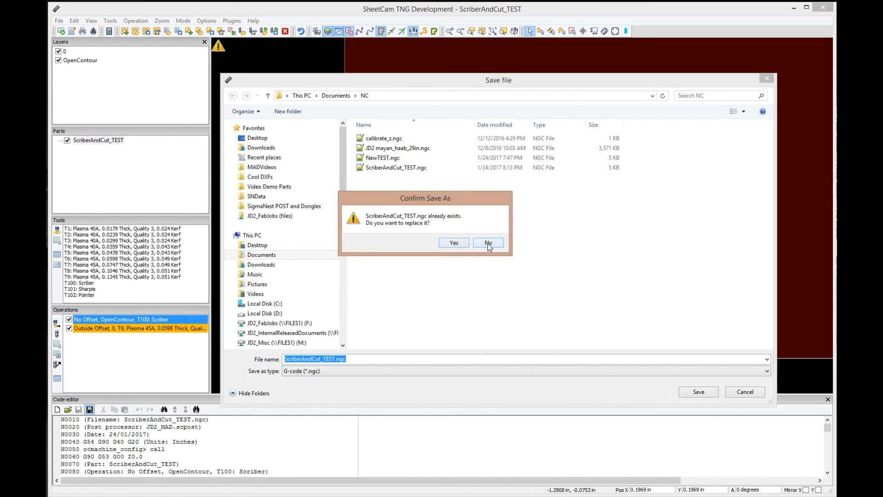
left_click(487, 242)
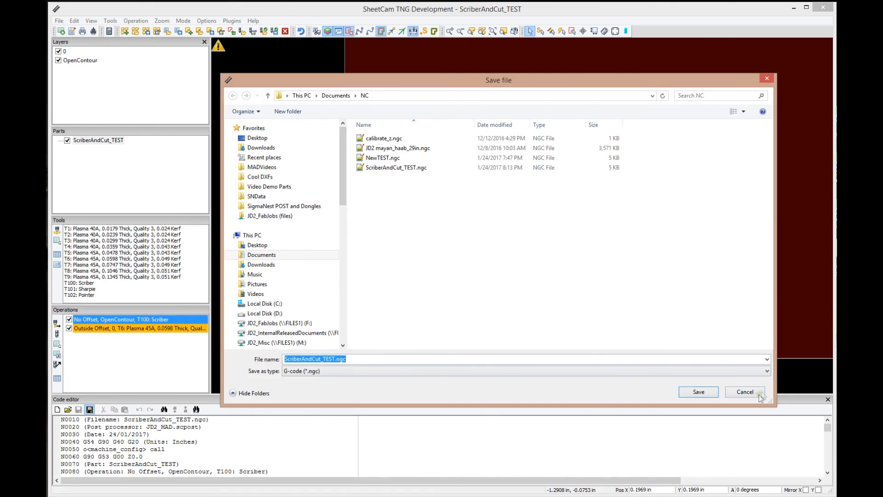
left_click(698, 392)
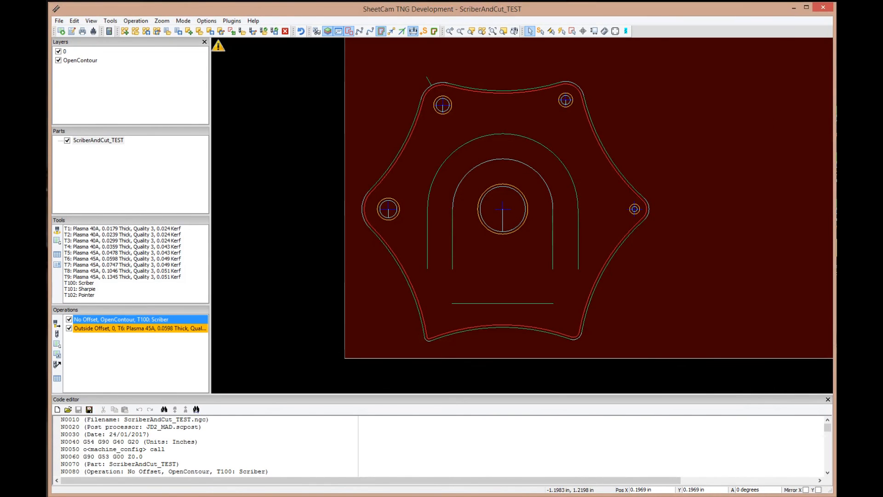